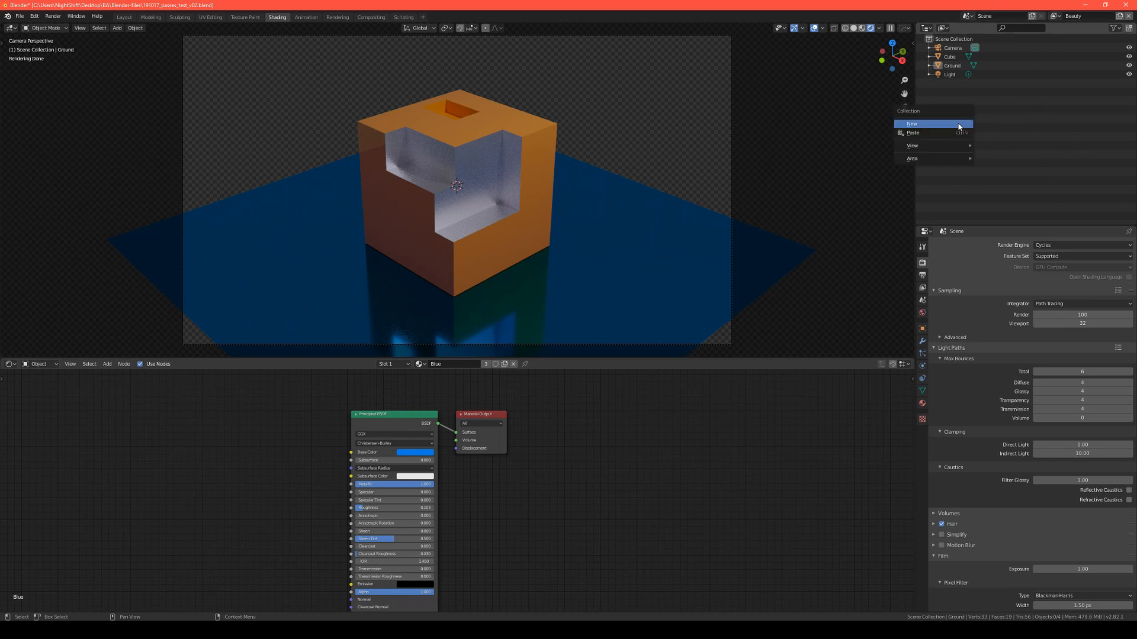
# Create three new collections in the Outliner and rename them Beauty, Shadow Catcher and Extras.
pyautogui.click(912, 123)
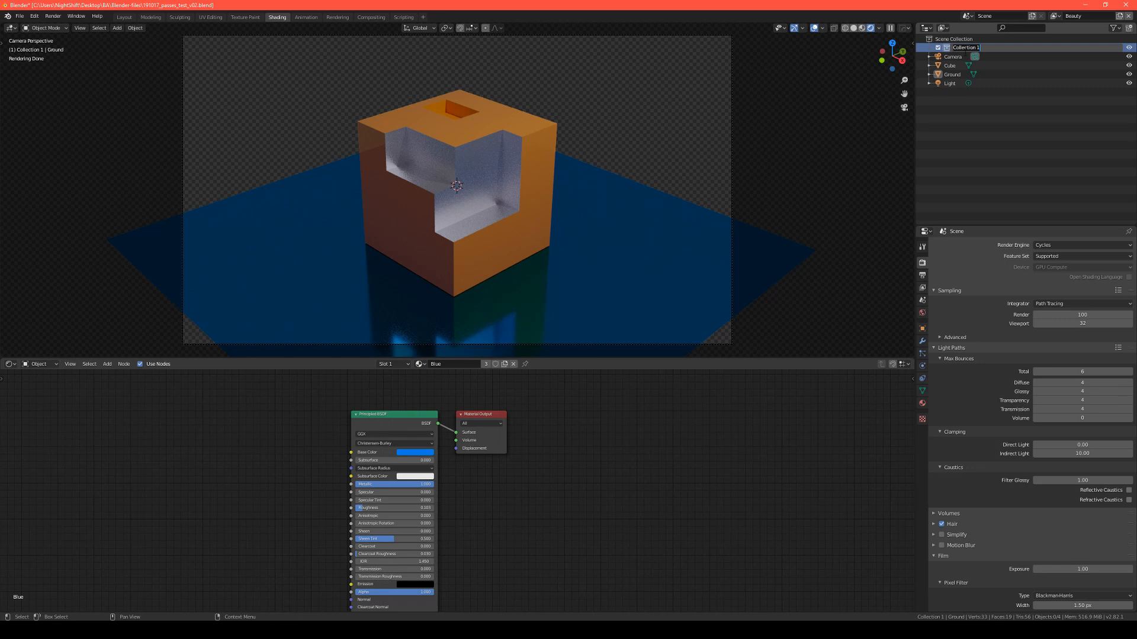
pyautogui.doubleClick(966, 48)
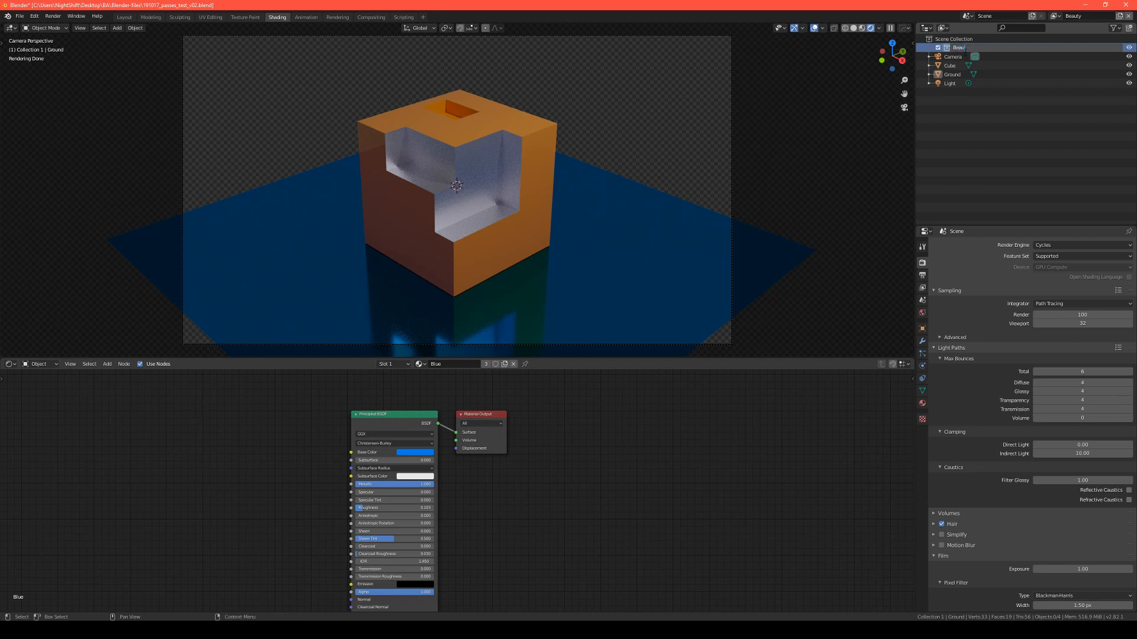
pyautogui.click(958, 47)
pyautogui.write('Shadow Catcher')
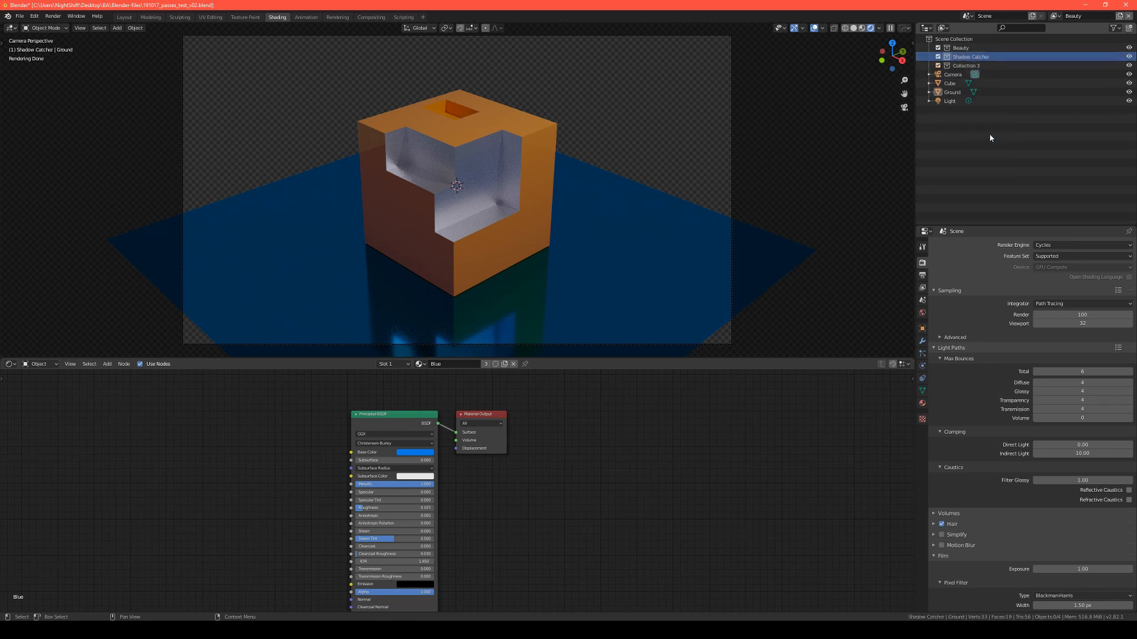
pyautogui.doubleClick(966, 65)
pyautogui.write('Extras')
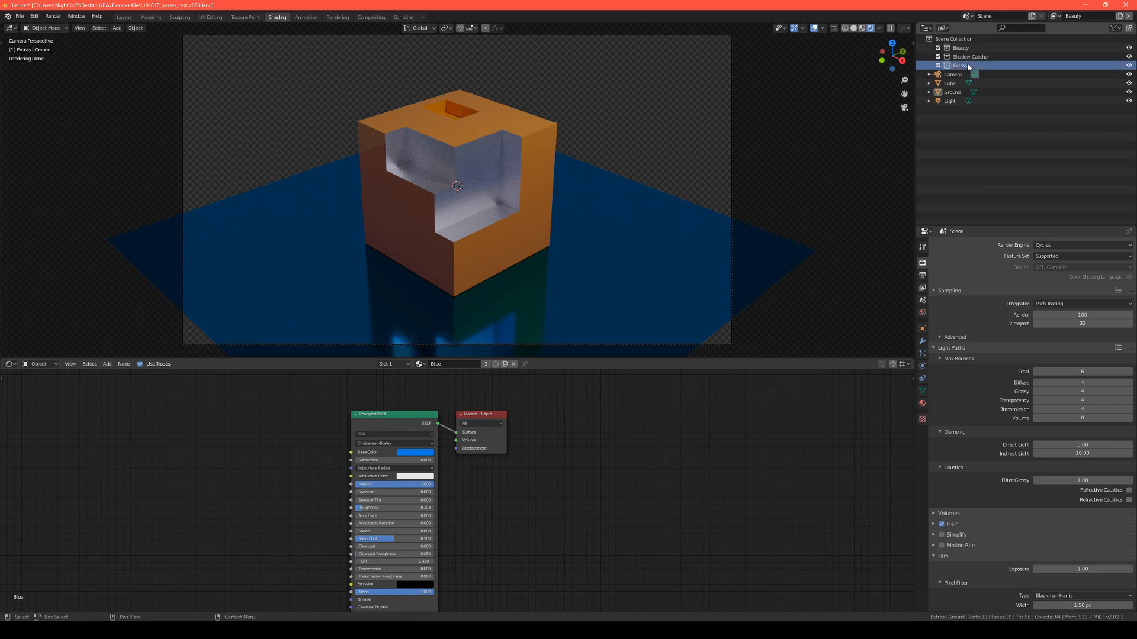
pyautogui.moveTo(987, 171)
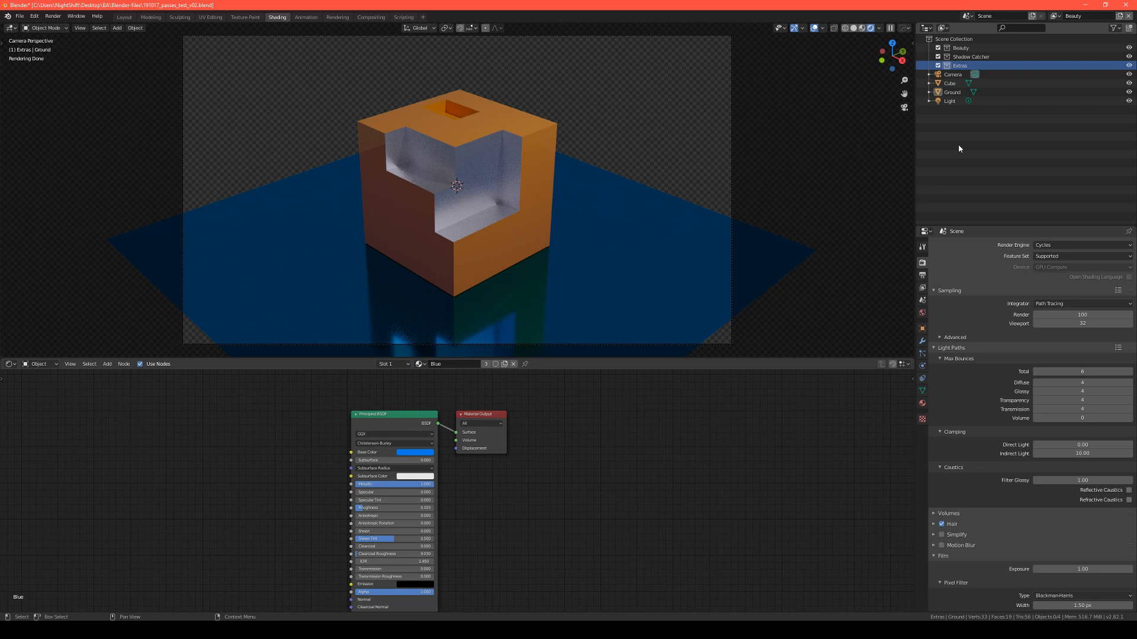
pyautogui.moveTo(956, 268)
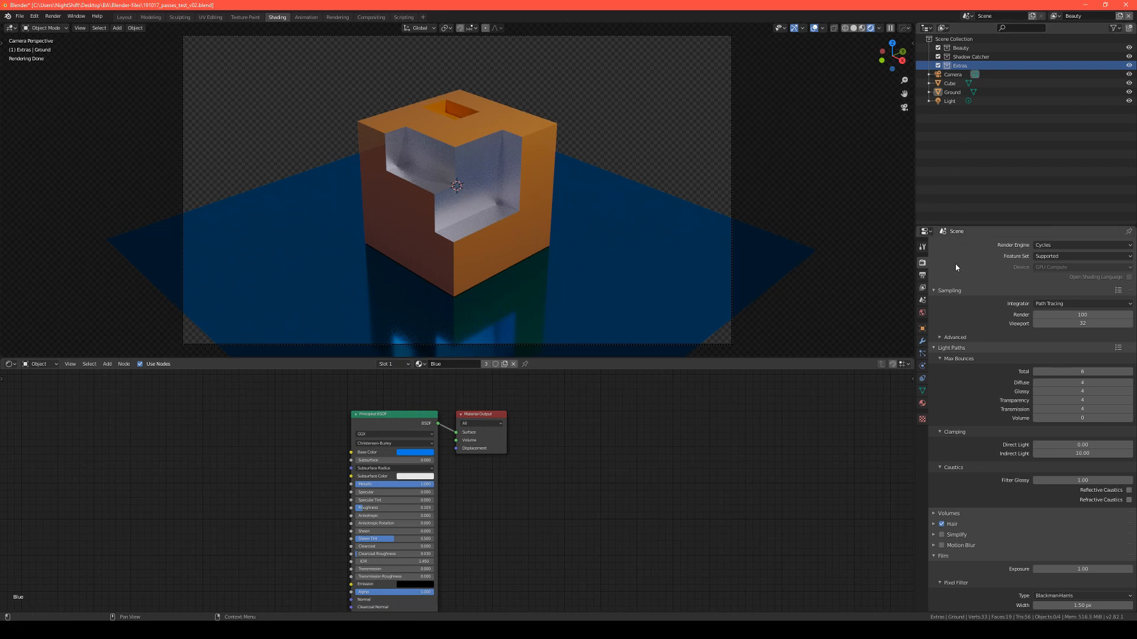
pyautogui.moveTo(981, 291)
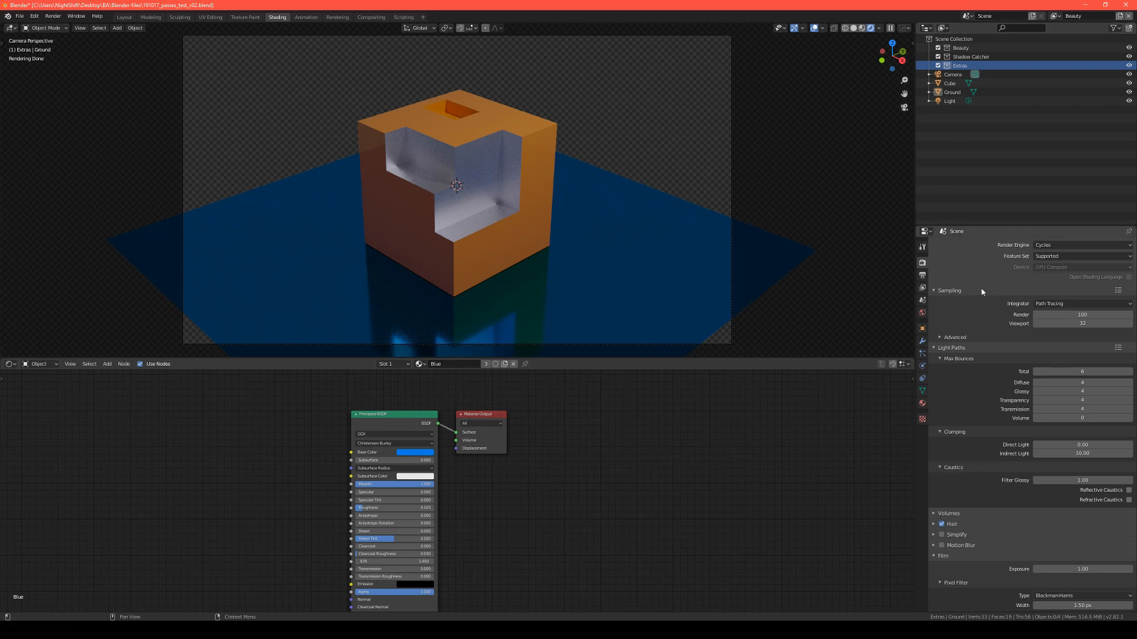
pyautogui.moveTo(1007, 276)
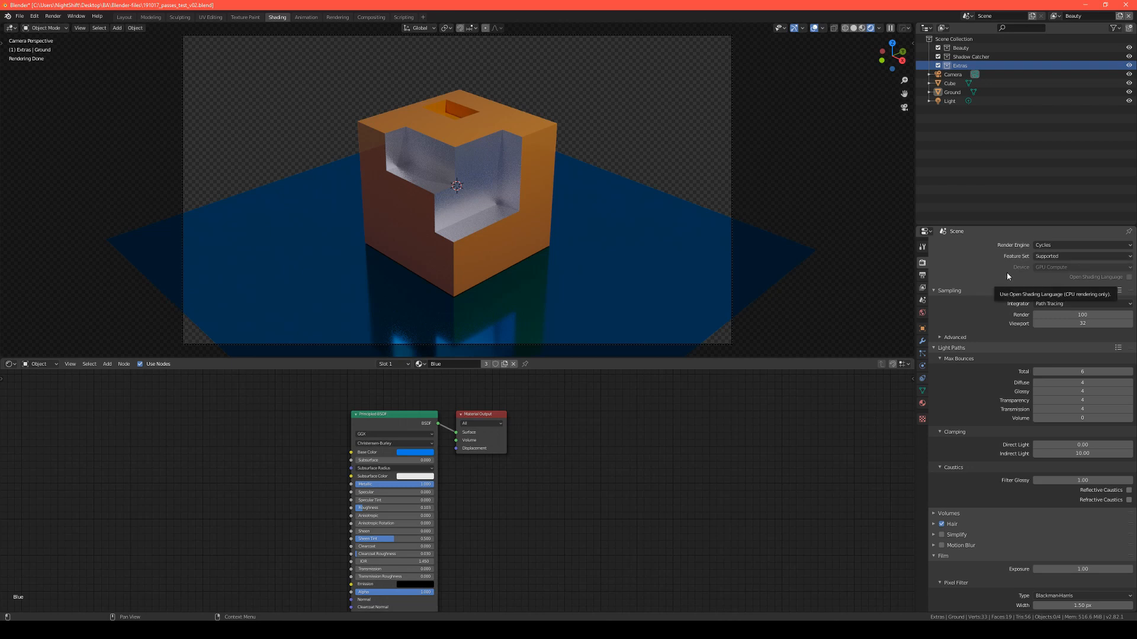
pyautogui.moveTo(986, 315)
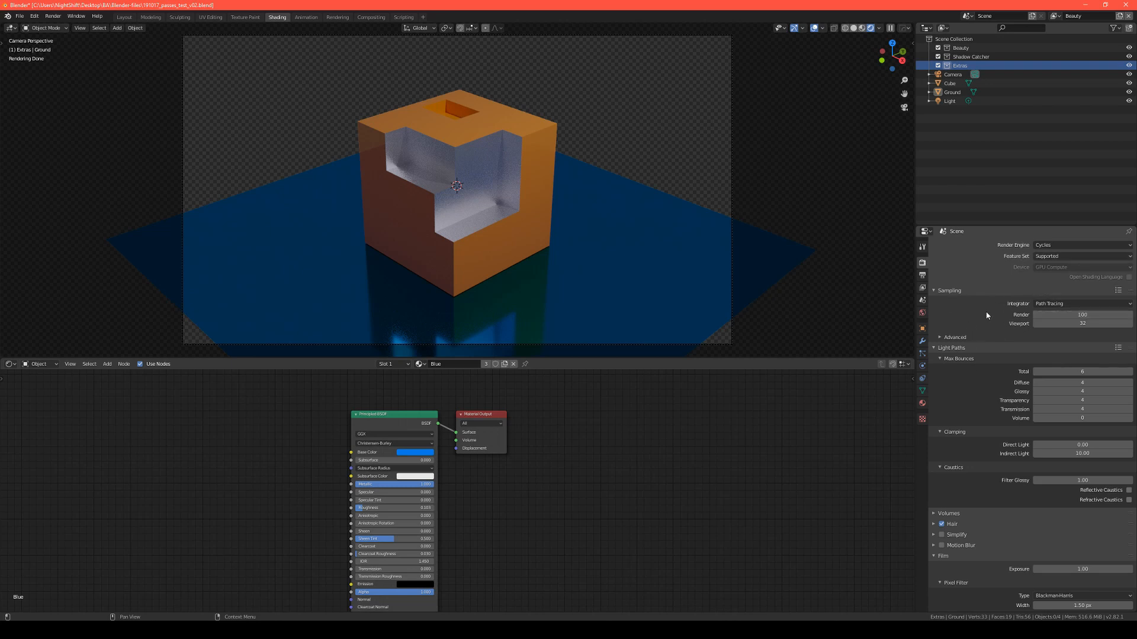
pyautogui.moveTo(910, 448)
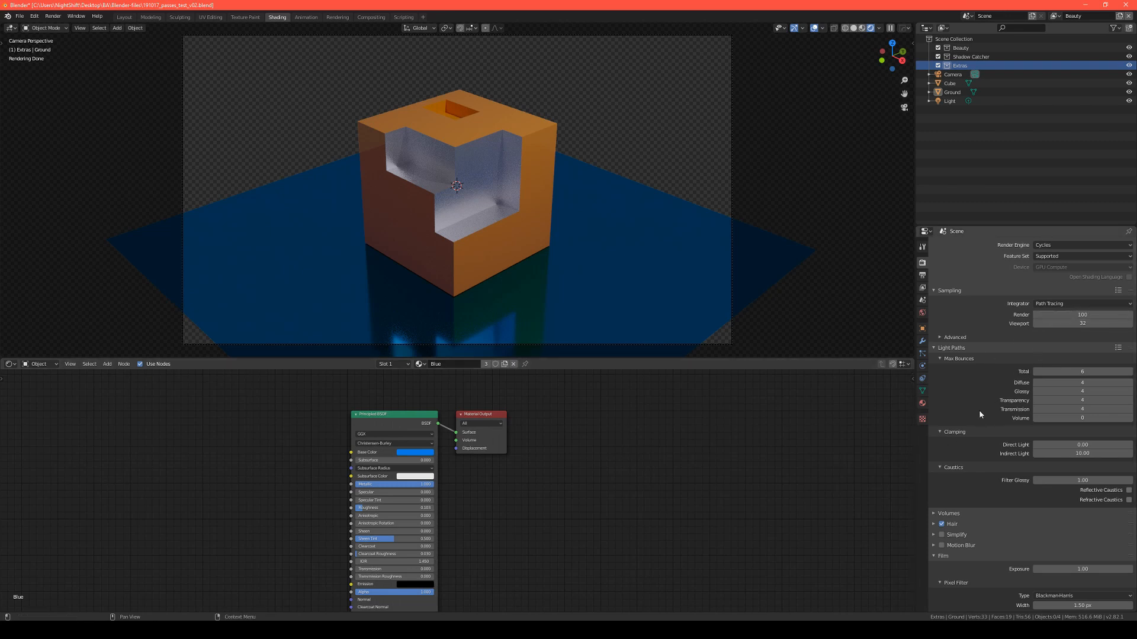
pyautogui.moveTo(981, 414)
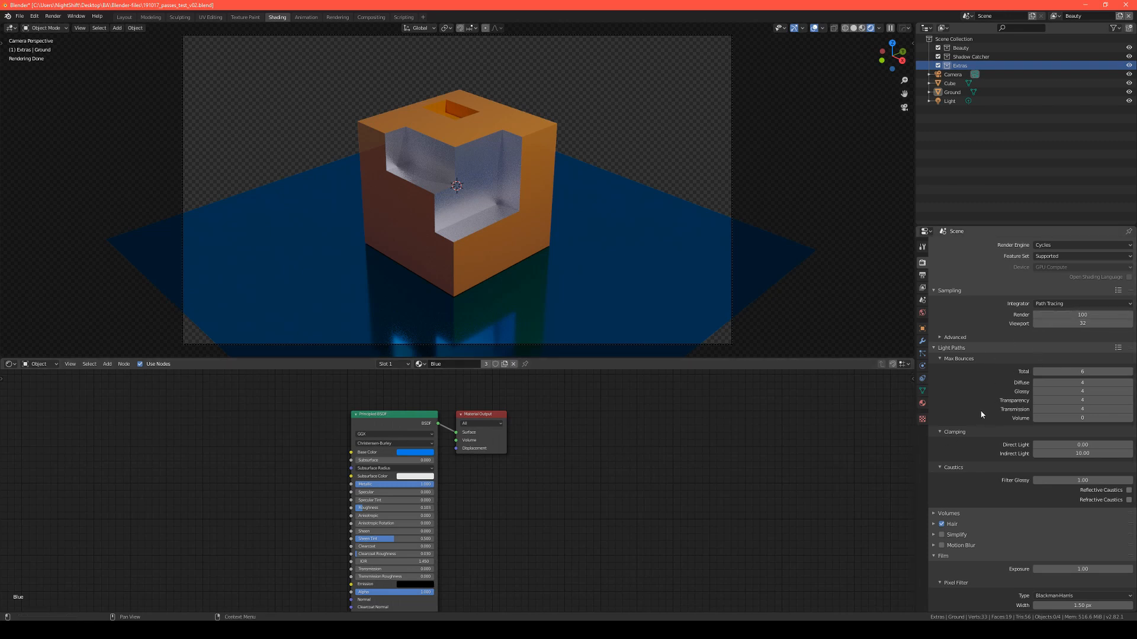
pyautogui.moveTo(1020, 364)
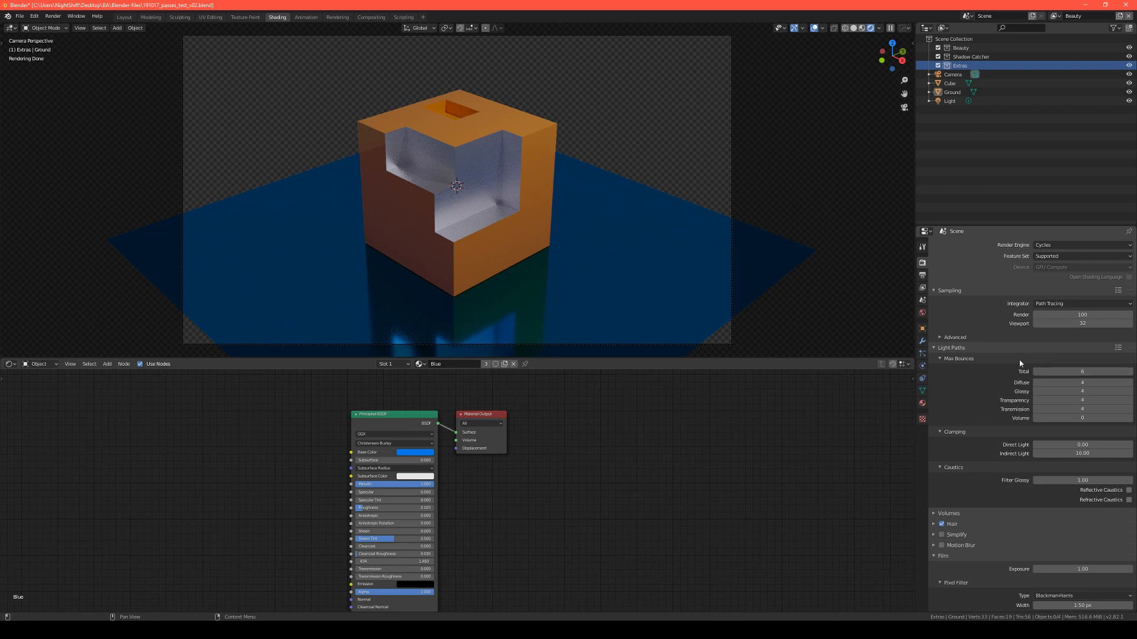
pyautogui.moveTo(1020, 366)
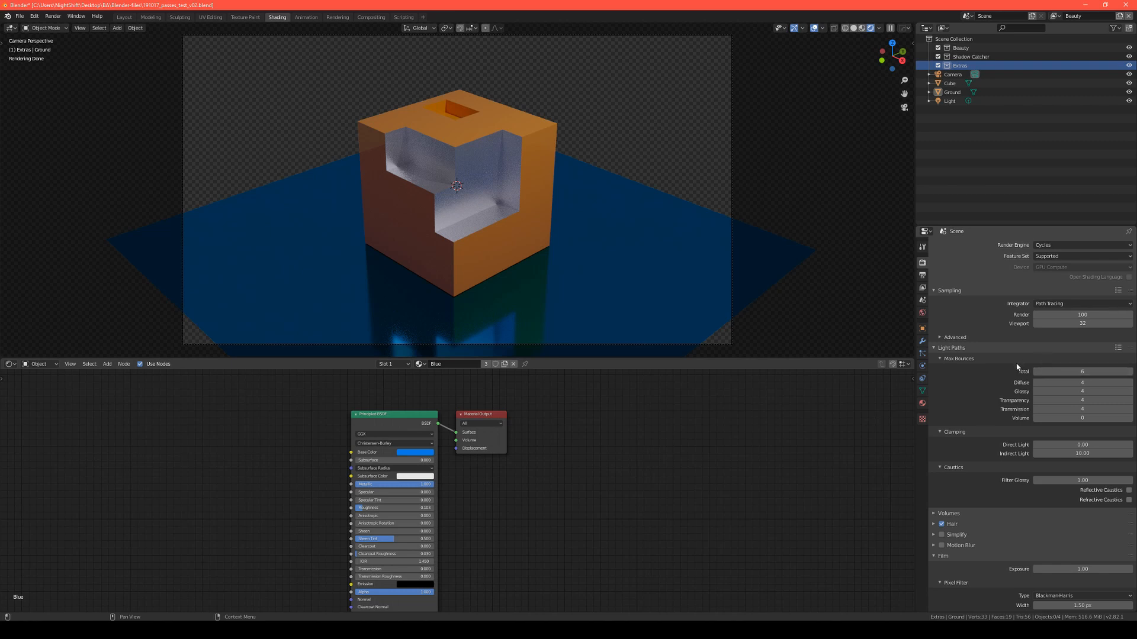
pyautogui.moveTo(1004, 393)
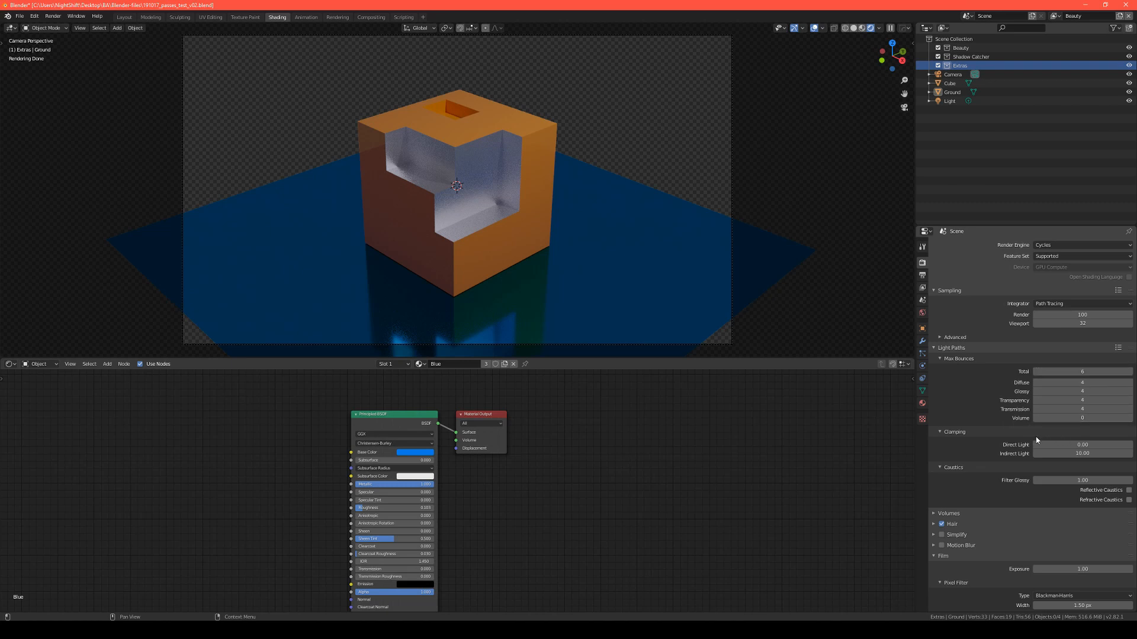
pyautogui.moveTo(1013, 425)
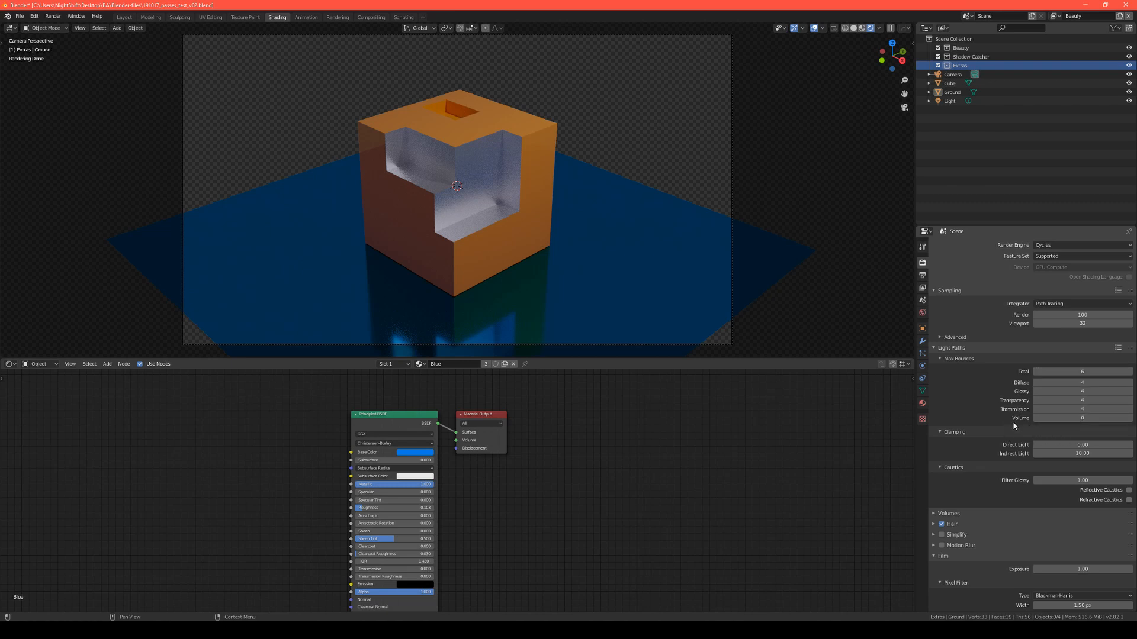
pyautogui.moveTo(1012, 426)
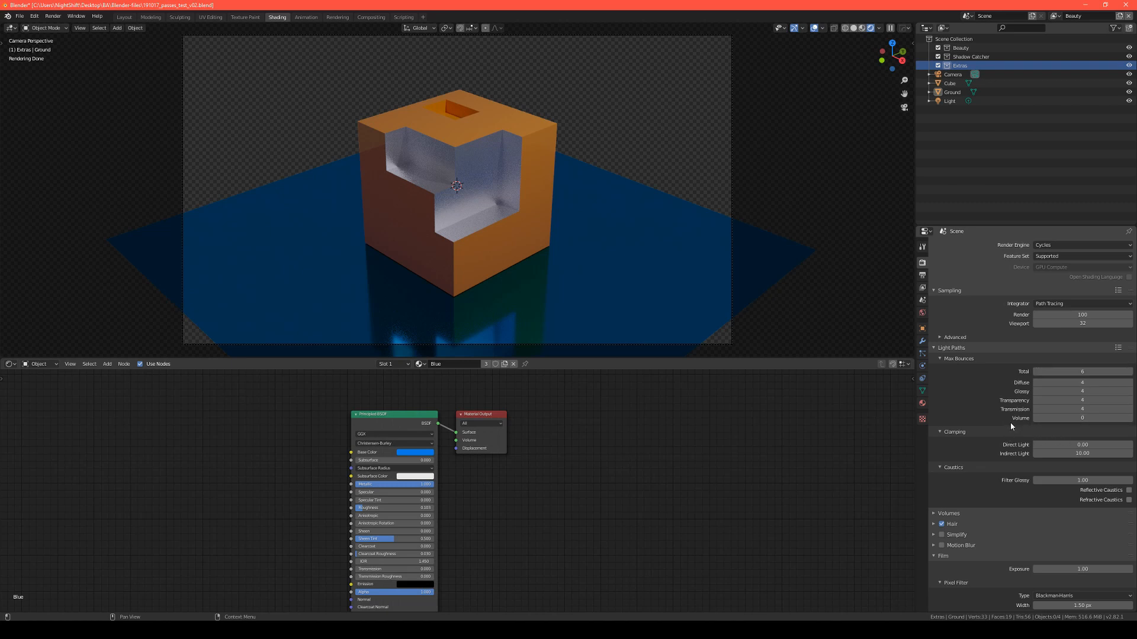
pyautogui.moveTo(1062, 521)
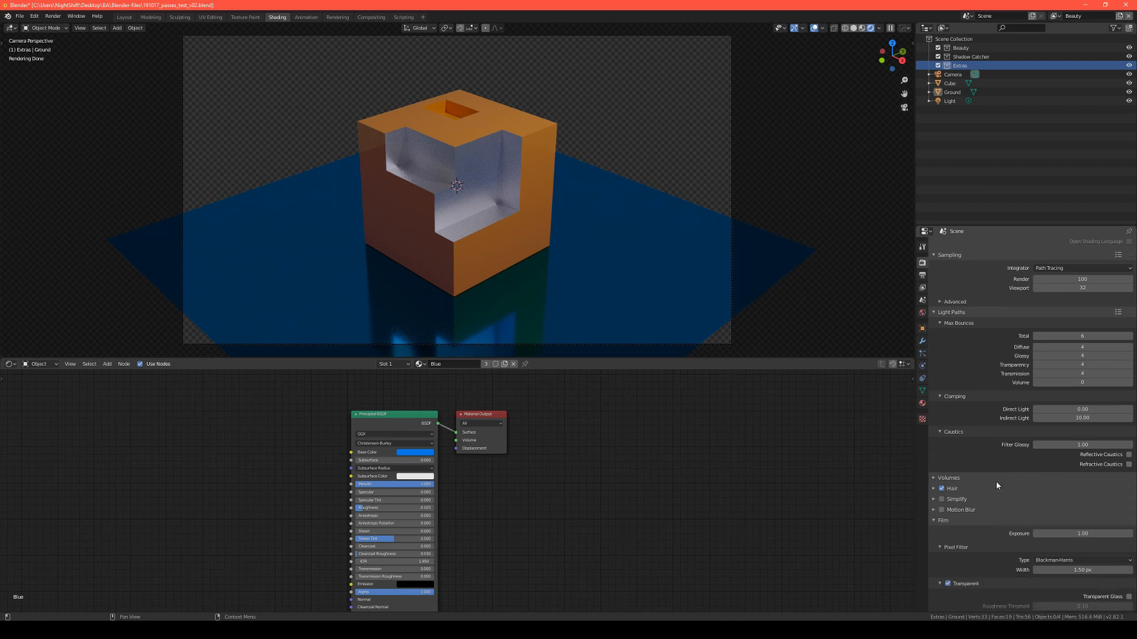
pyautogui.scroll(-3)
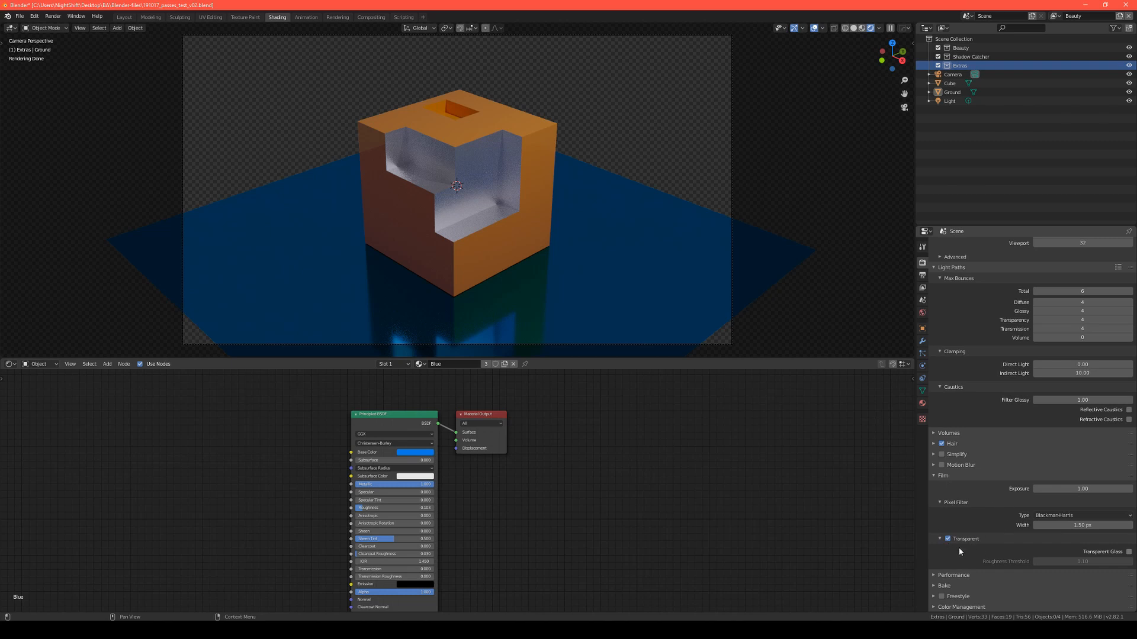
pyautogui.moveTo(995, 448)
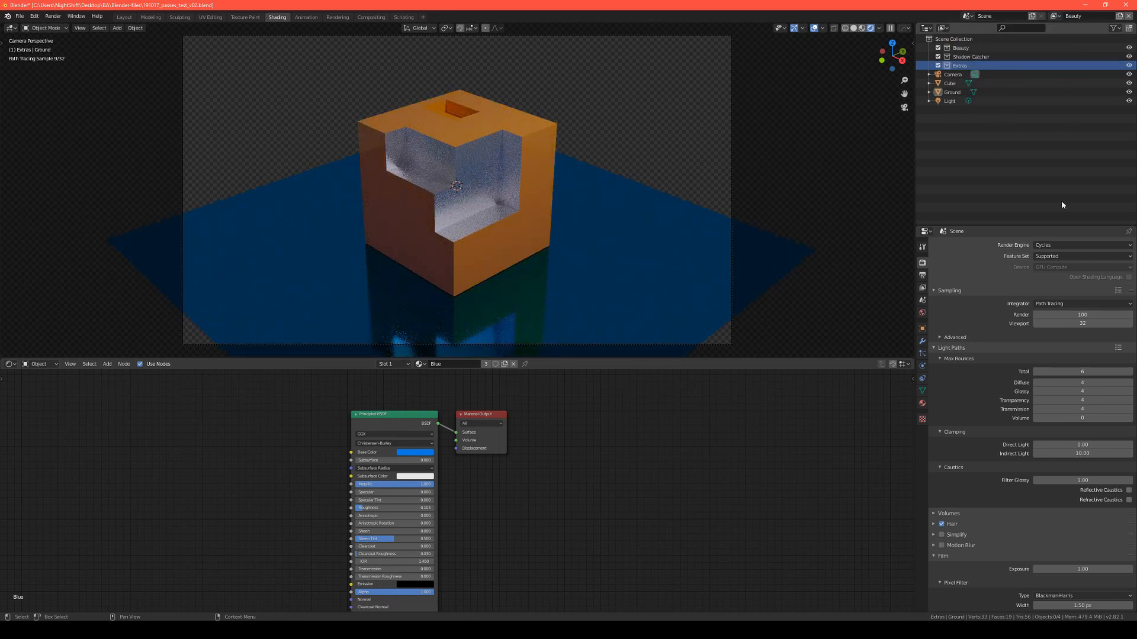
# Move Cube into the Beauty collection and Ground into the Shadow Catcher collection.
pyautogui.click(952, 92)
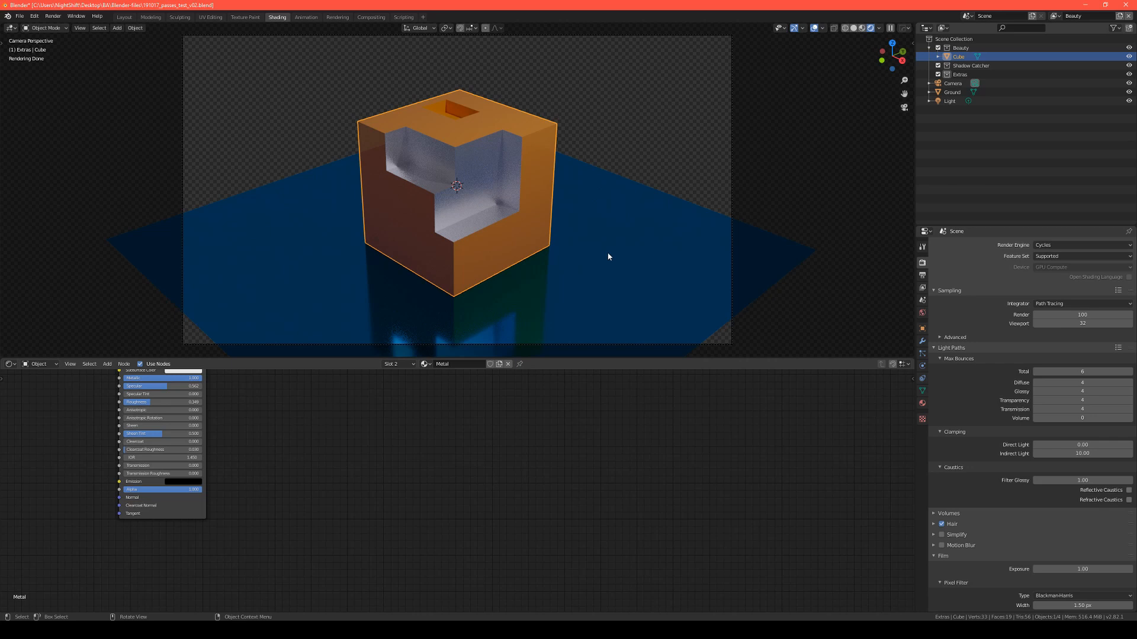
pyautogui.moveTo(940, 139)
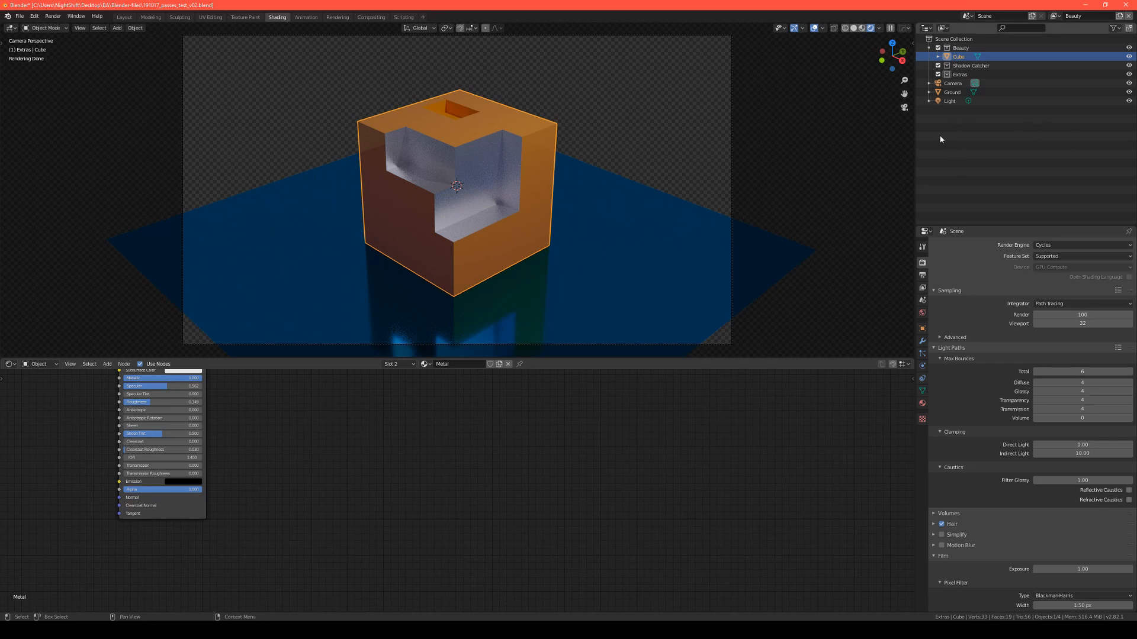
pyautogui.click(952, 93)
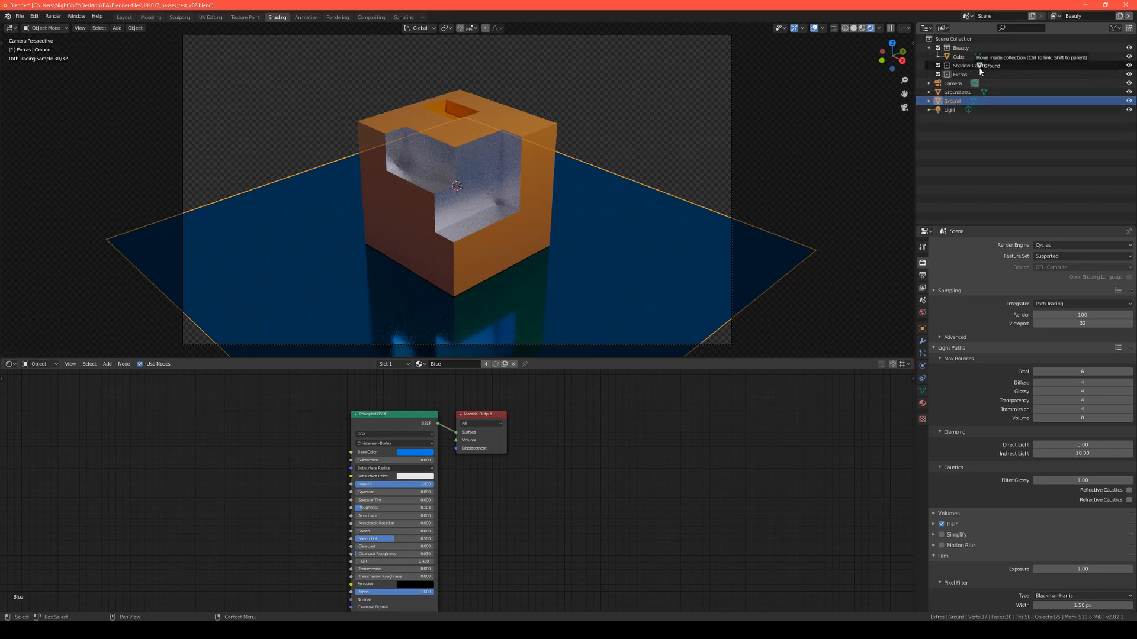
pyautogui.click(957, 100)
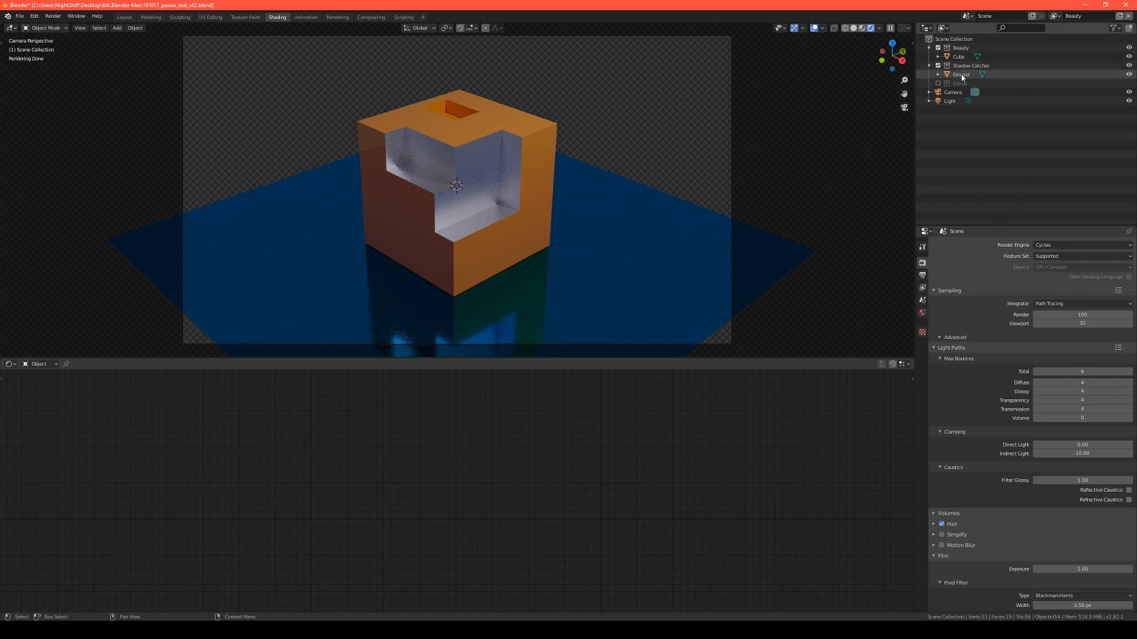
# Select Ground and show its Object Properties with the Visibility settings.
pyautogui.click(961, 74)
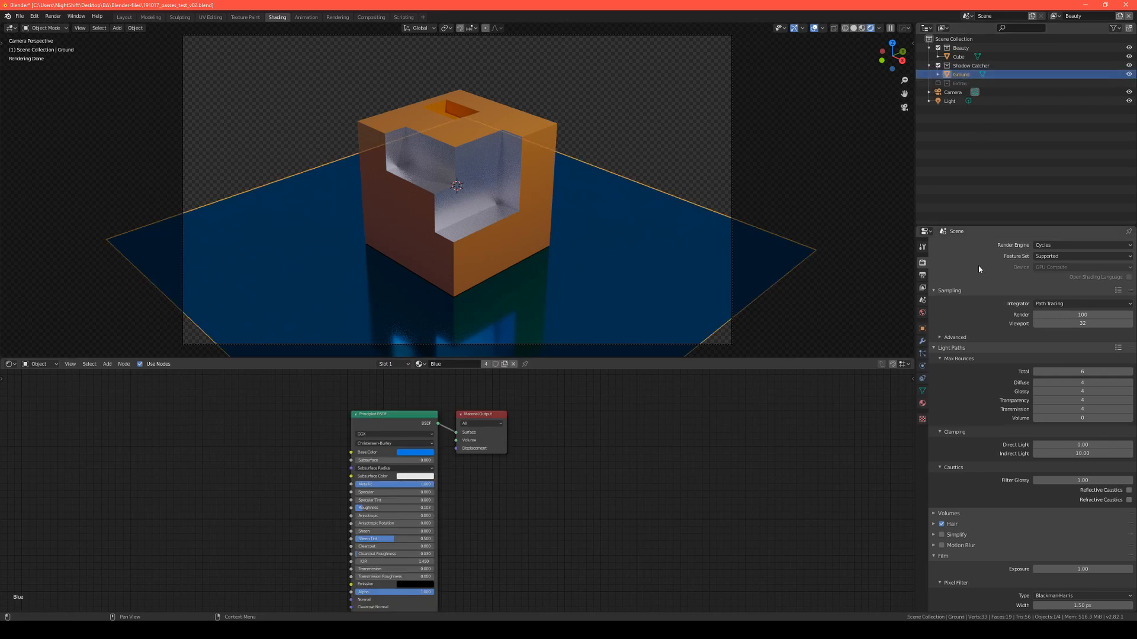
pyautogui.moveTo(931, 332)
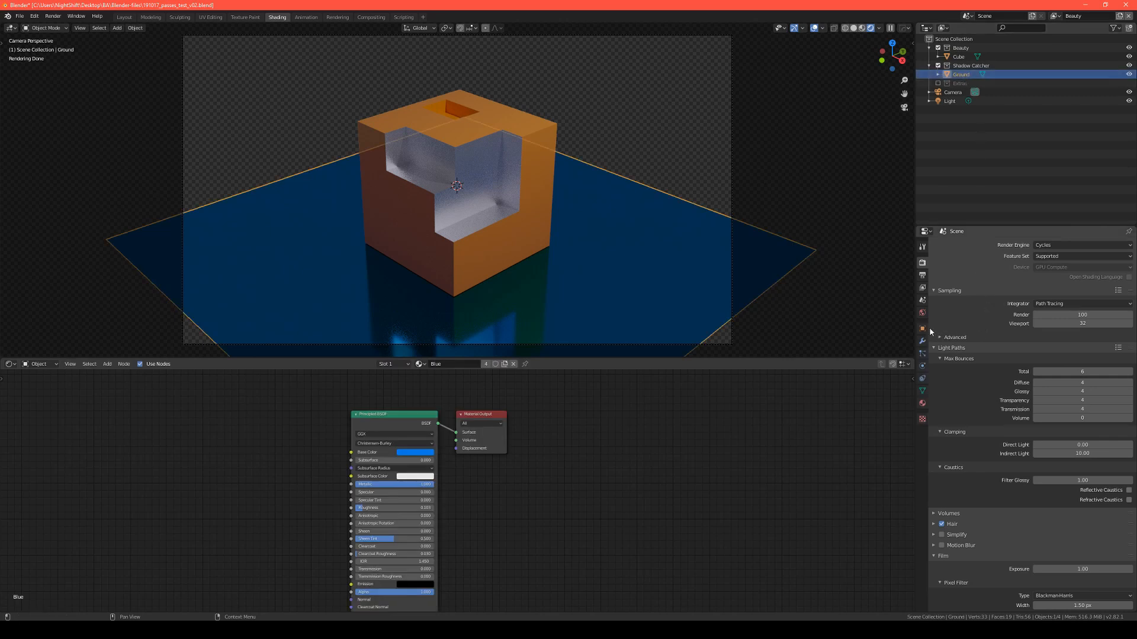
pyautogui.click(921, 341)
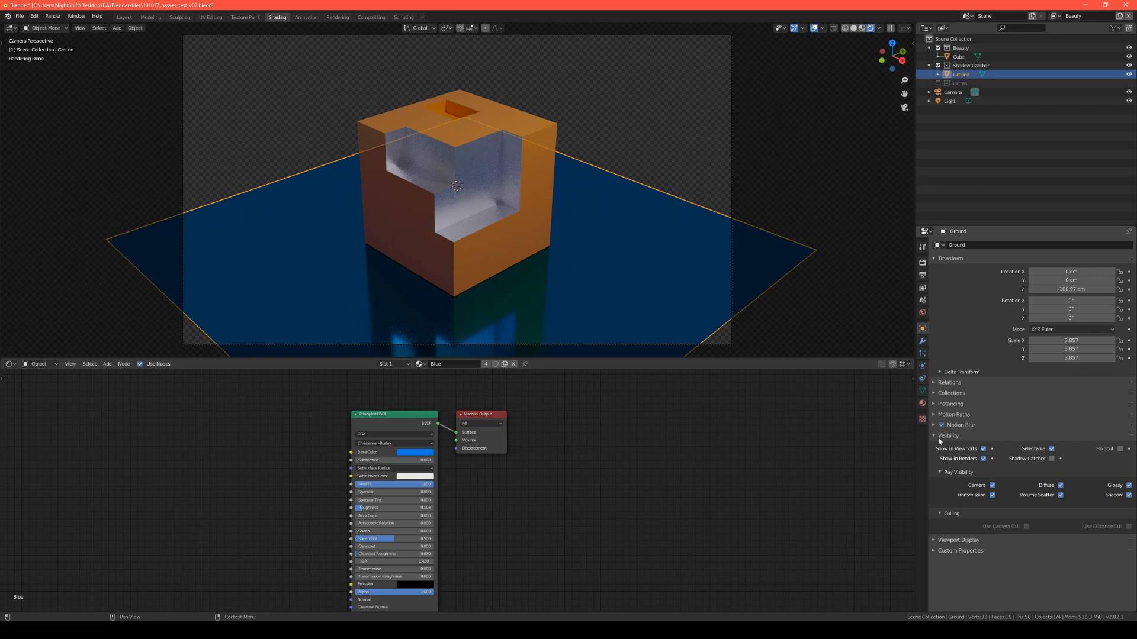
pyautogui.moveTo(1052, 462)
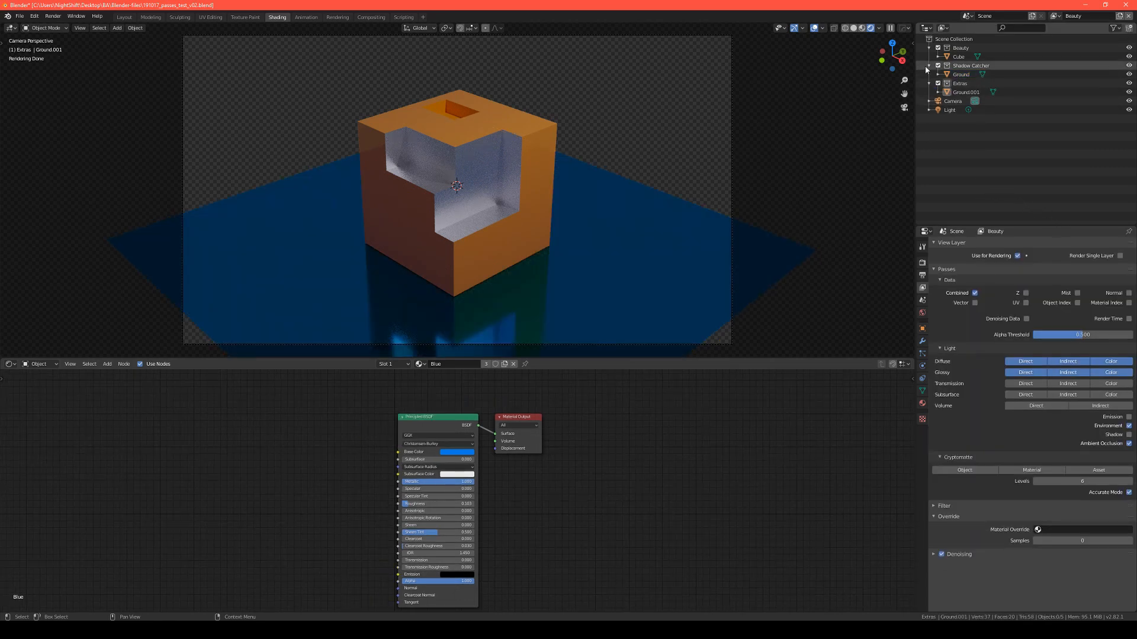
# Exclude the Extras collection from the view layer and reselect Ground to view its properties.
pyautogui.click(931, 48)
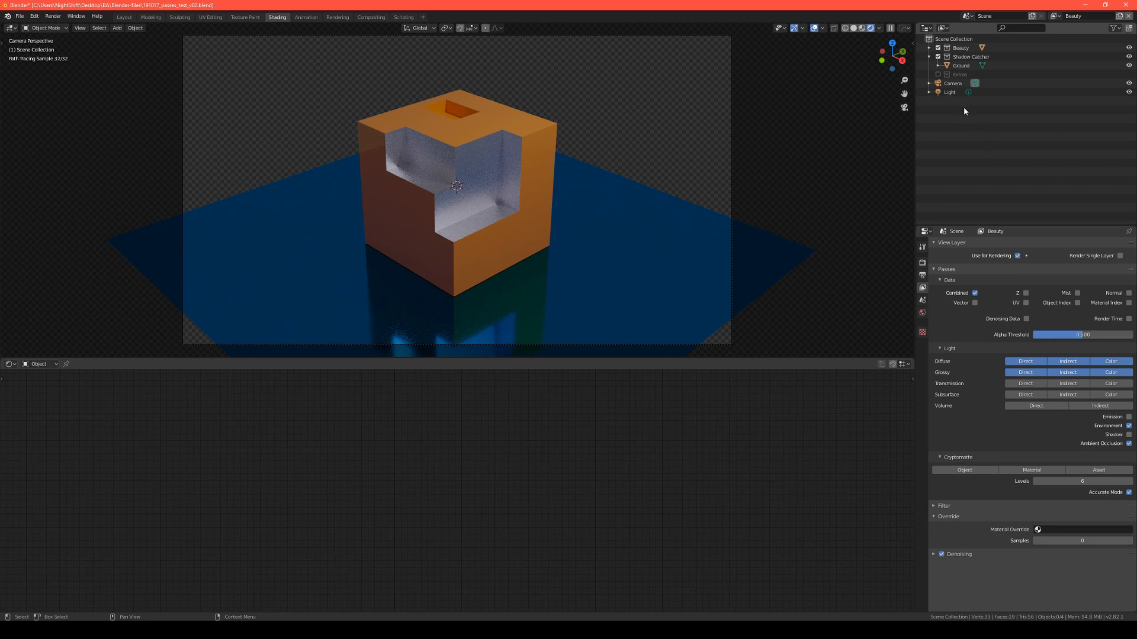
pyautogui.click(961, 65)
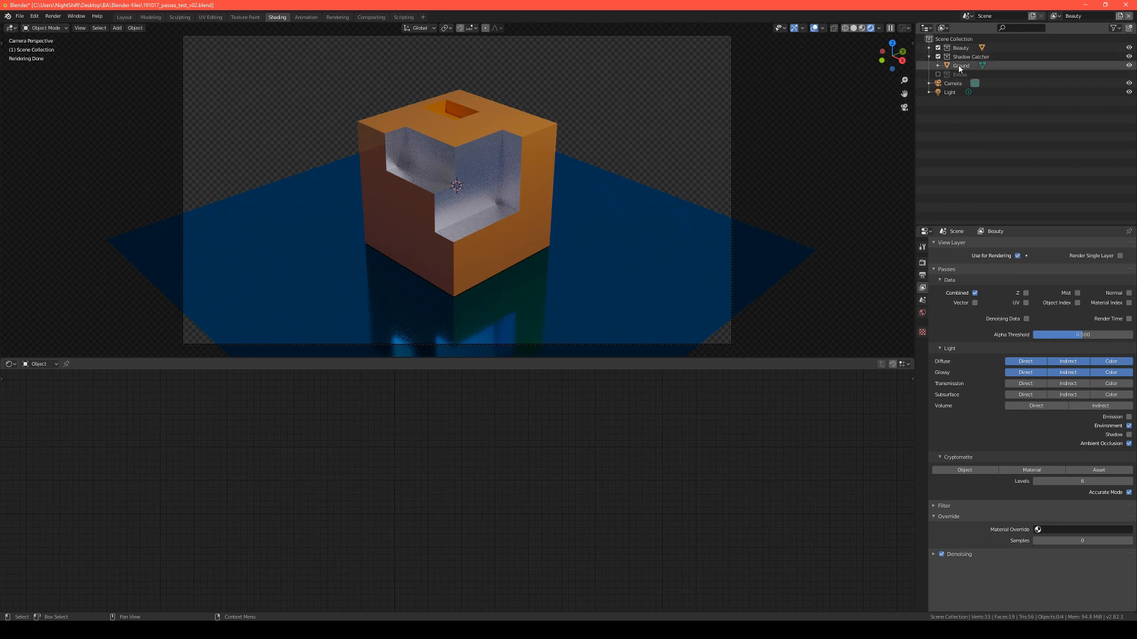
pyautogui.click(960, 65)
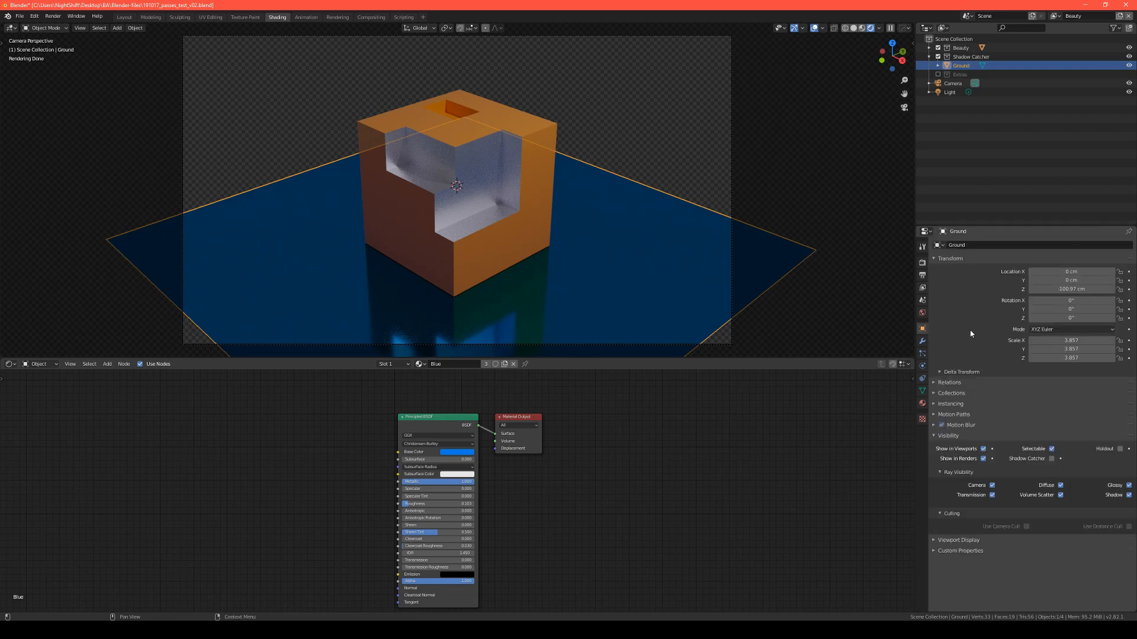
pyautogui.moveTo(940, 446)
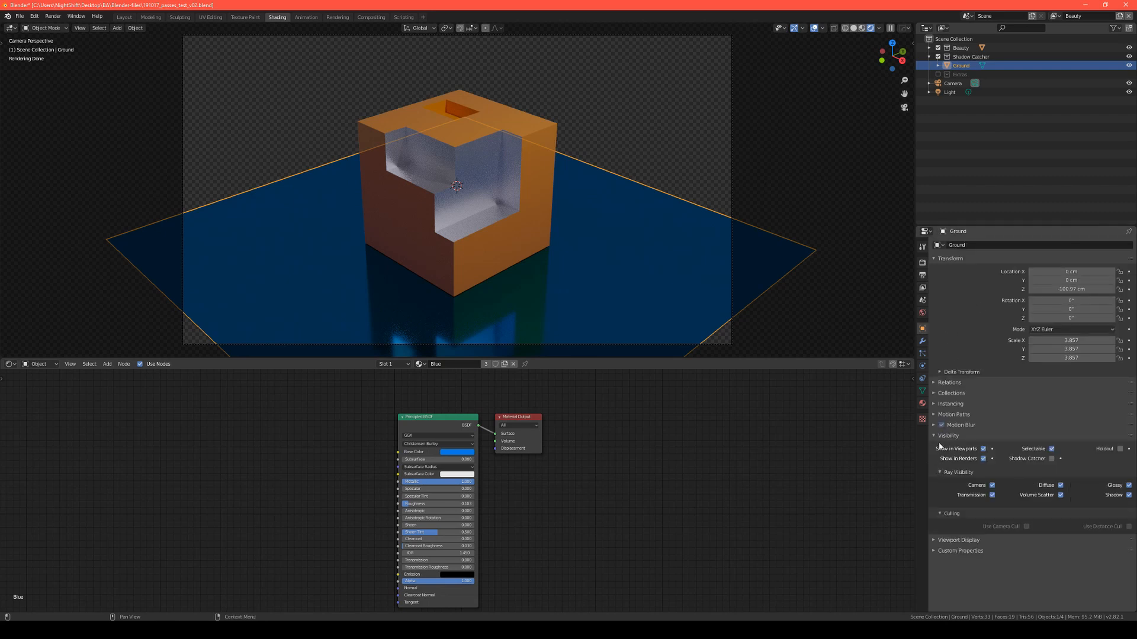
pyautogui.moveTo(1052, 458)
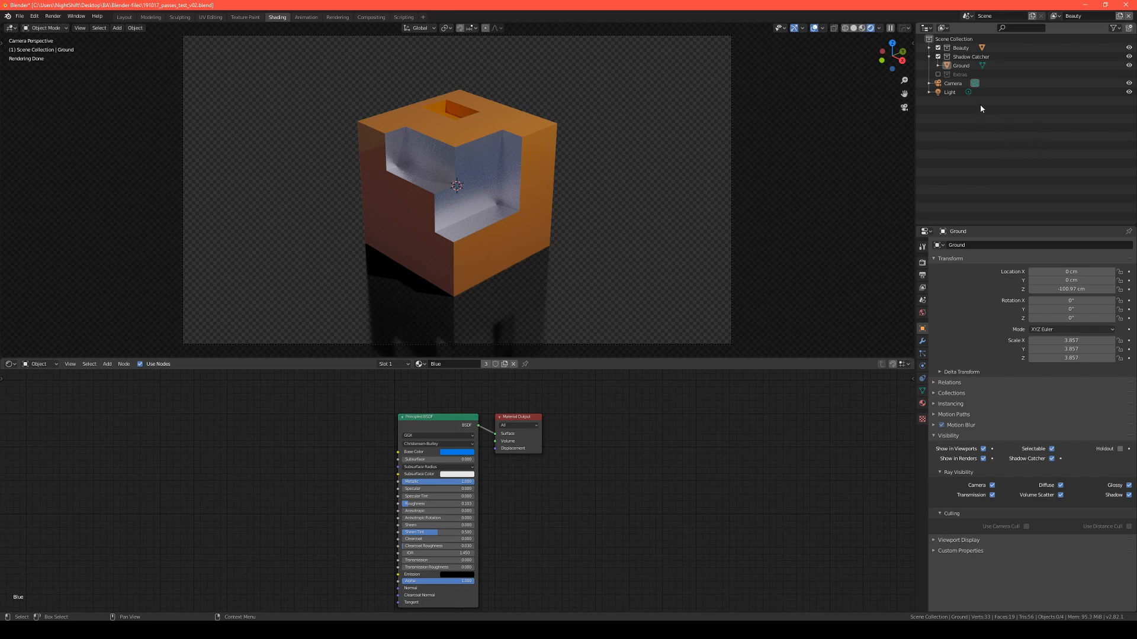
# Set the Beauty collection to Indirect Only in the Shadow Catcher view layer.
pyautogui.rightClick(981, 57)
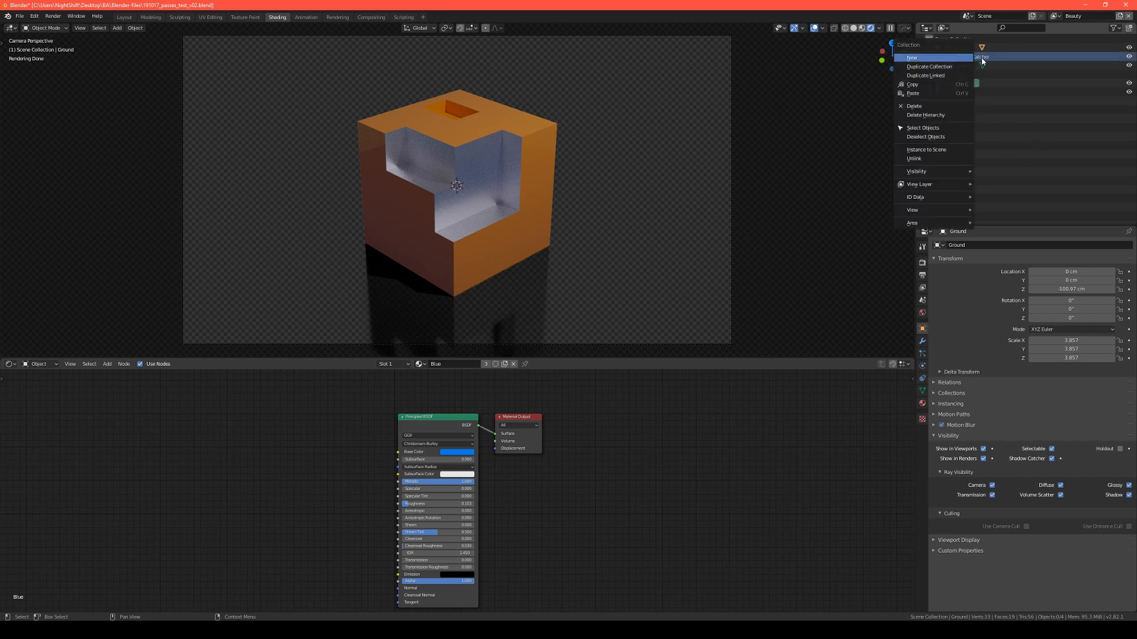
pyautogui.moveTo(919, 183)
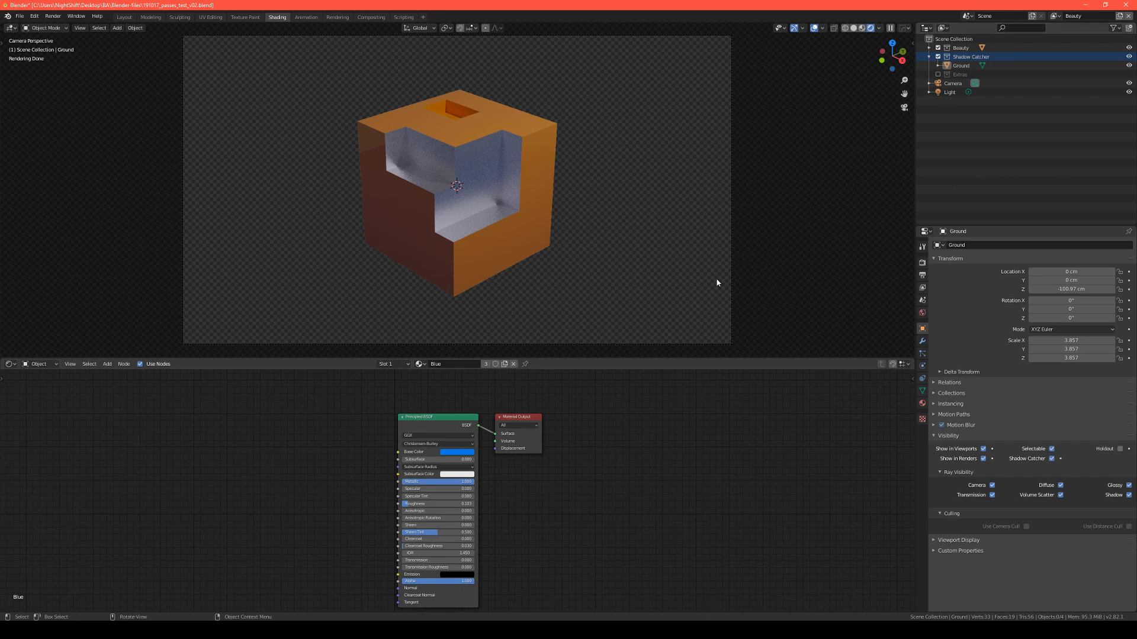
pyautogui.moveTo(685, 319)
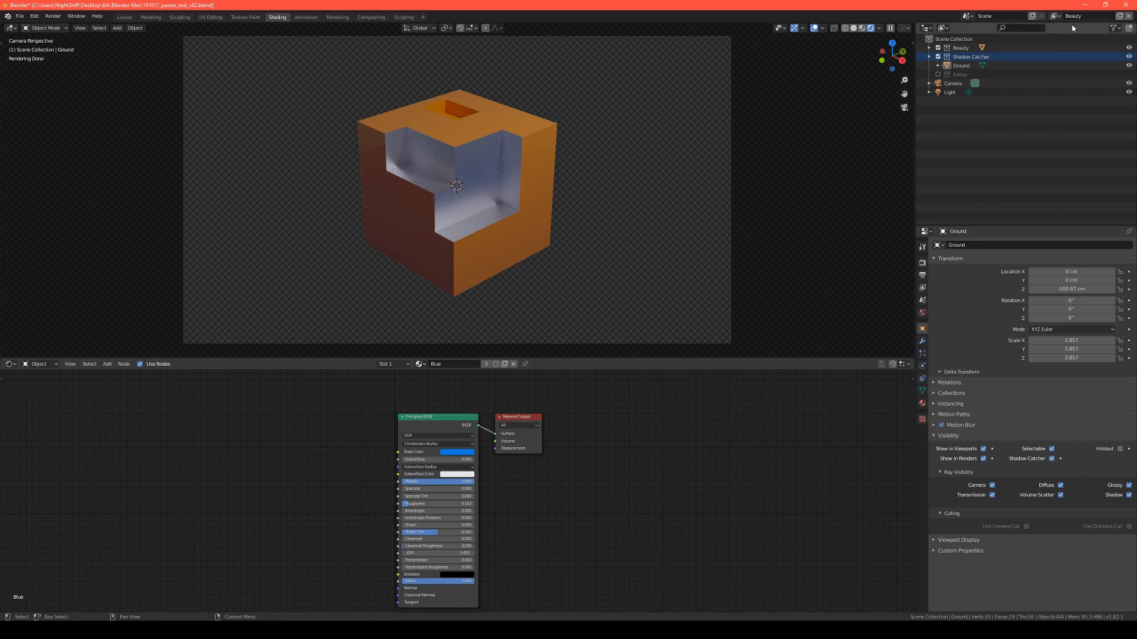
pyautogui.moveTo(298, 183)
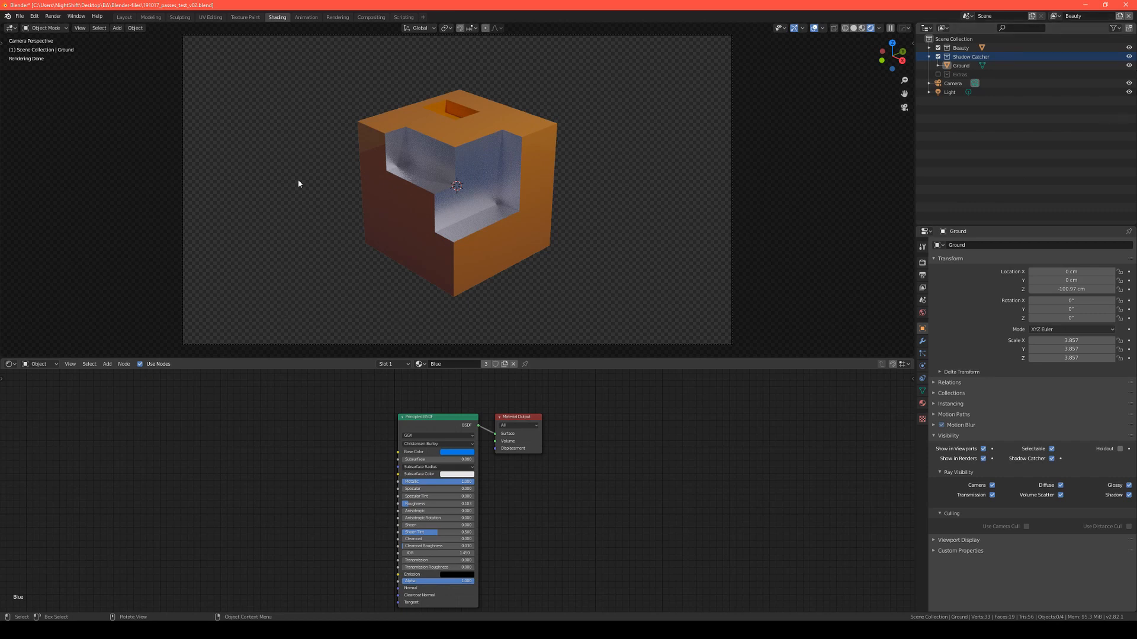
pyautogui.moveTo(361, 166)
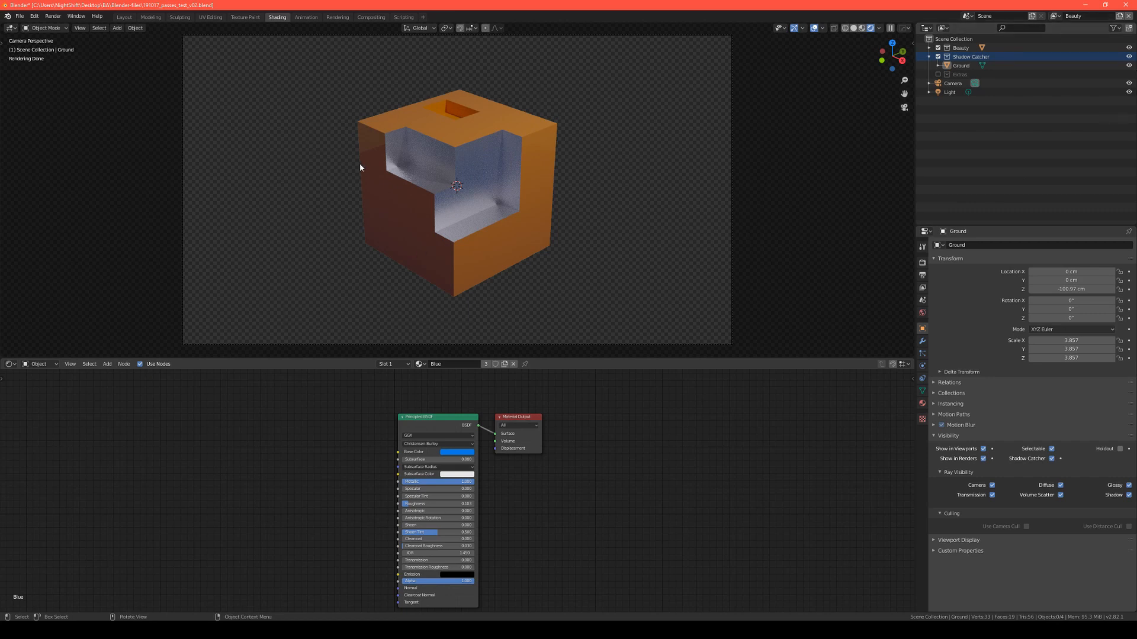
pyautogui.moveTo(453, 341)
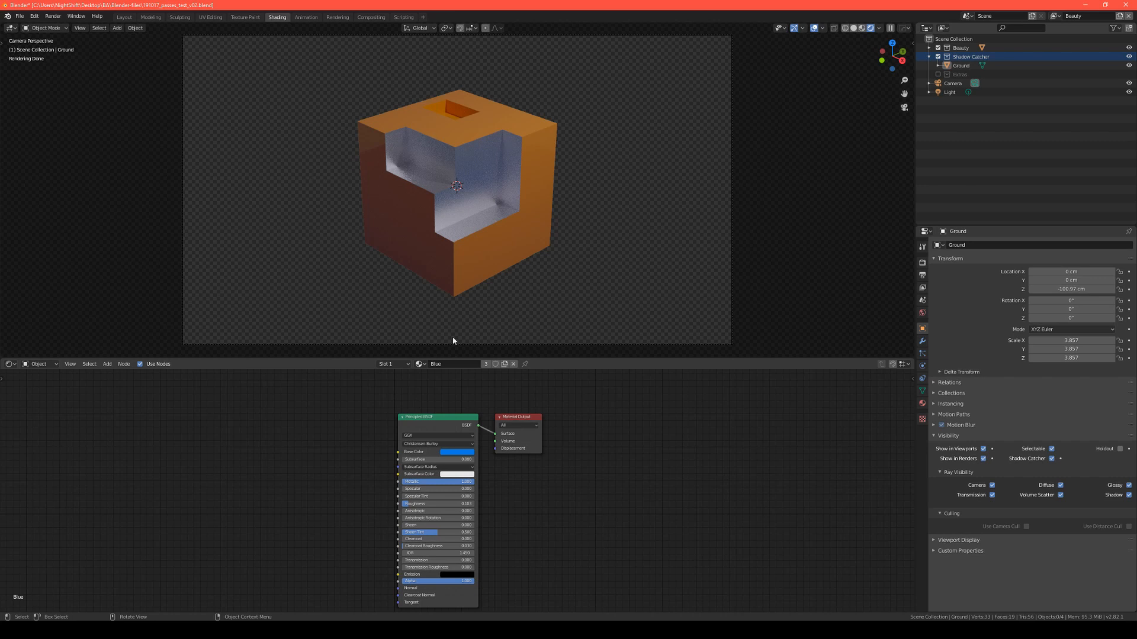
pyautogui.moveTo(569, 201)
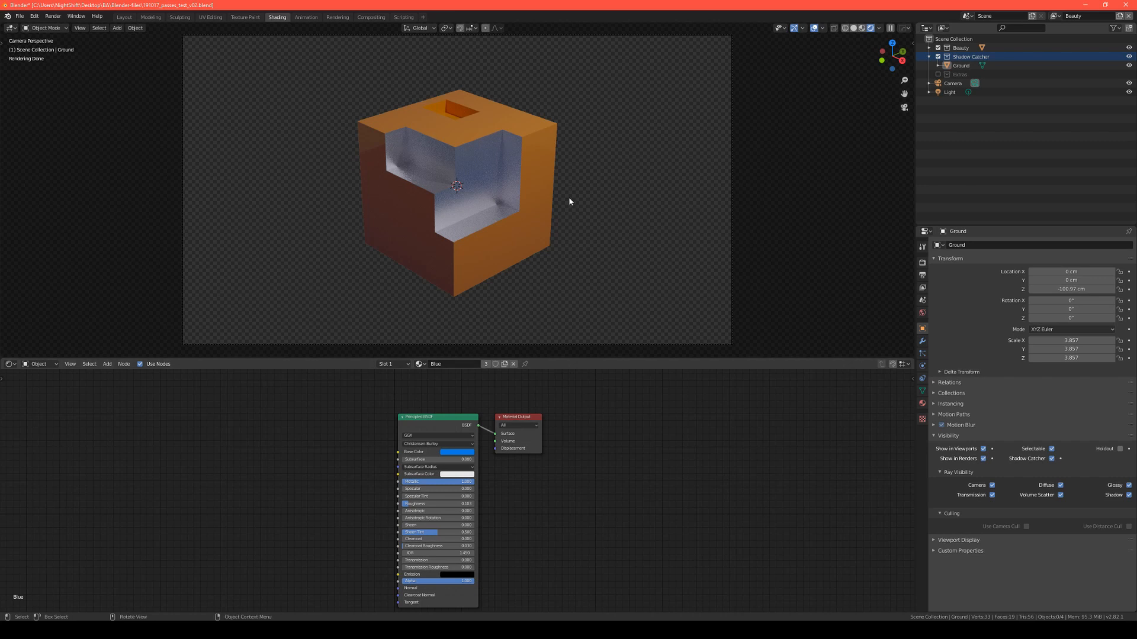
pyautogui.moveTo(464, 307)
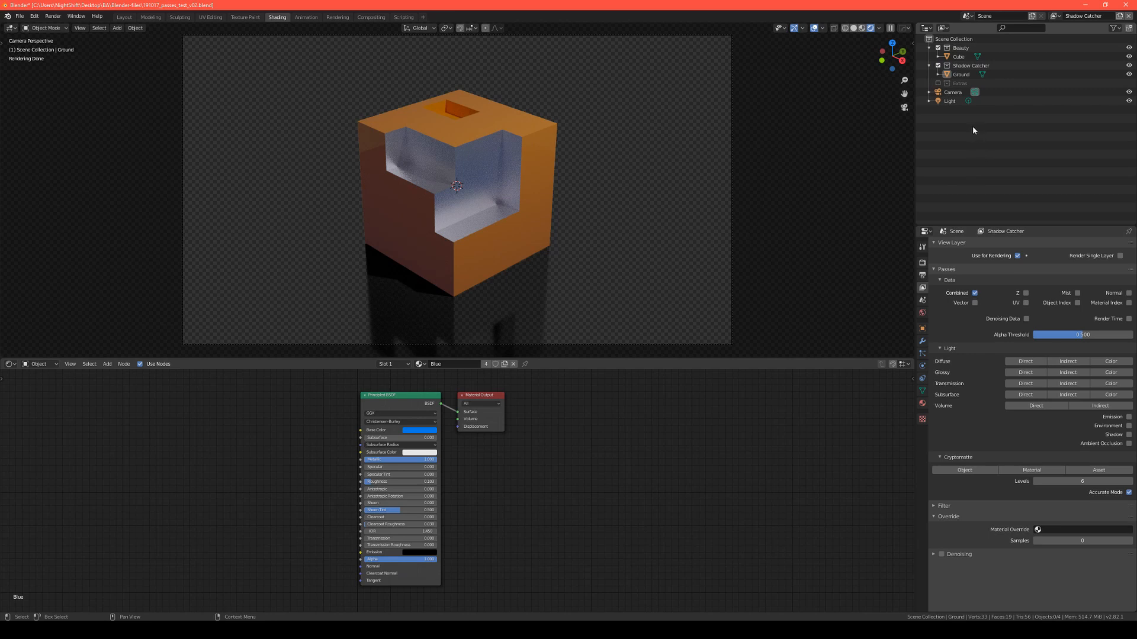
pyautogui.rightClick(942, 38)
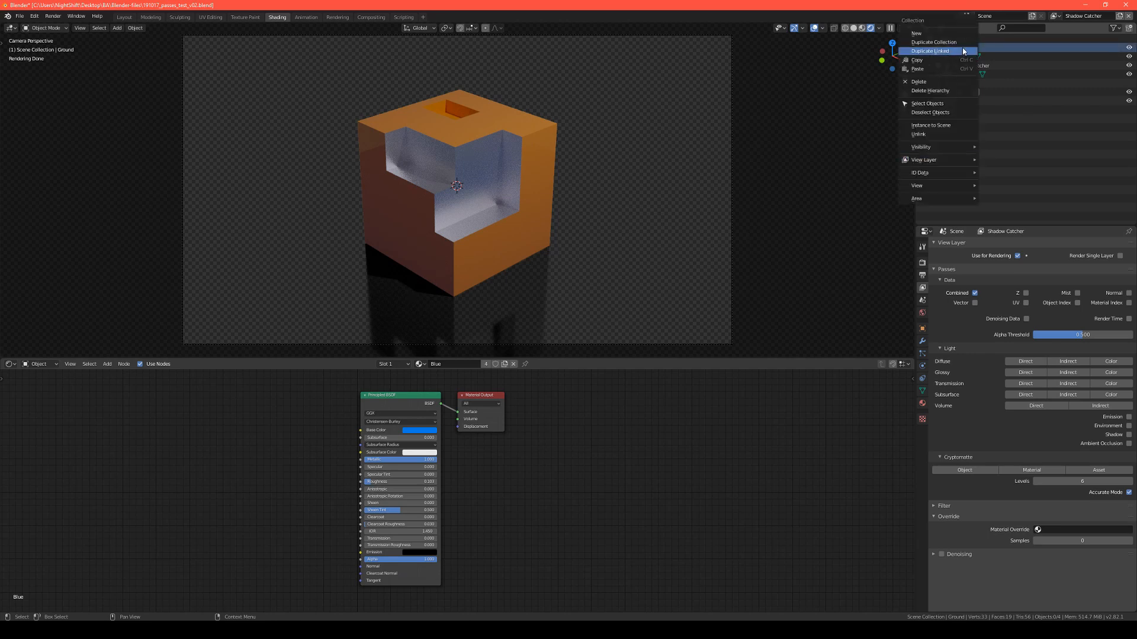
pyautogui.moveTo(924, 159)
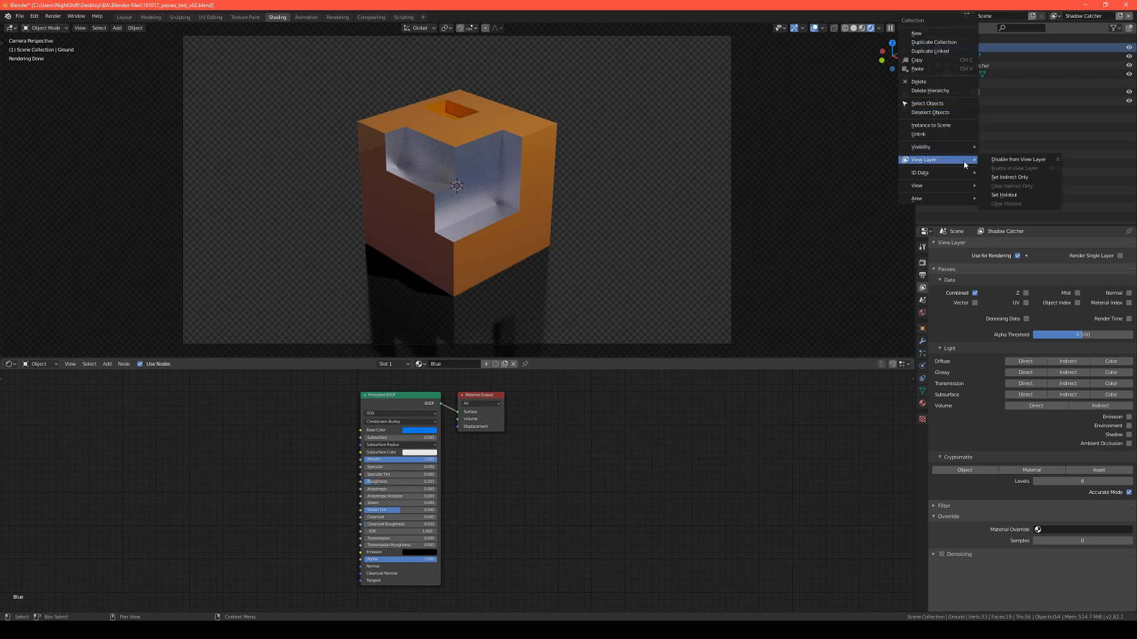
pyautogui.click(1017, 159)
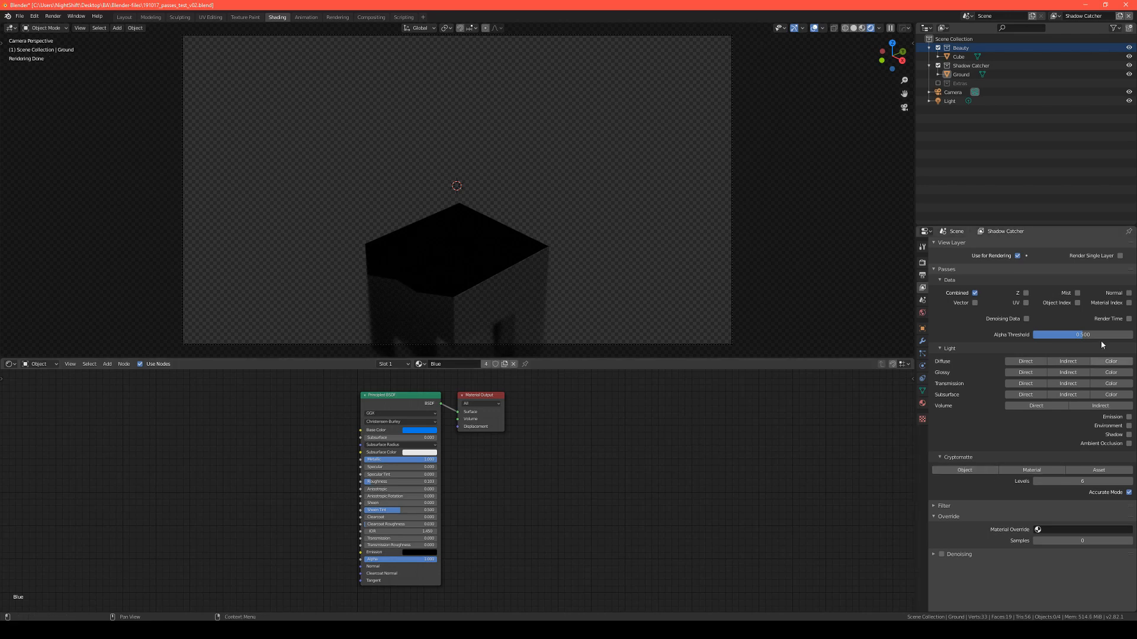
pyautogui.moveTo(955, 271)
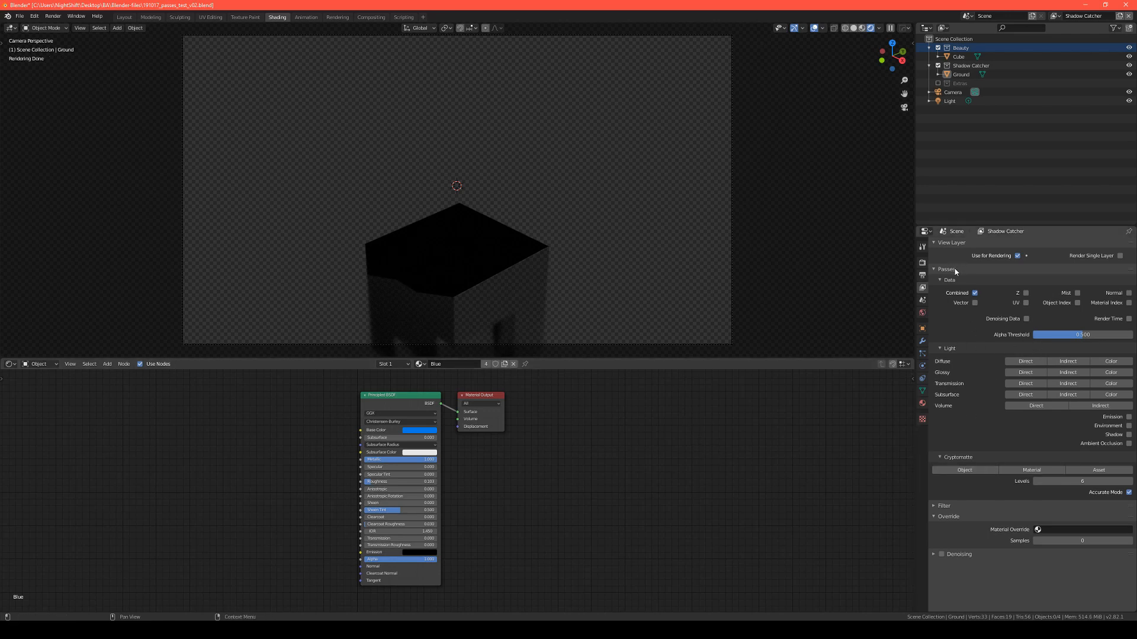
pyautogui.moveTo(1064, 257)
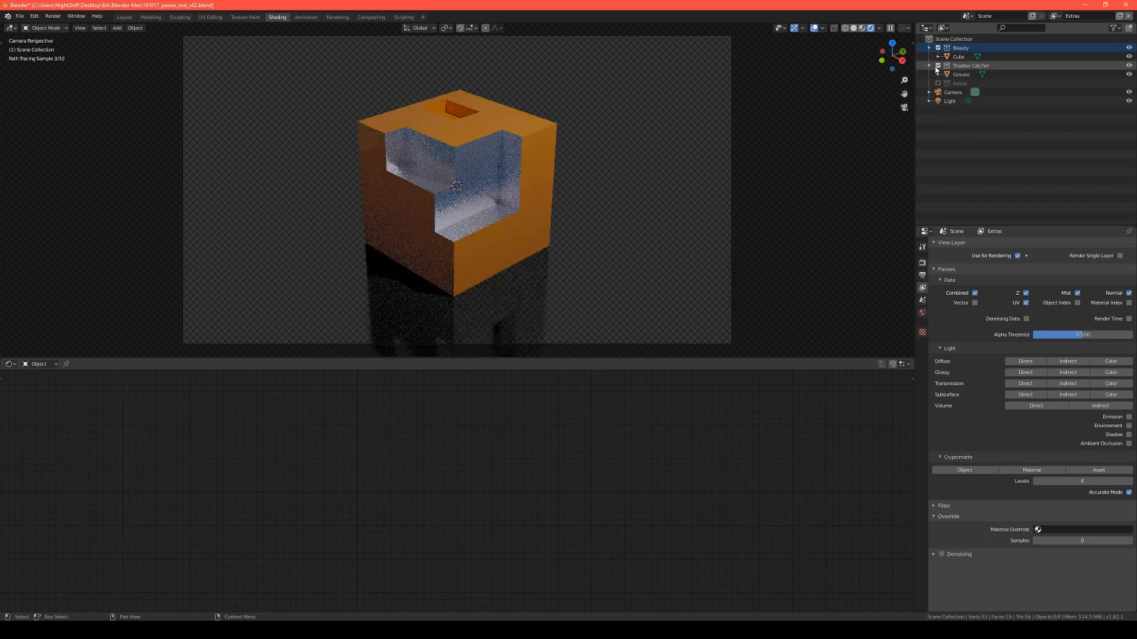
# Select Ground and switch to the Shadow Catcher view layer.
pyautogui.click(960, 74)
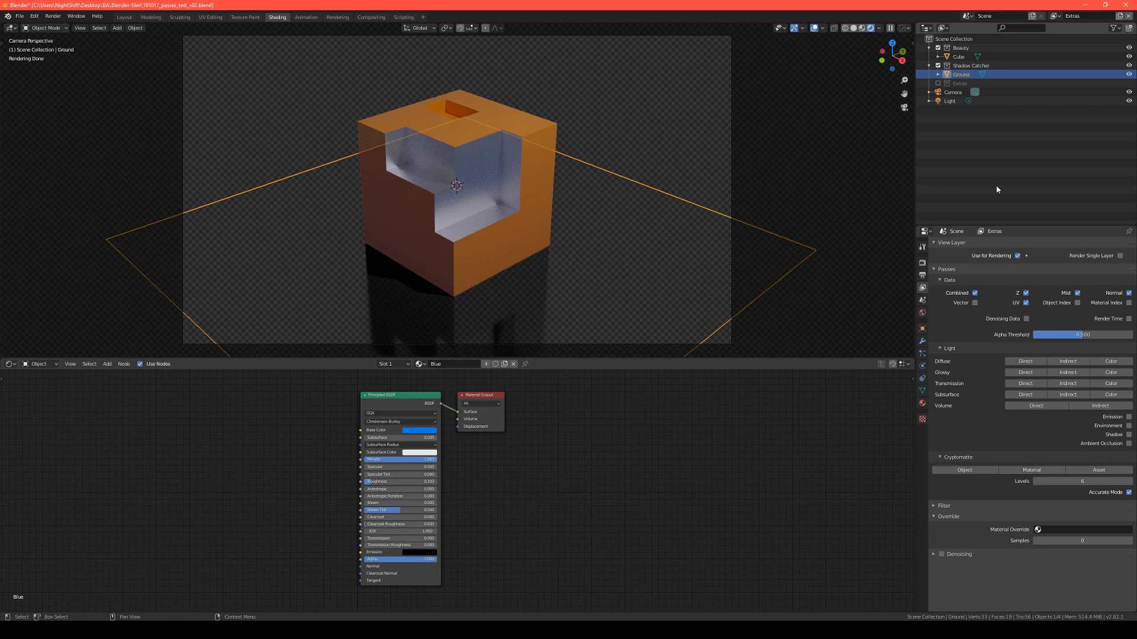
pyautogui.click(922, 313)
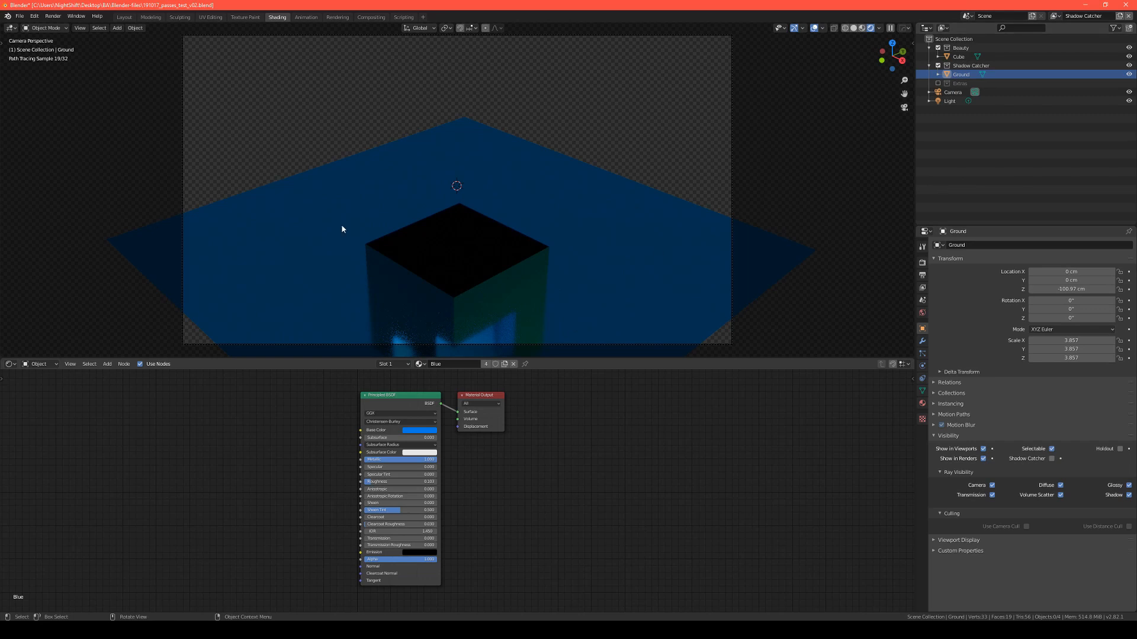
pyautogui.moveTo(539, 328)
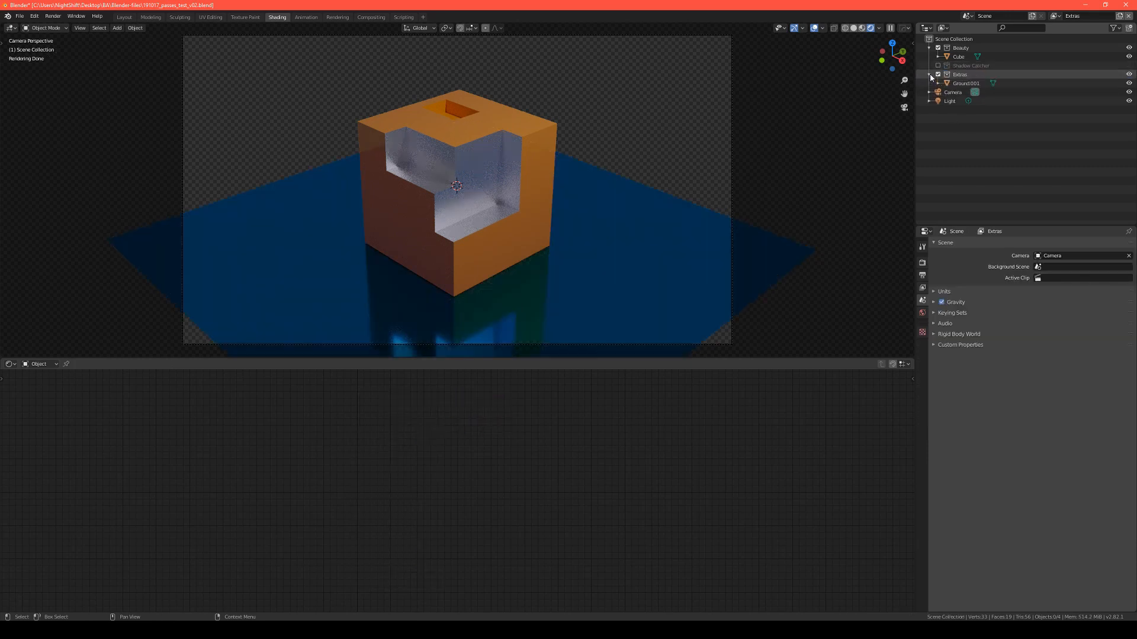
pyautogui.click(964, 83)
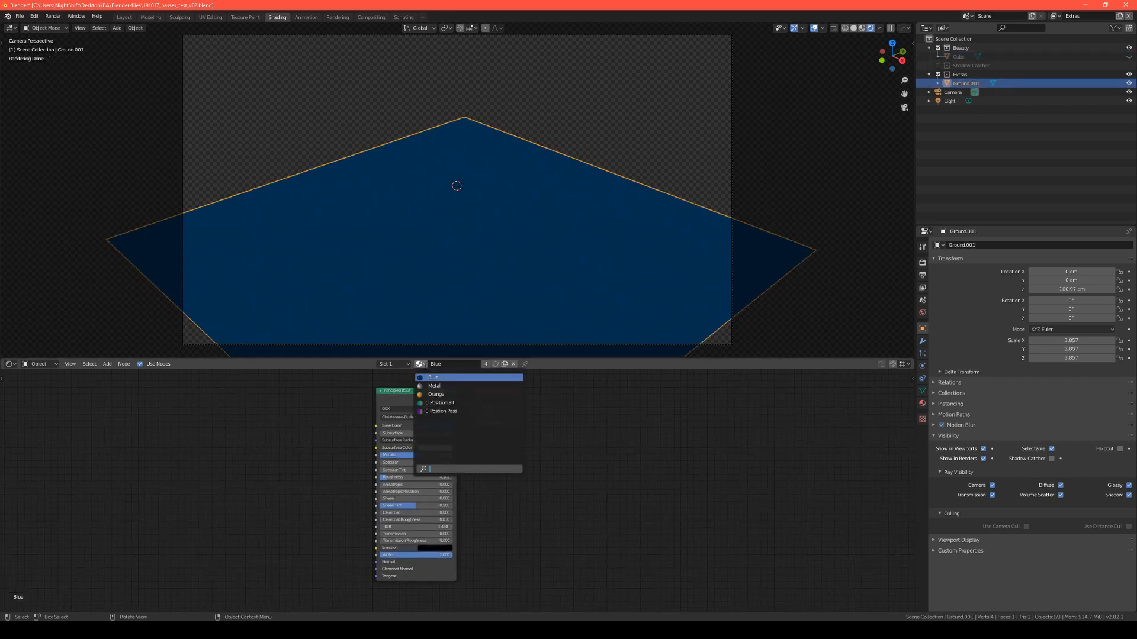
pyautogui.click(441, 411)
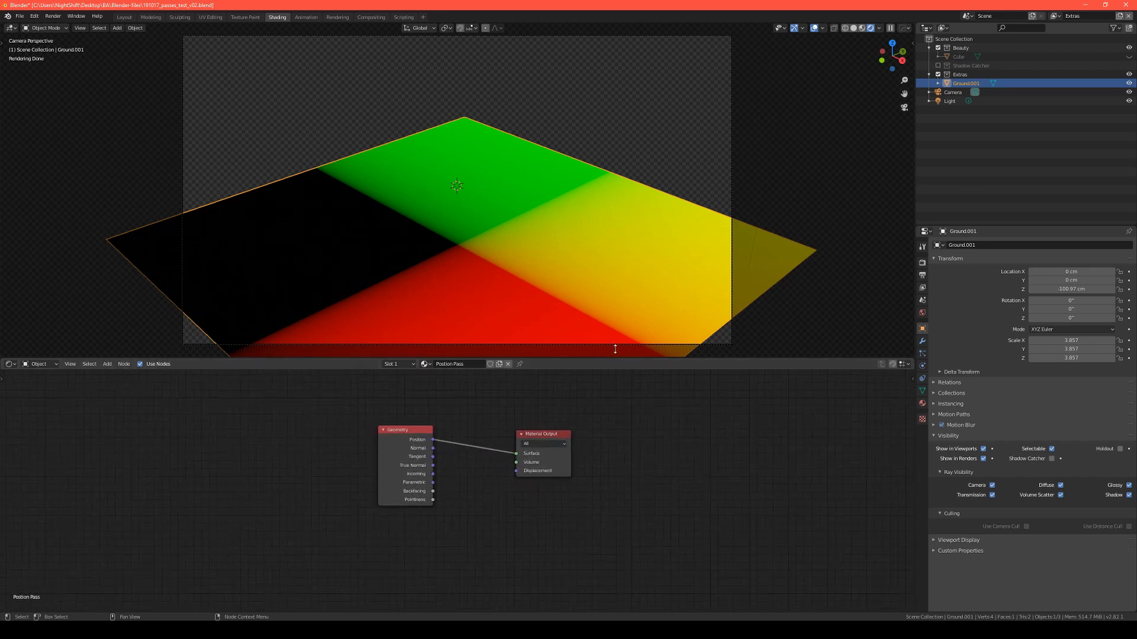
pyautogui.moveTo(675, 449)
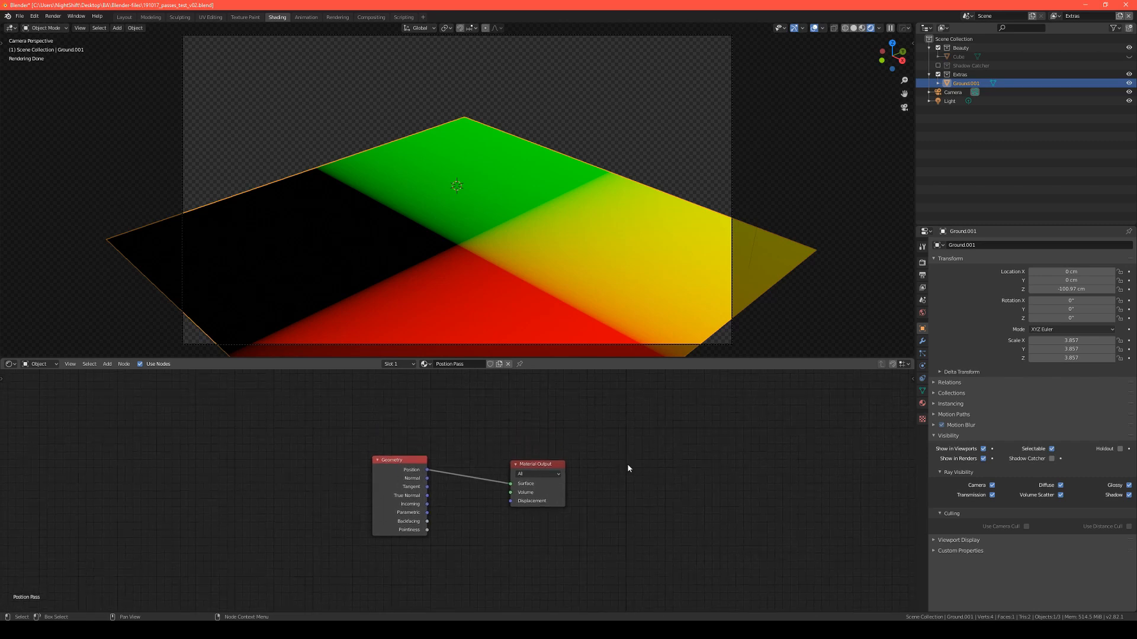
pyautogui.moveTo(628, 469)
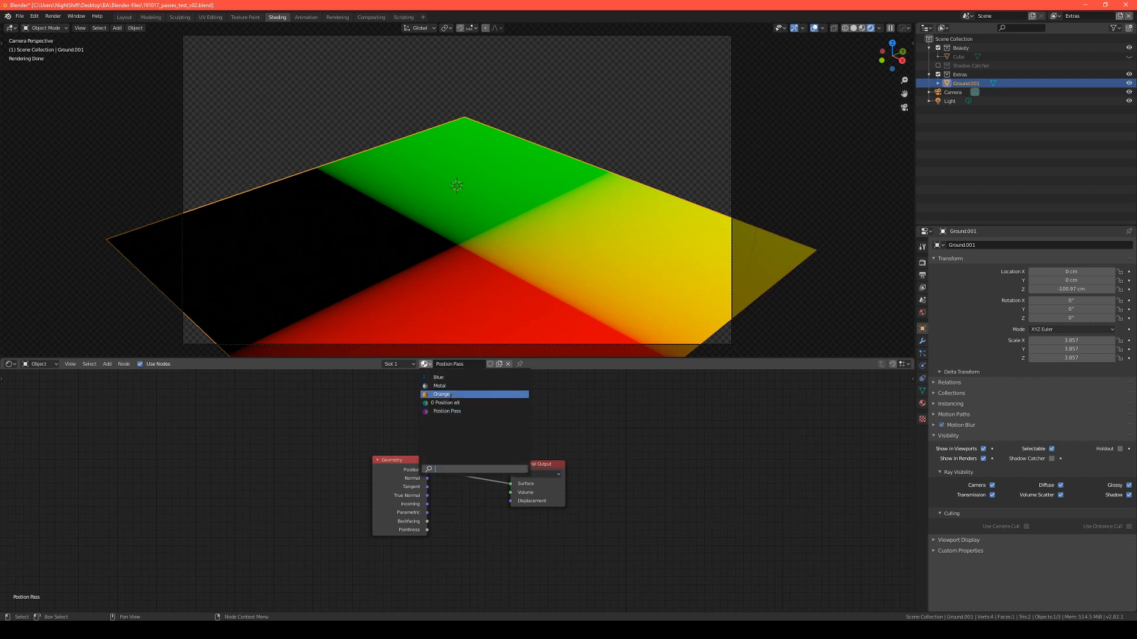
pyautogui.click(446, 402)
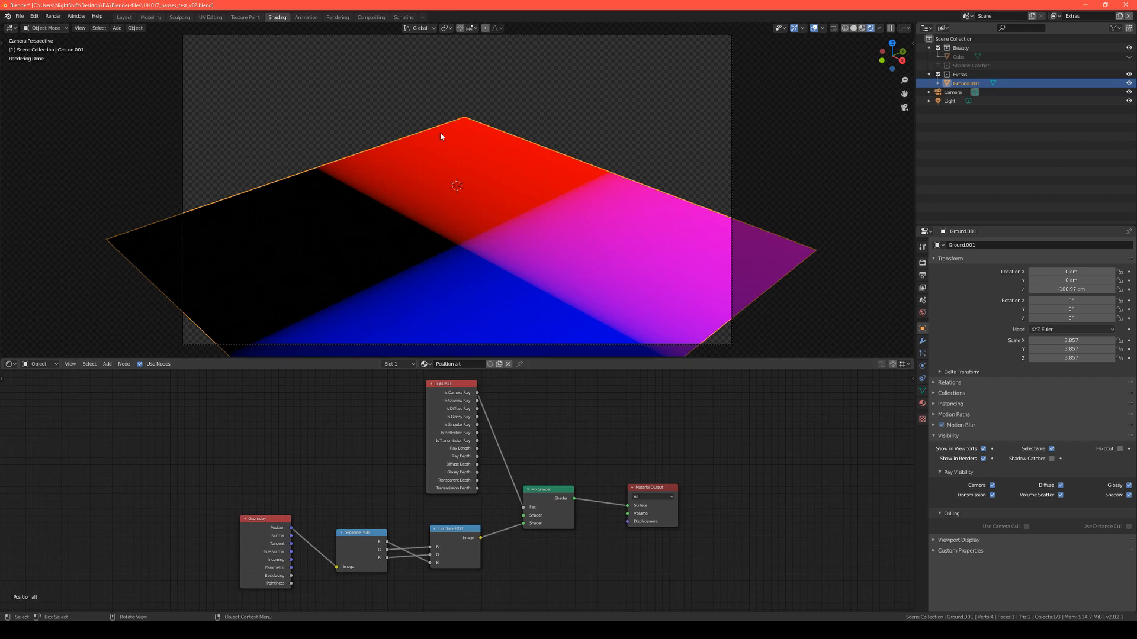
pyautogui.click(398, 364)
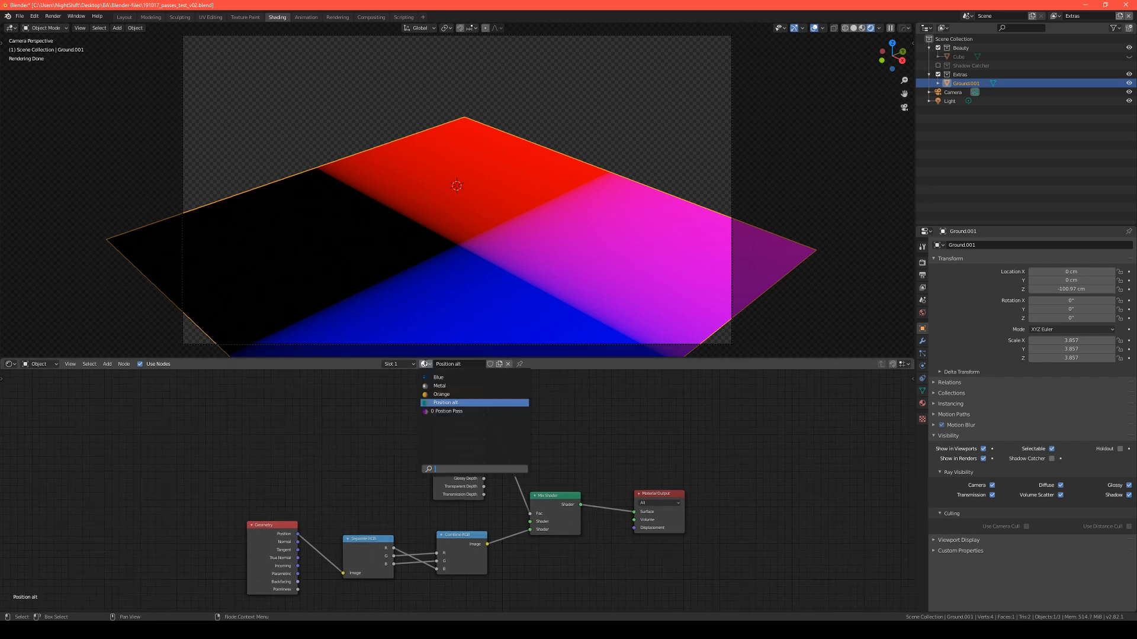
pyautogui.click(439, 377)
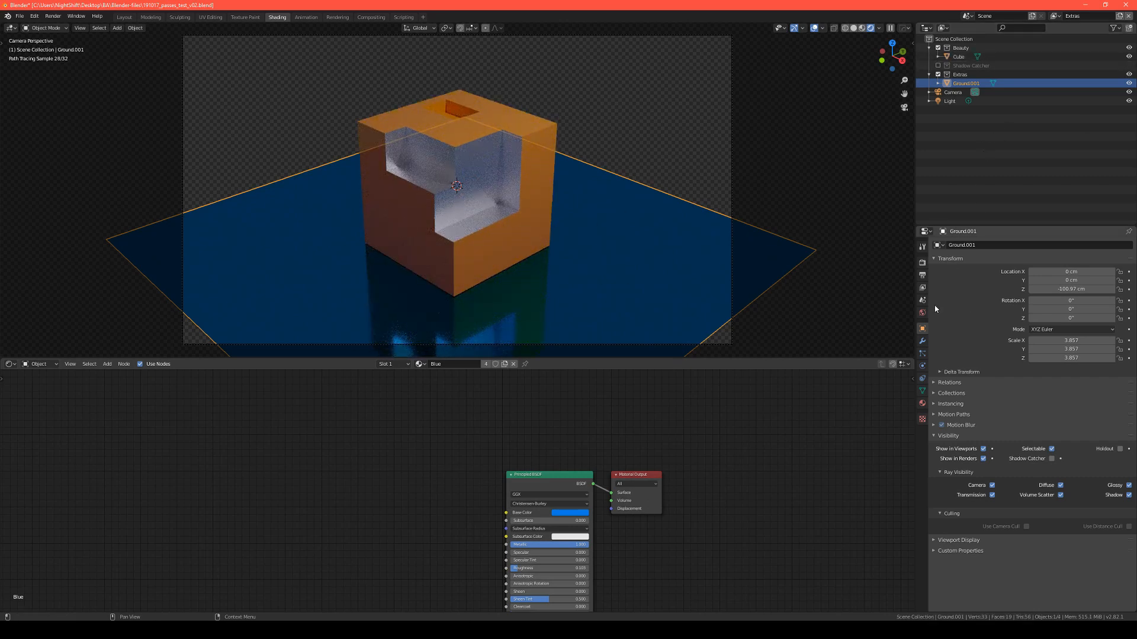
# Set the Extras view layer's Material Override to Position Pass.
pyautogui.click(921, 288)
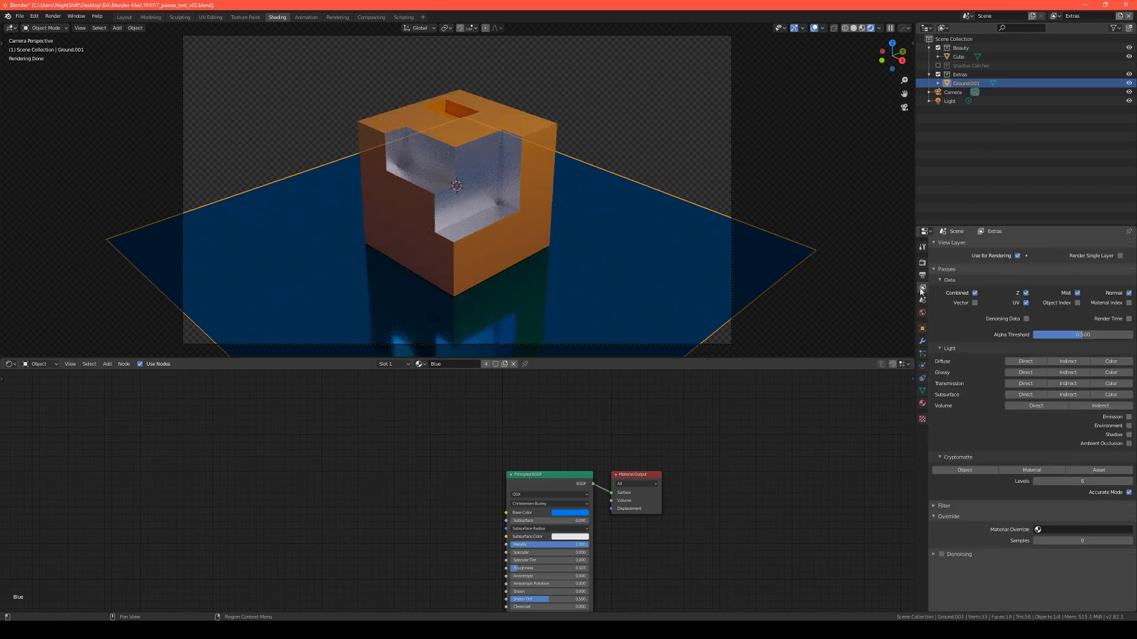
pyautogui.moveTo(923, 290)
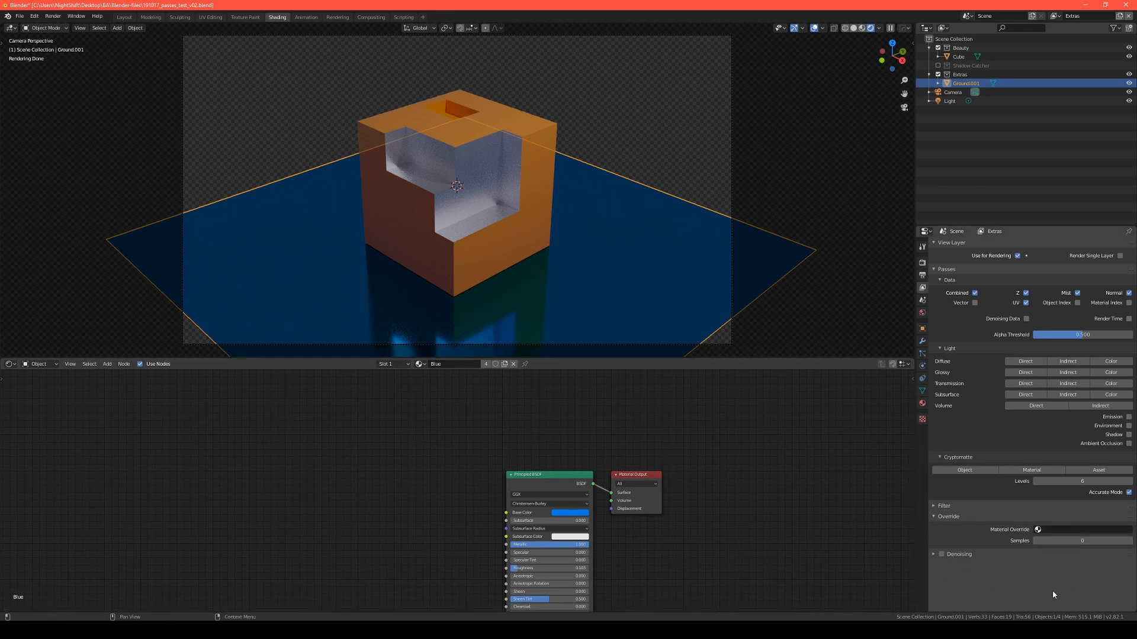
pyautogui.moveTo(1057, 569)
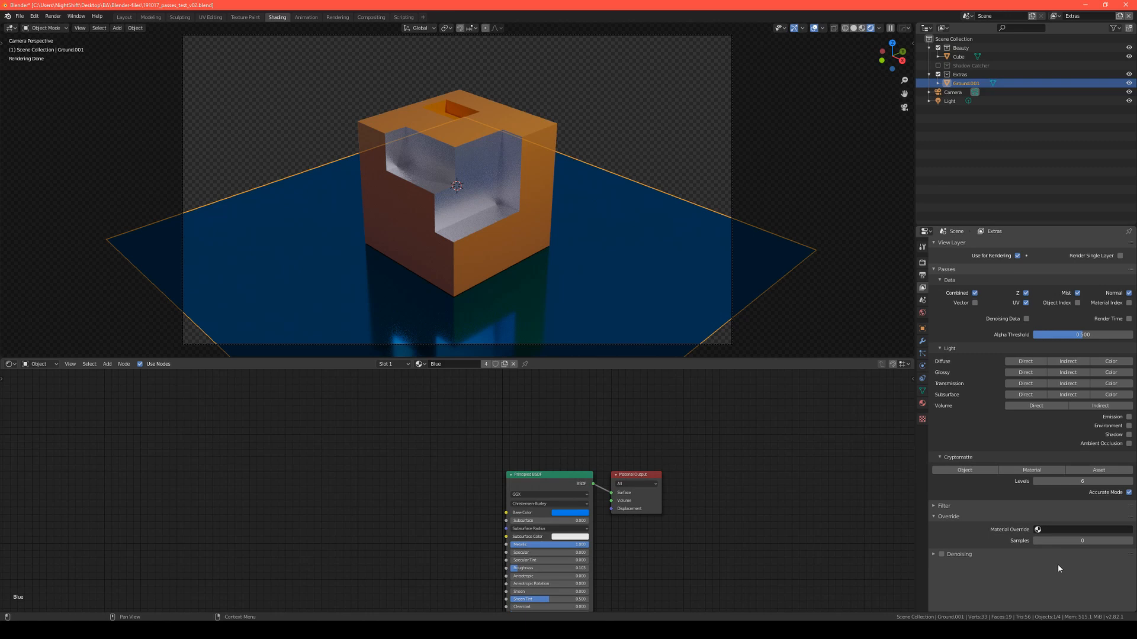
pyautogui.click(1036, 529)
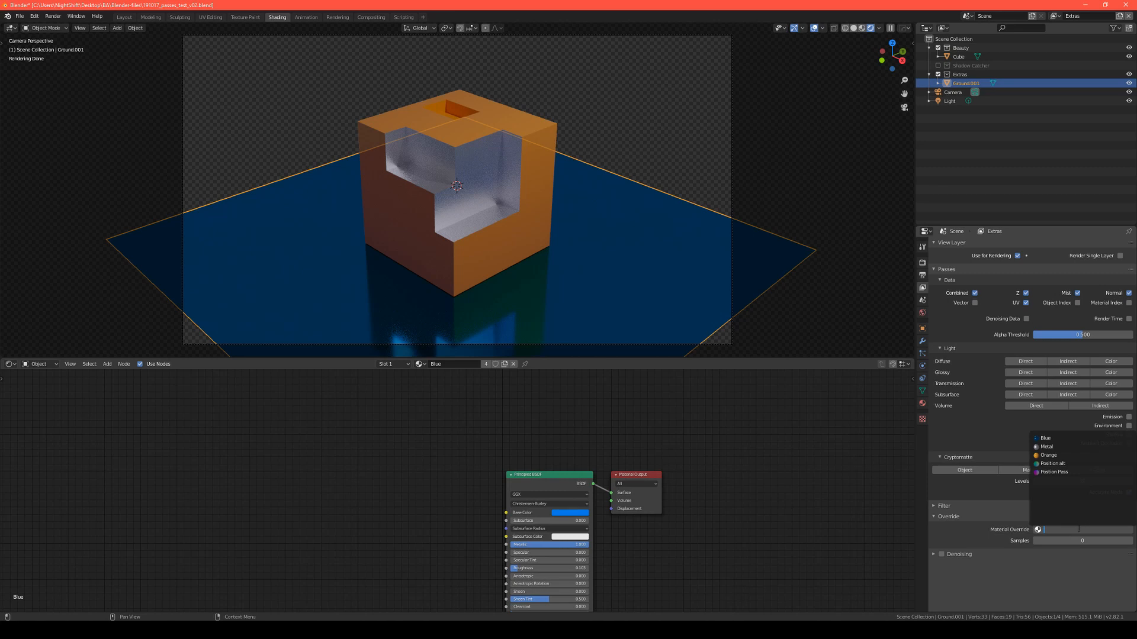
pyautogui.click(1053, 471)
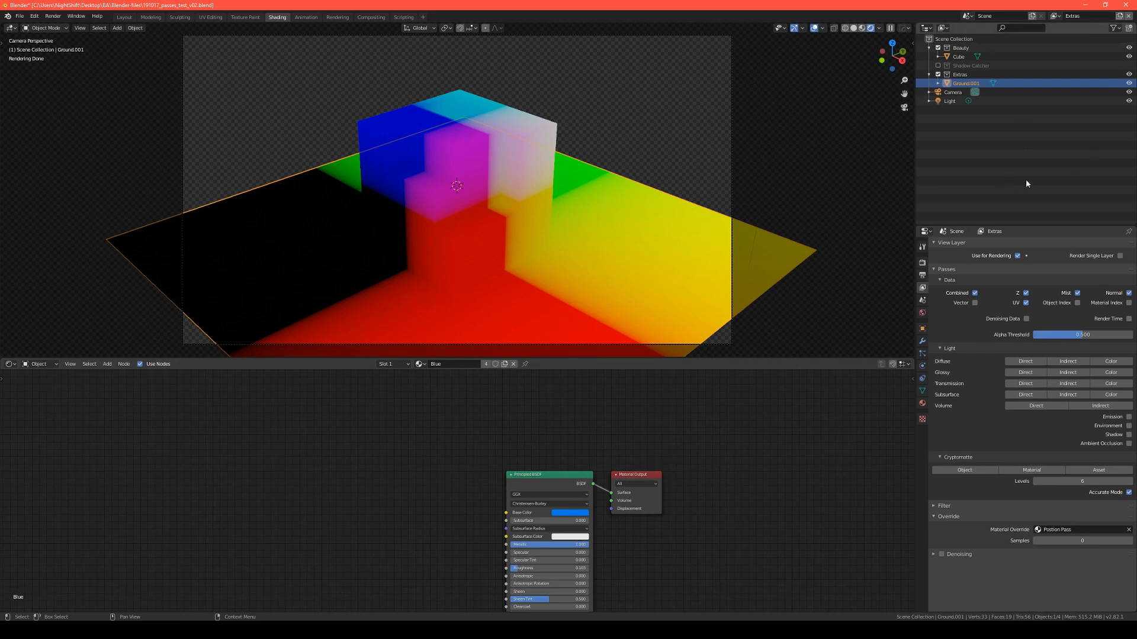
pyautogui.moveTo(976, 384)
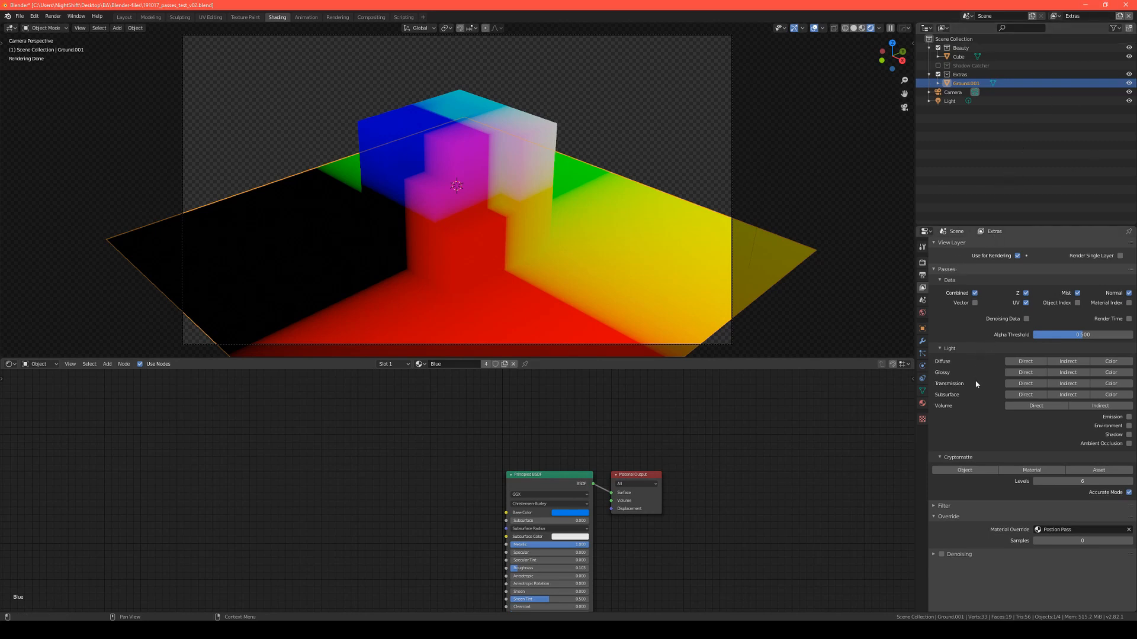
pyautogui.moveTo(990, 300)
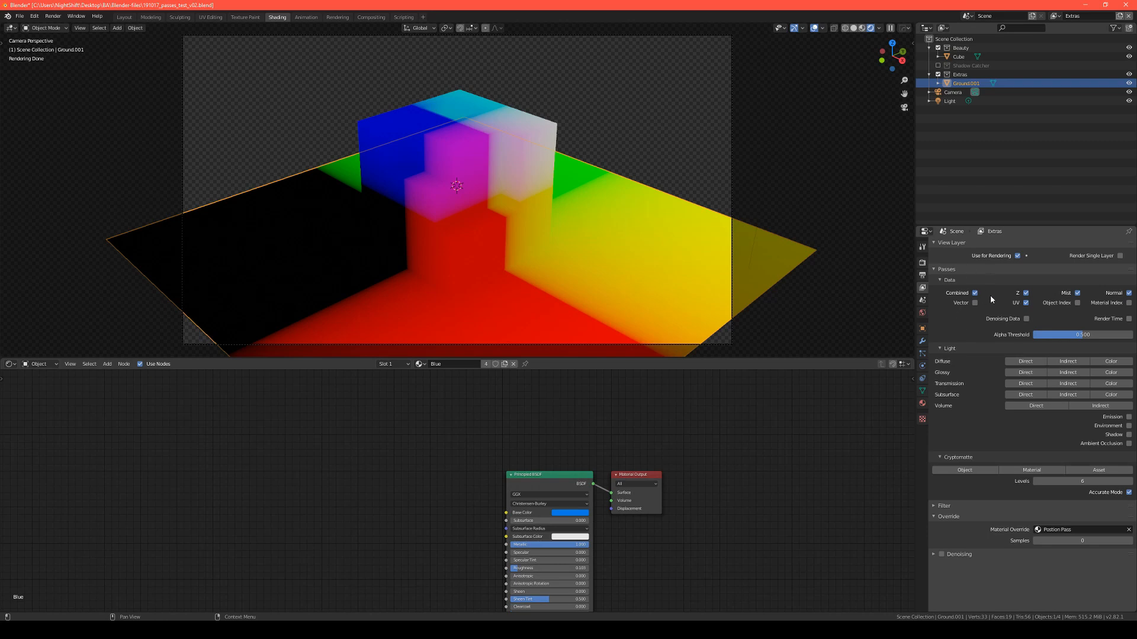
pyautogui.moveTo(984, 317)
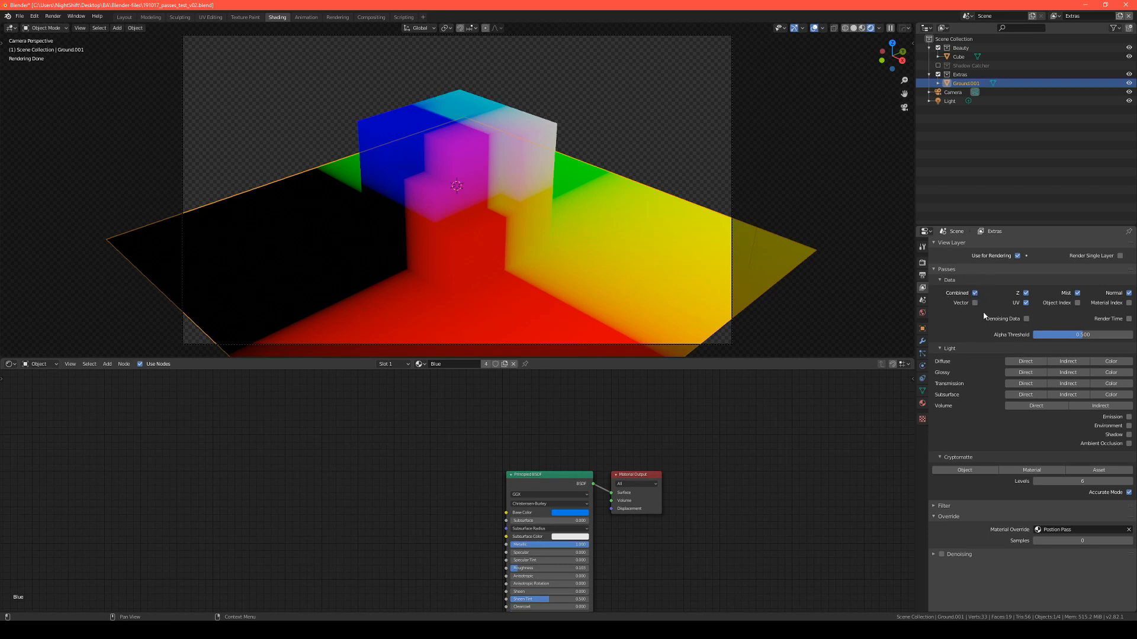
pyautogui.moveTo(960, 324)
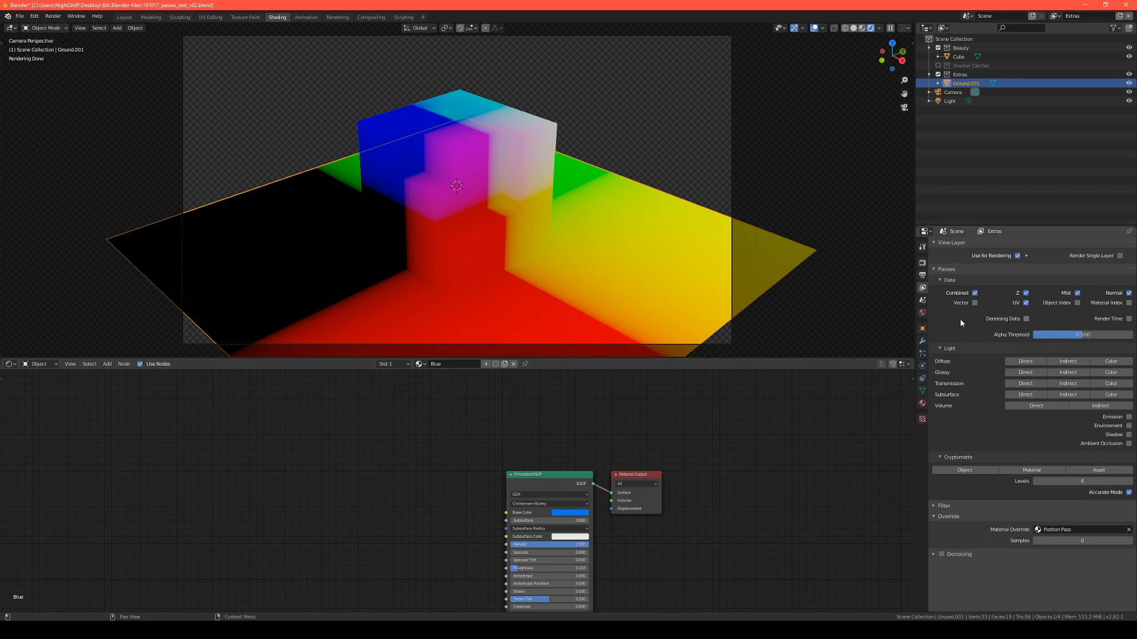
pyautogui.moveTo(1004, 293)
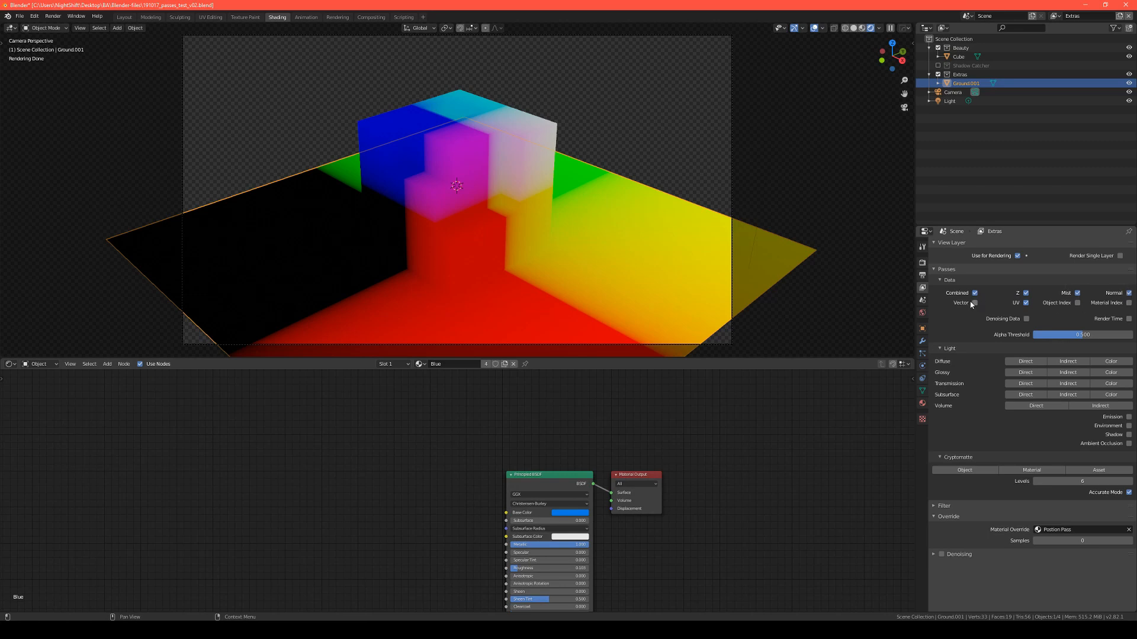
pyautogui.moveTo(984, 310)
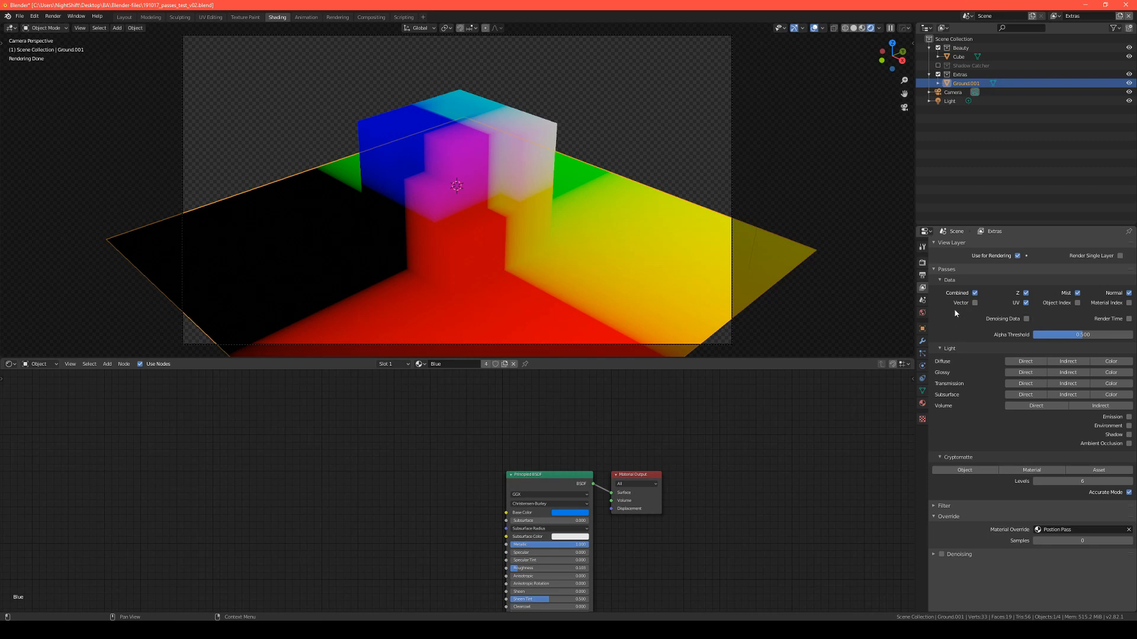
pyautogui.moveTo(963, 340)
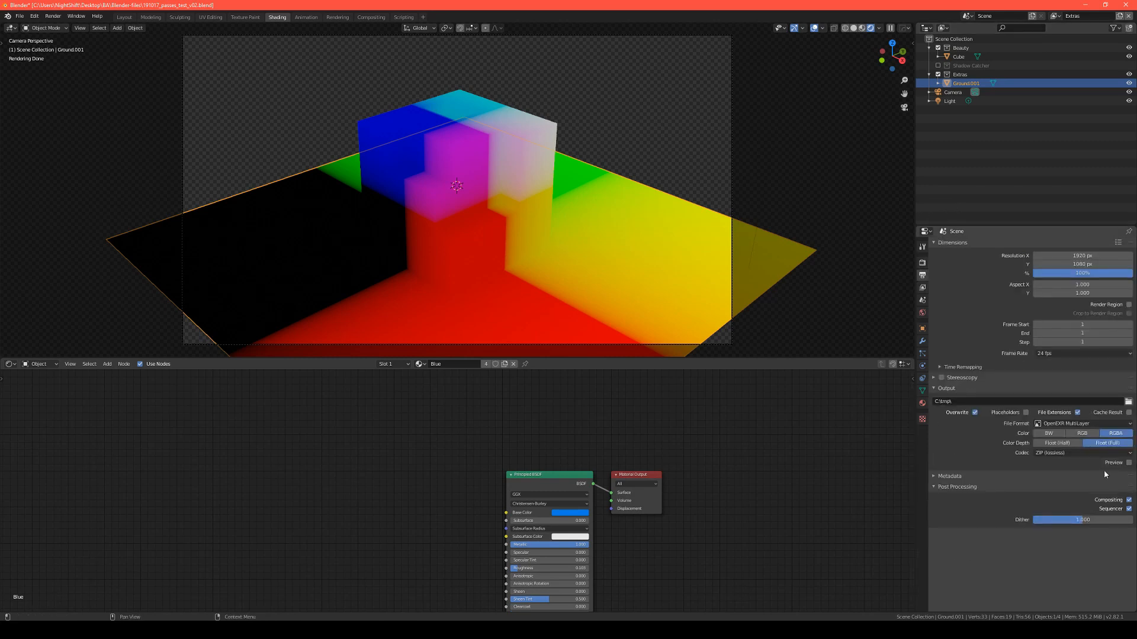
pyautogui.moveTo(1117, 559)
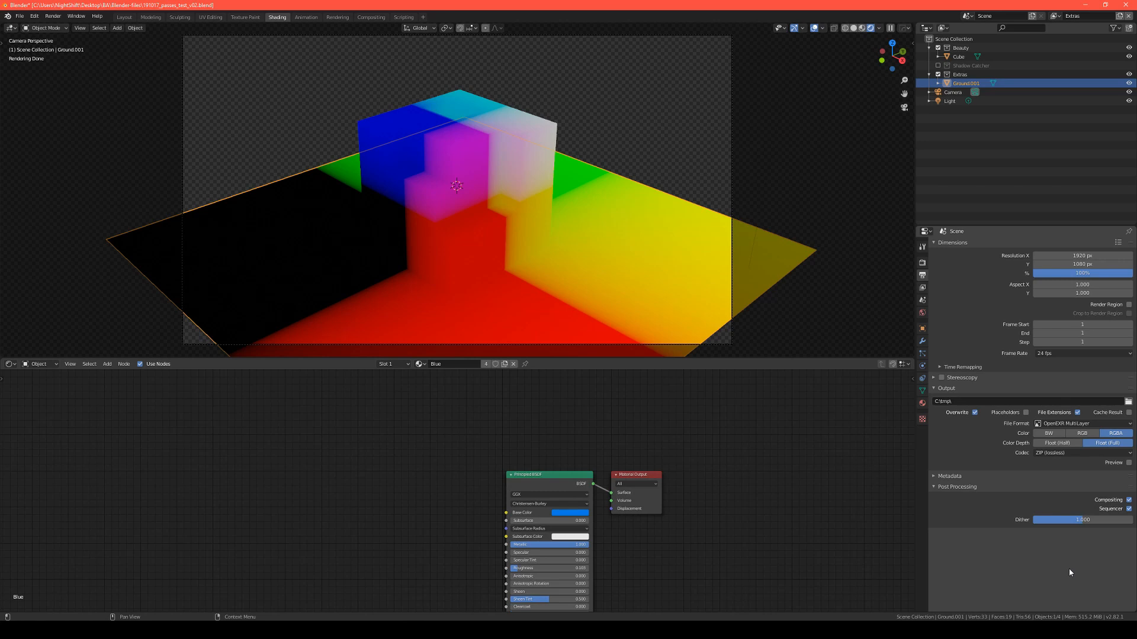
pyautogui.moveTo(1091, 535)
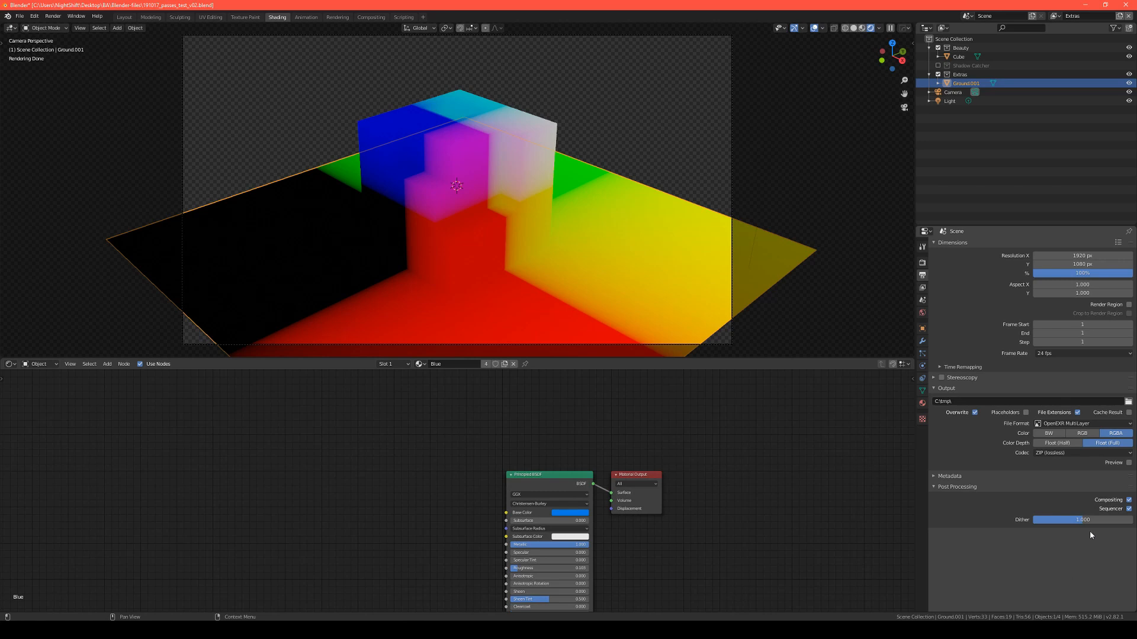
pyautogui.moveTo(1090, 514)
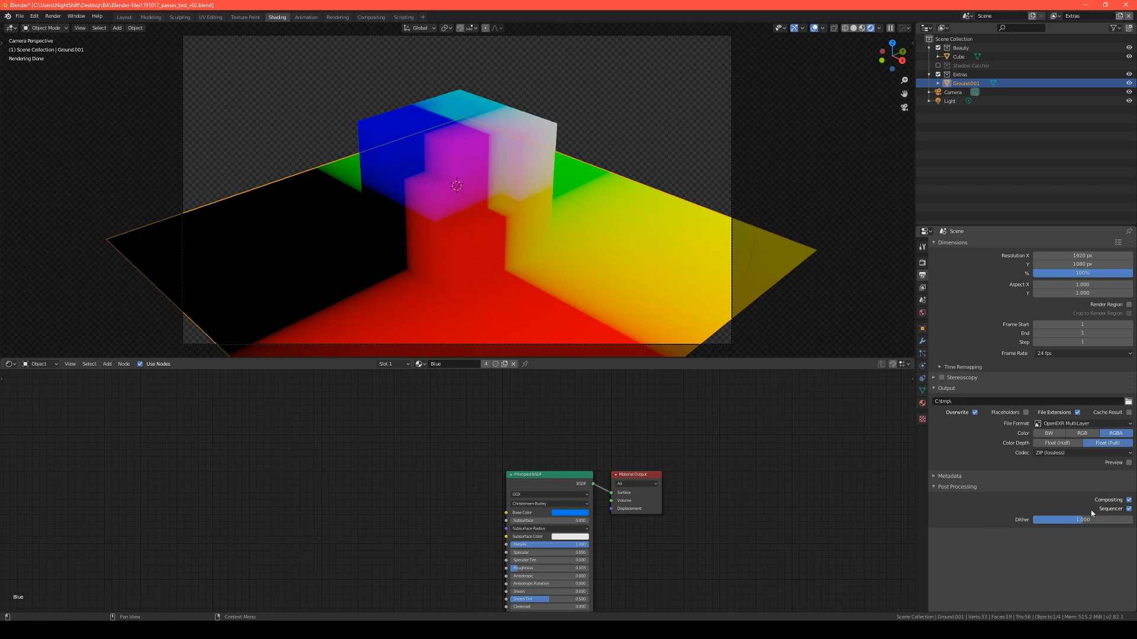
pyautogui.moveTo(1097, 581)
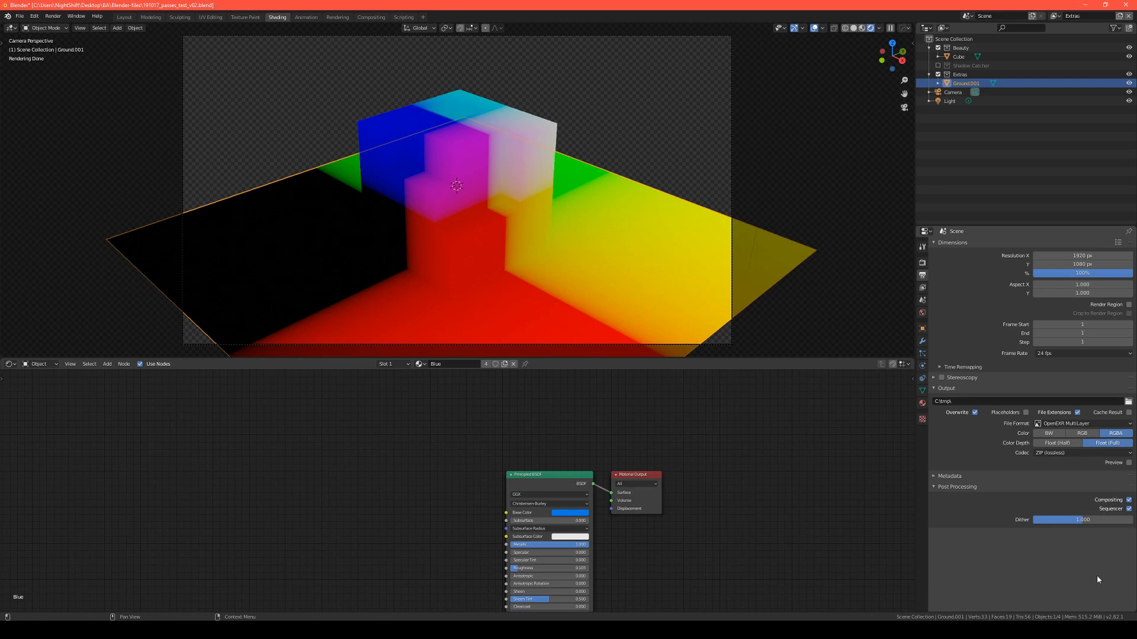
pyautogui.moveTo(1111, 477)
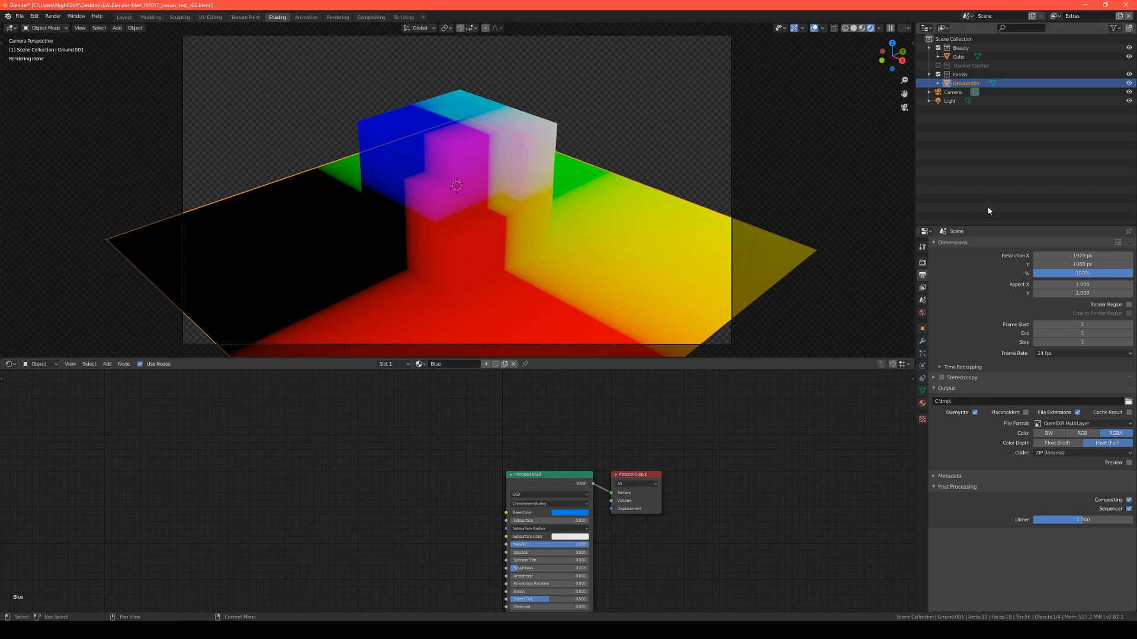
pyautogui.moveTo(988, 211)
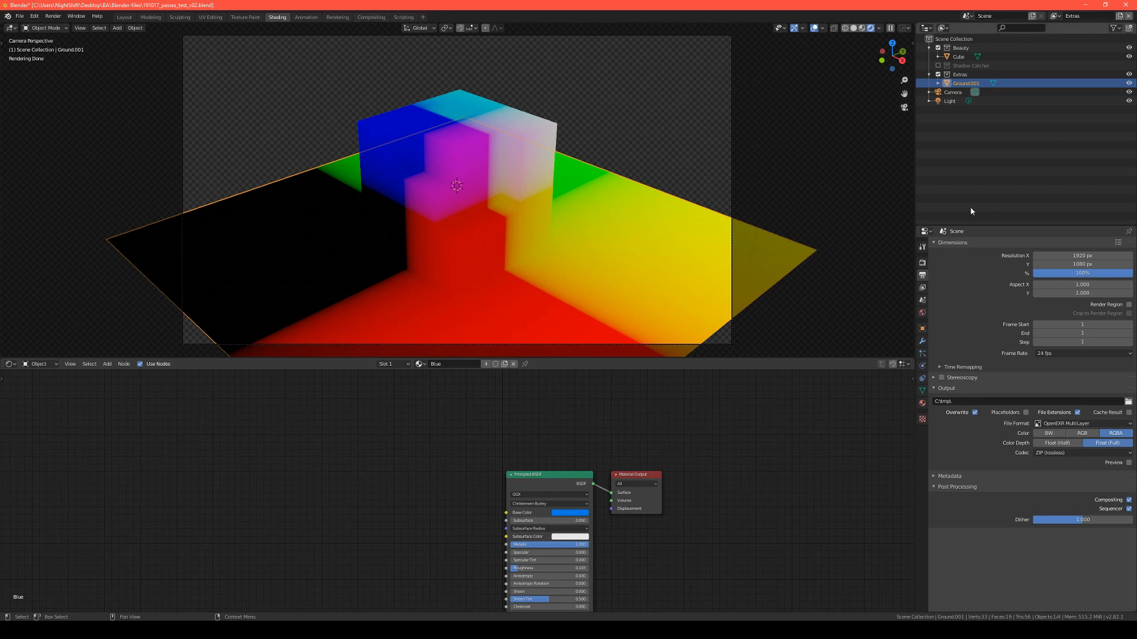
pyautogui.moveTo(1062, 27)
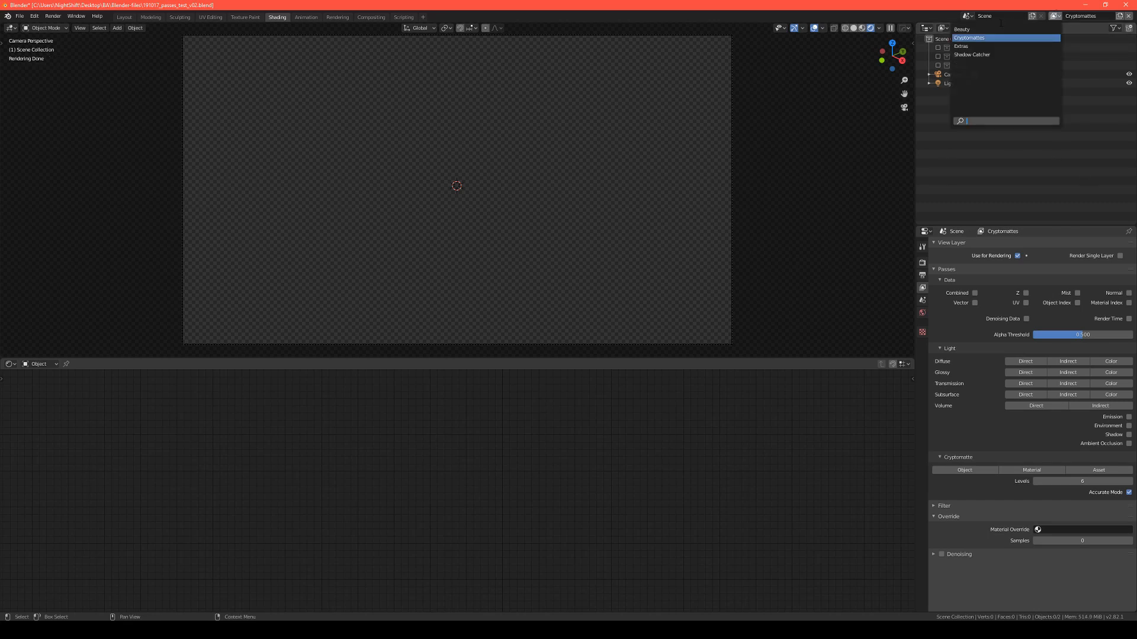
# Make Beauty the active view layer and render a still image.
pyautogui.click(962, 29)
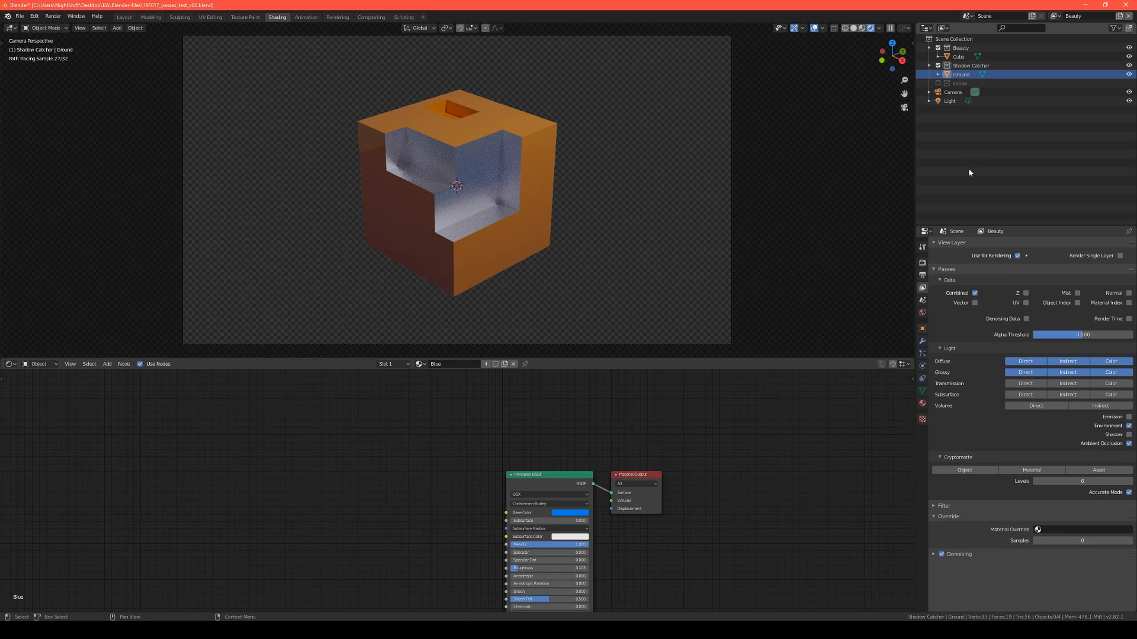
pyautogui.click(52, 15)
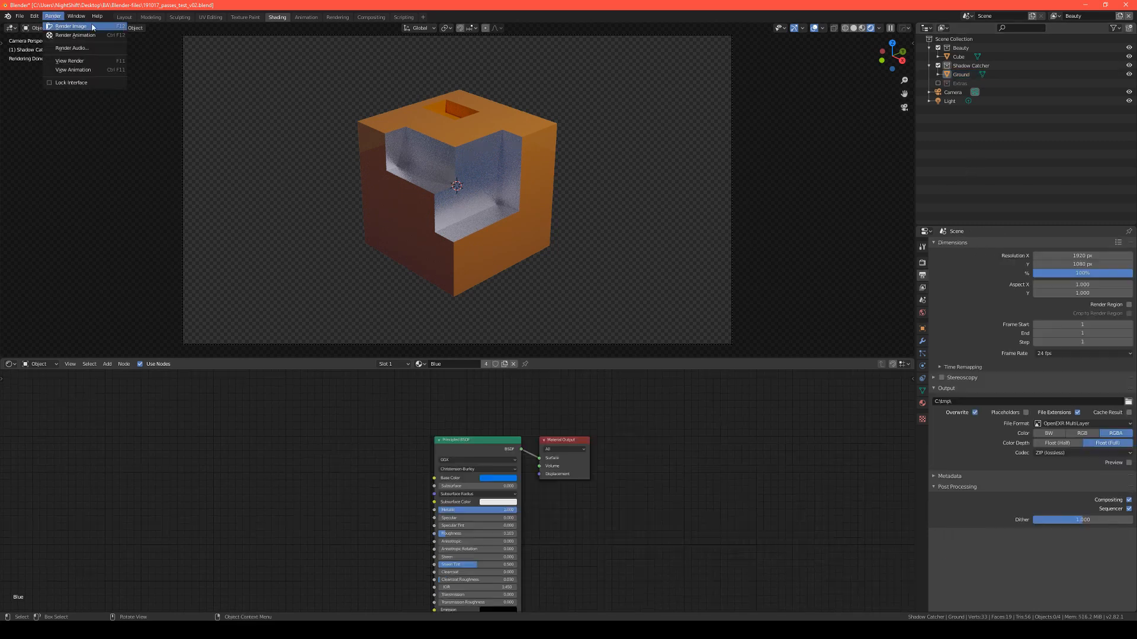
pyautogui.click(69, 26)
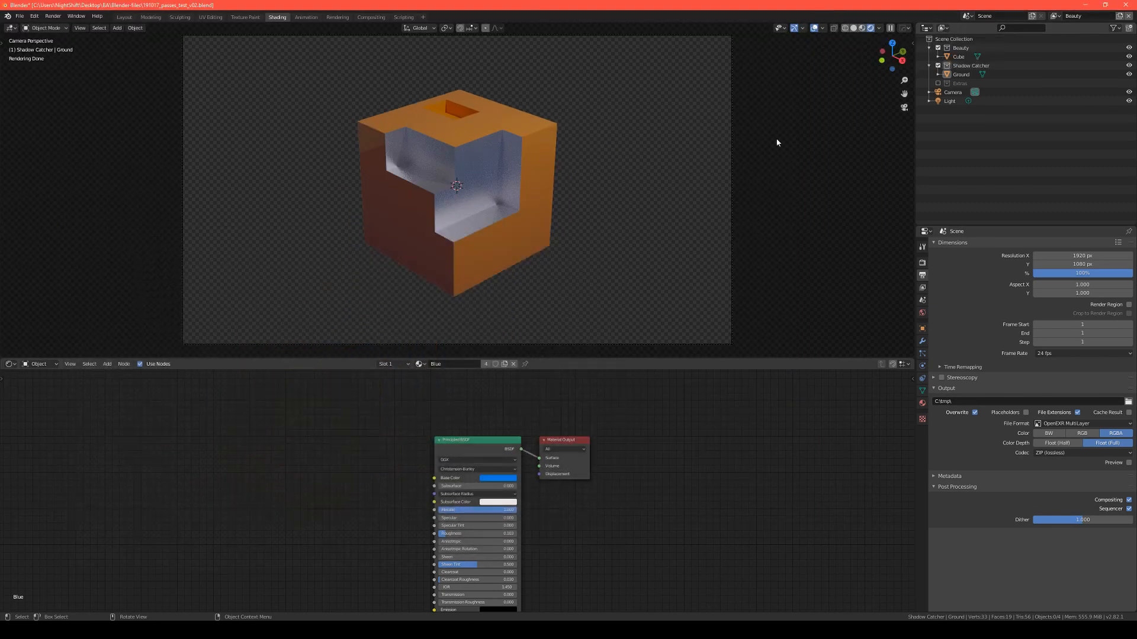
pyautogui.click(371, 17)
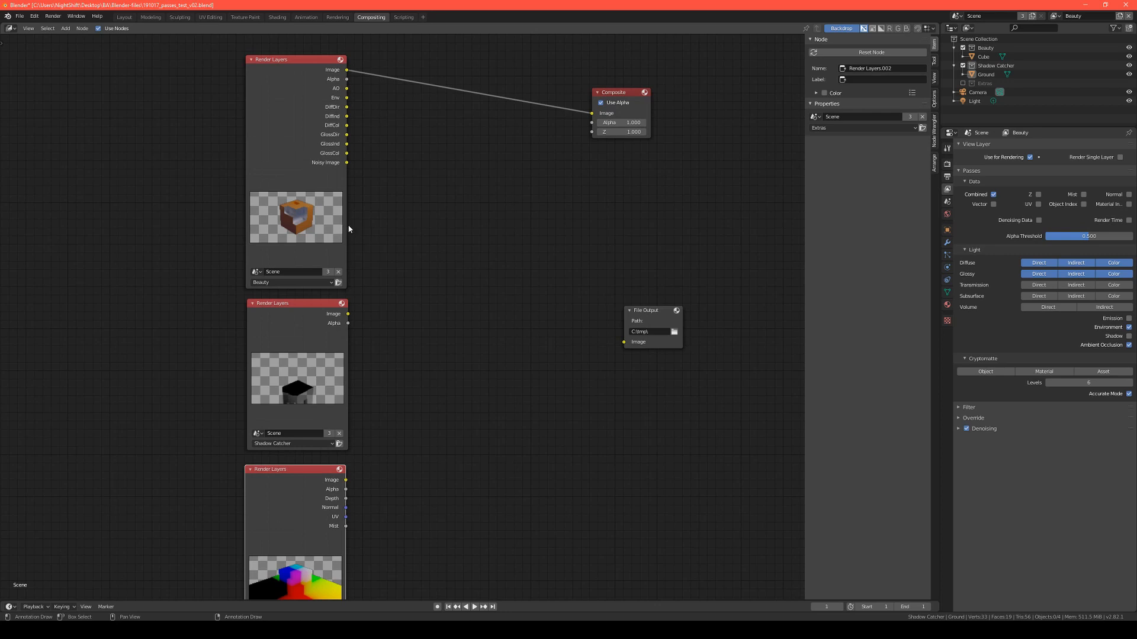
pyautogui.moveTo(275, 157)
pyautogui.write('f')
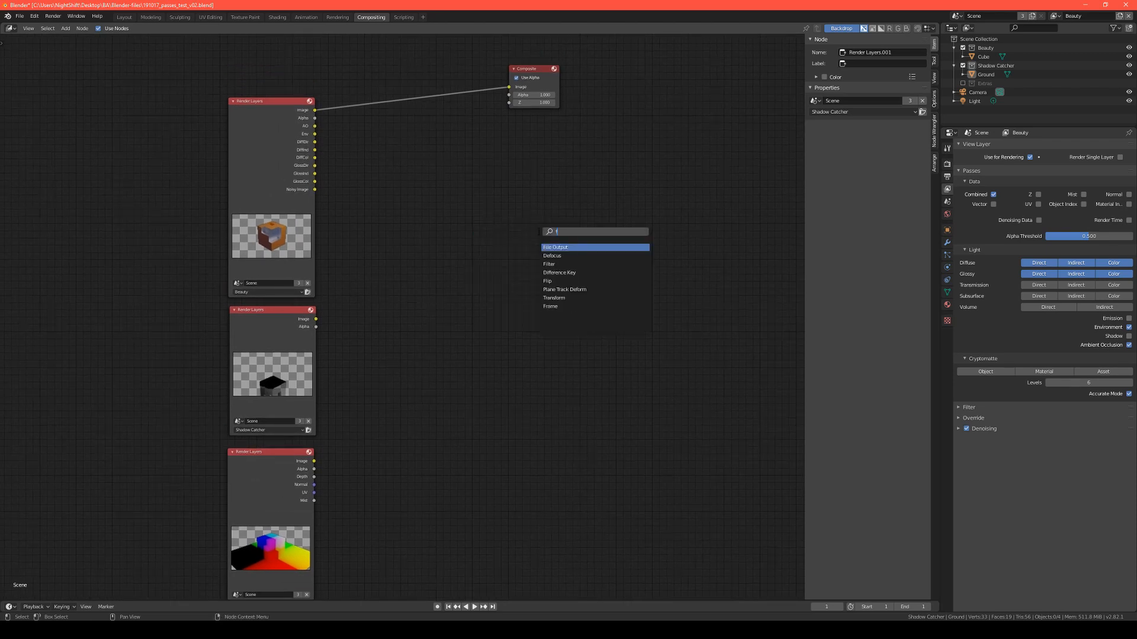
# Add a File Output node to the compositor set to OpenEXR MultiLayer.
pyautogui.click(555, 246)
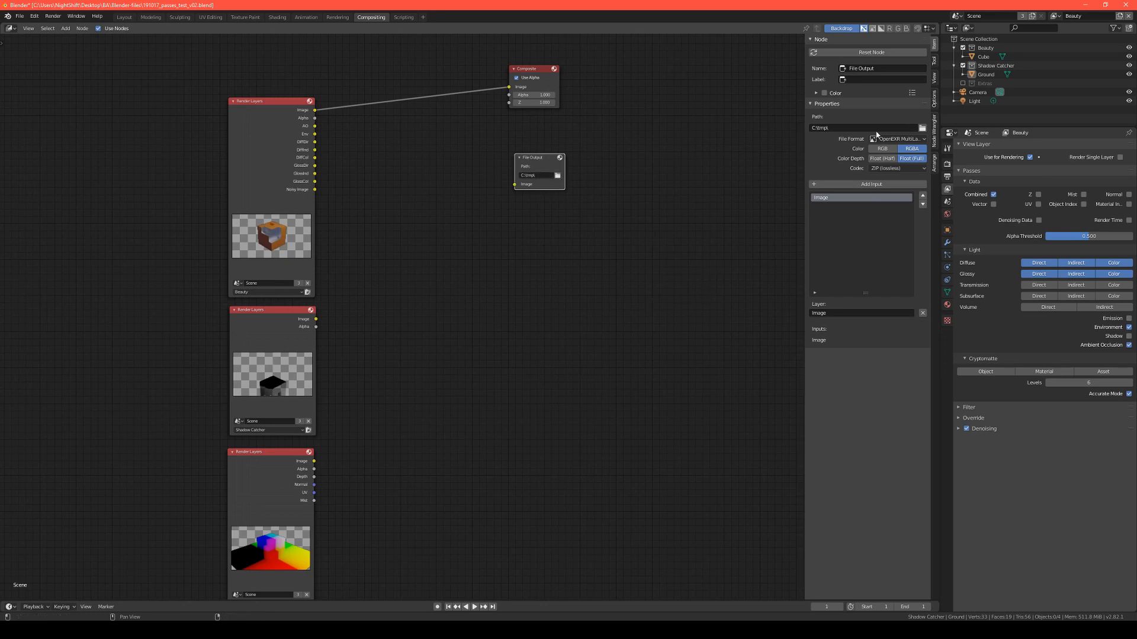
pyautogui.click(897, 139)
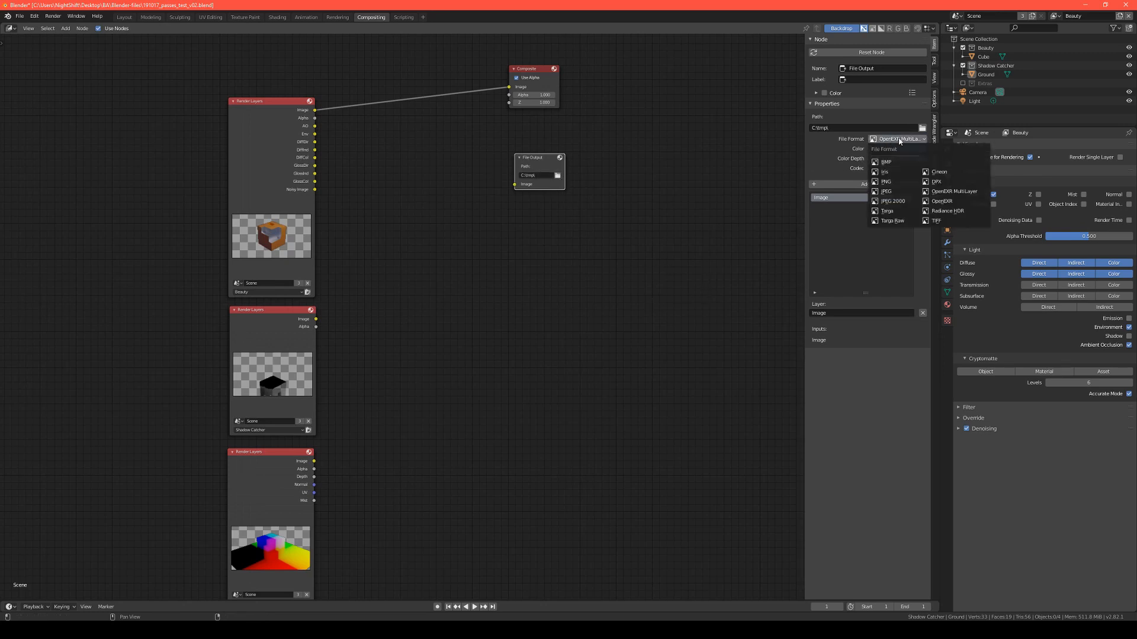
pyautogui.moveTo(954, 191)
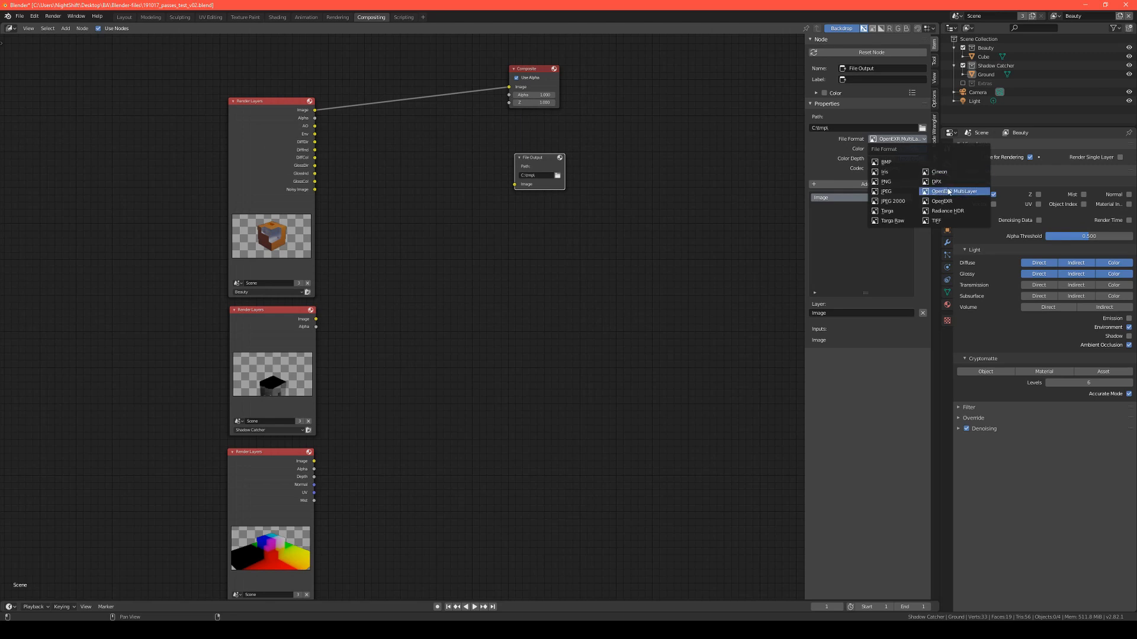
pyautogui.click(956, 191)
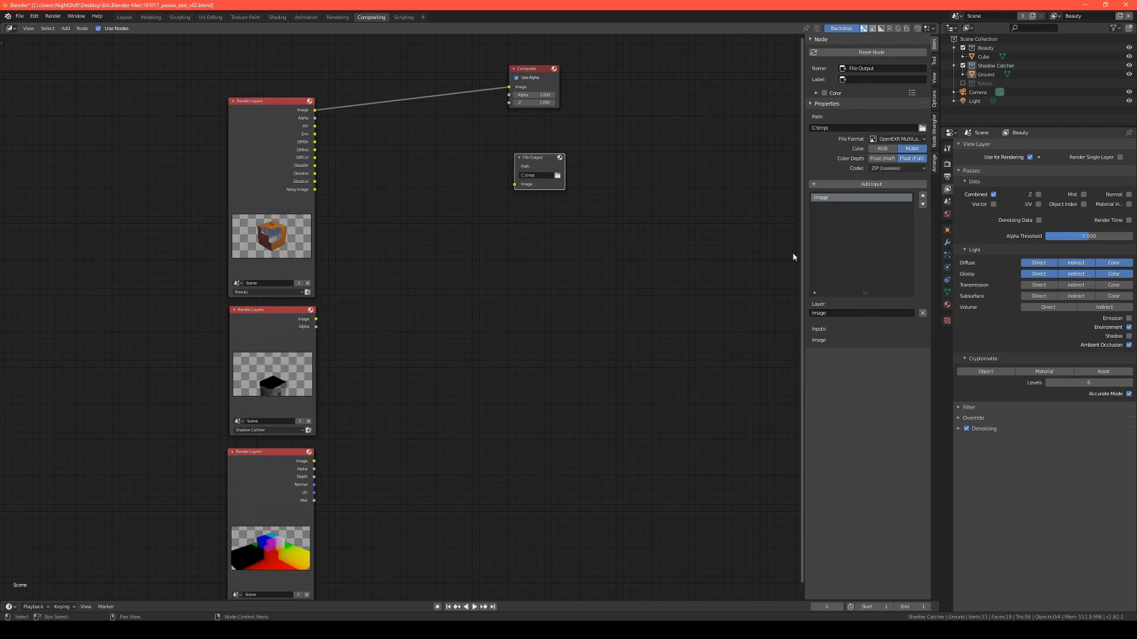
pyautogui.moveTo(605, 191)
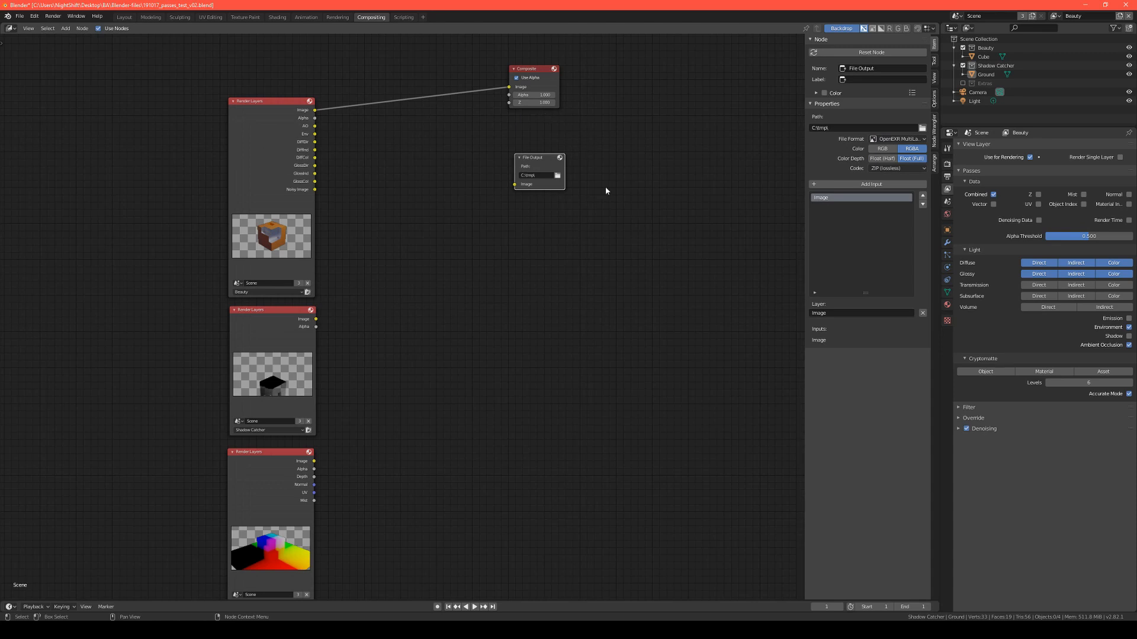
pyautogui.moveTo(585, 197)
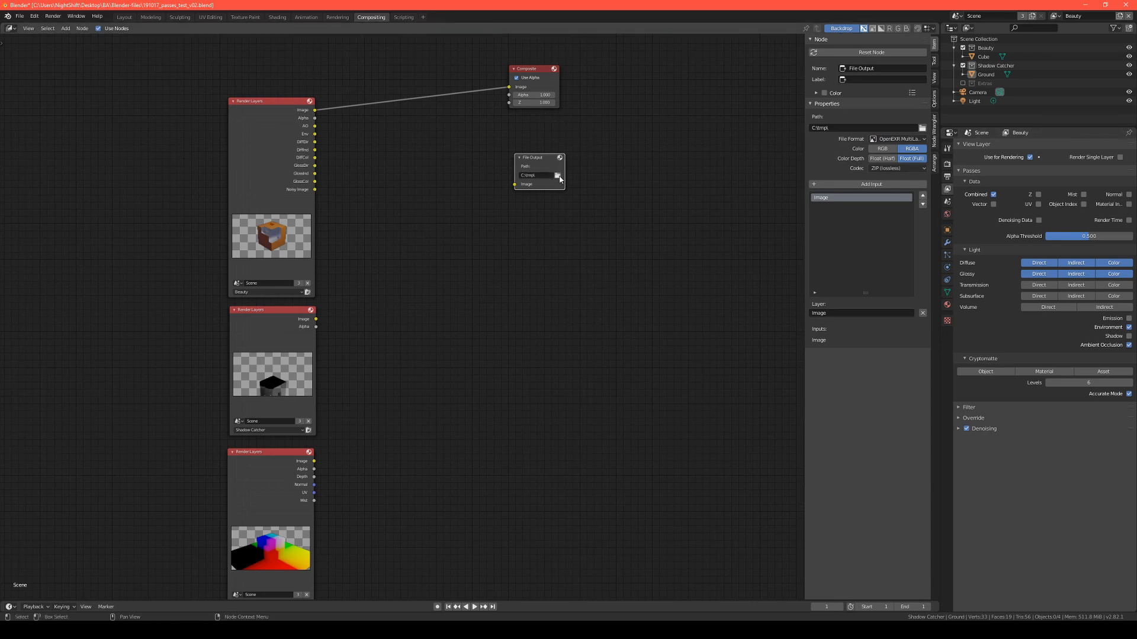
# Point the File Output path to BlenderTests\Beauty with file name prefix beauty_.
pyautogui.click(556, 175)
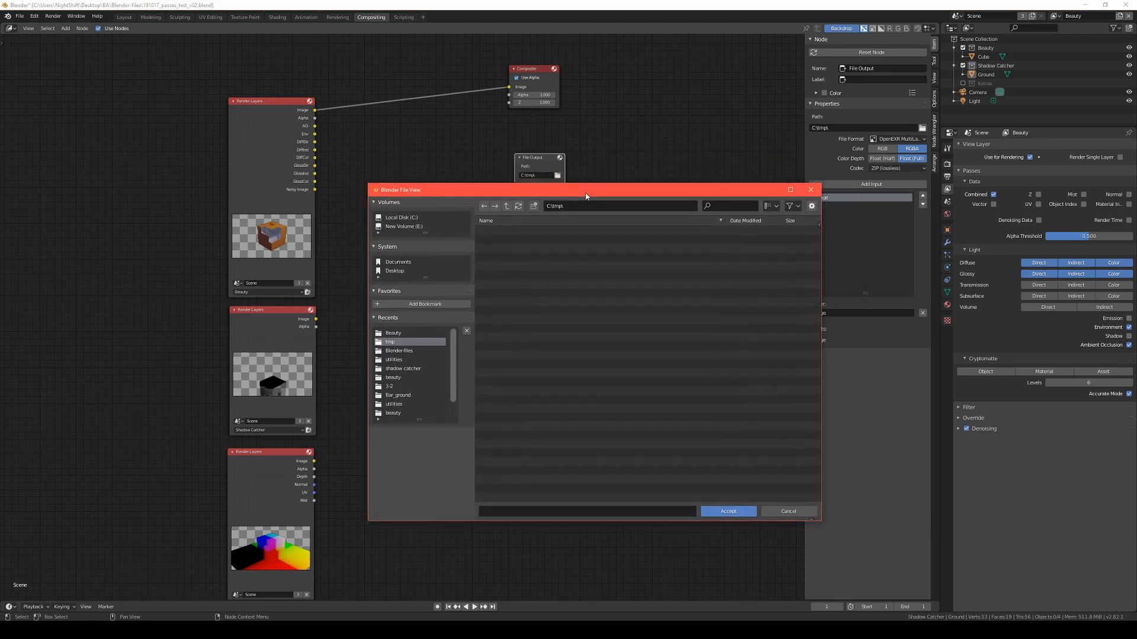
pyautogui.moveTo(400, 276)
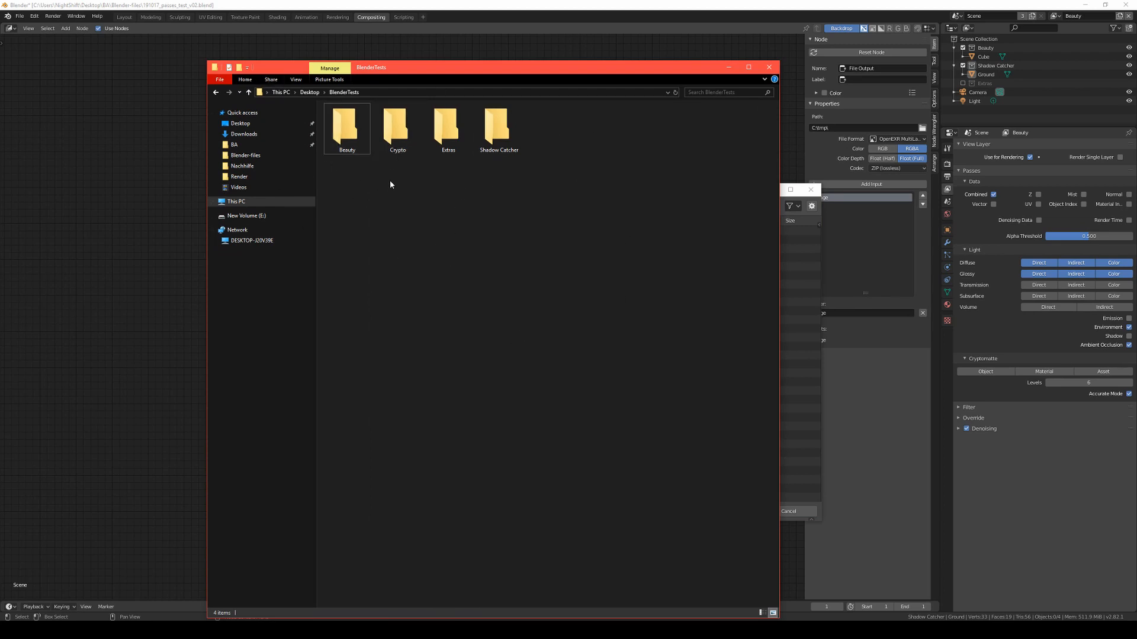
pyautogui.moveTo(590, 259)
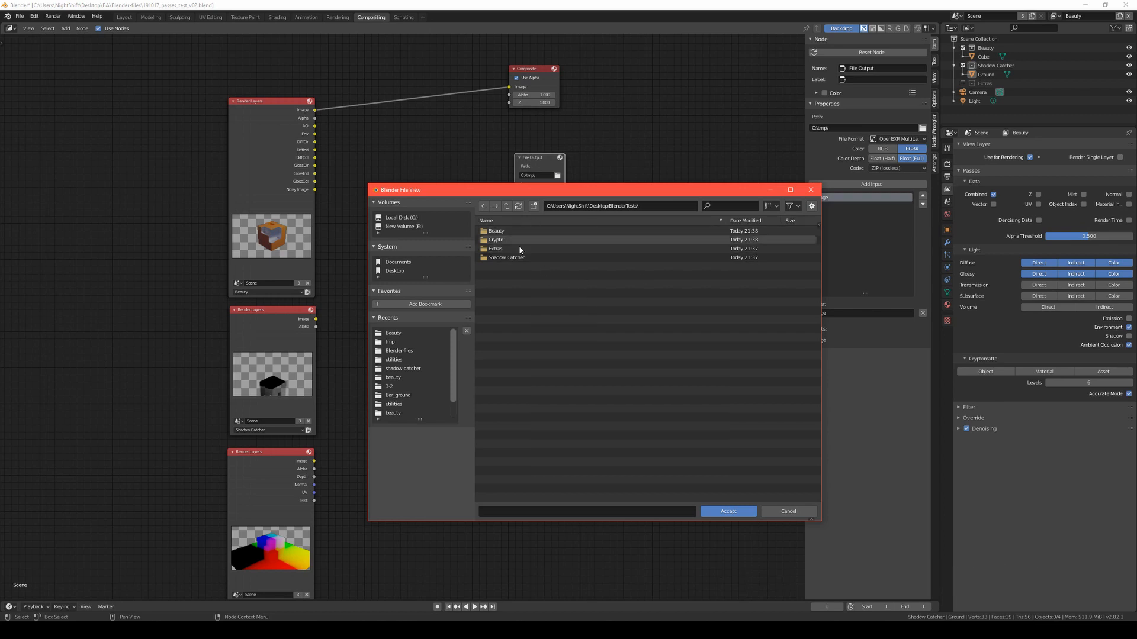
pyautogui.doubleClick(496, 230)
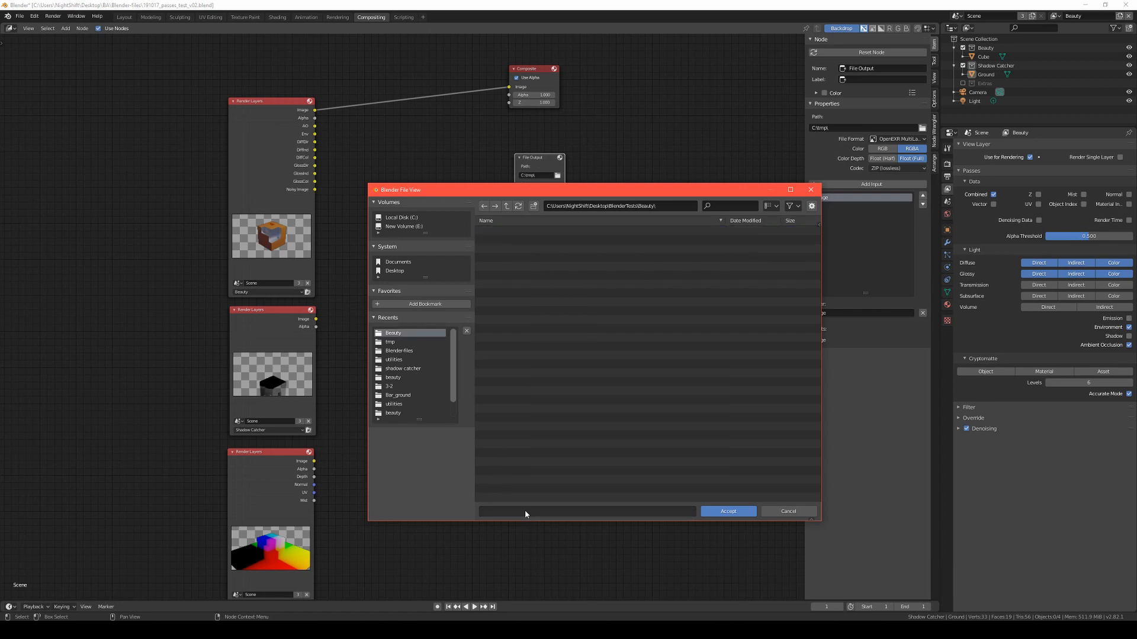
pyautogui.write('beauty_')
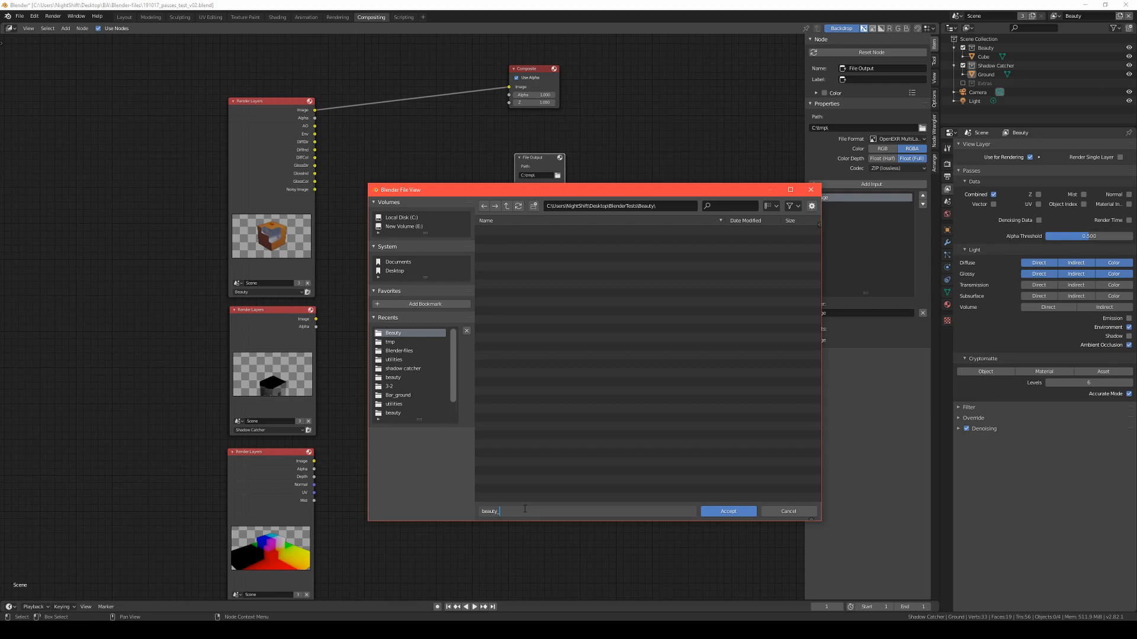
pyautogui.click(727, 511)
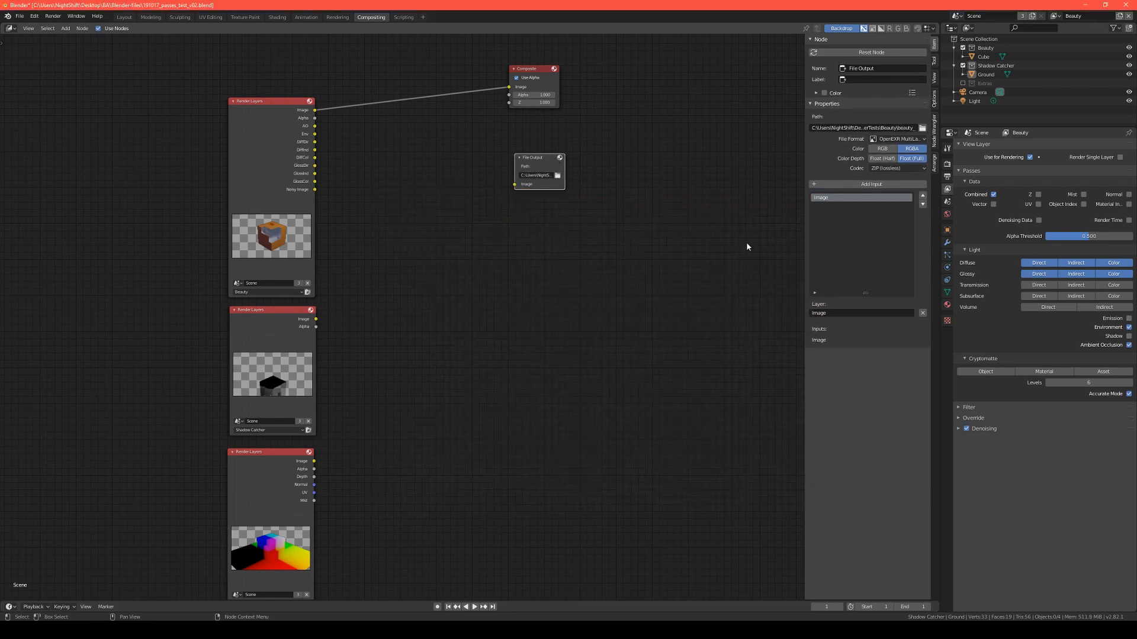
pyautogui.moveTo(542, 208)
pyautogui.write('rgba')
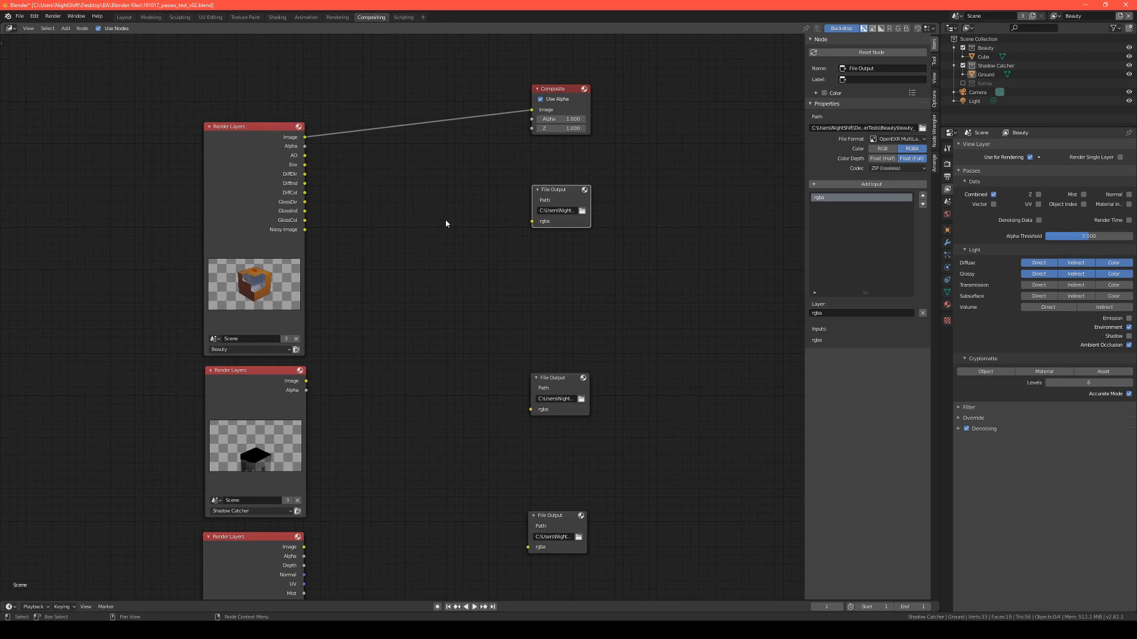
# Add another input to the Beauty File Output, wire a glossy pass into it, and check its input list.
pyautogui.click(871, 183)
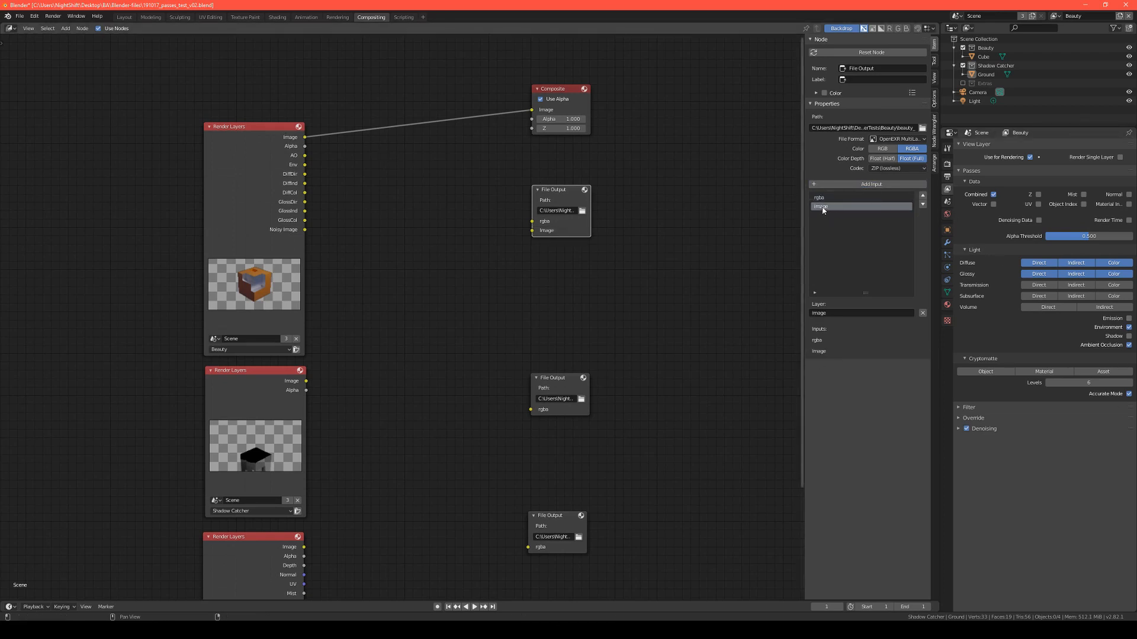
pyautogui.click(871, 184)
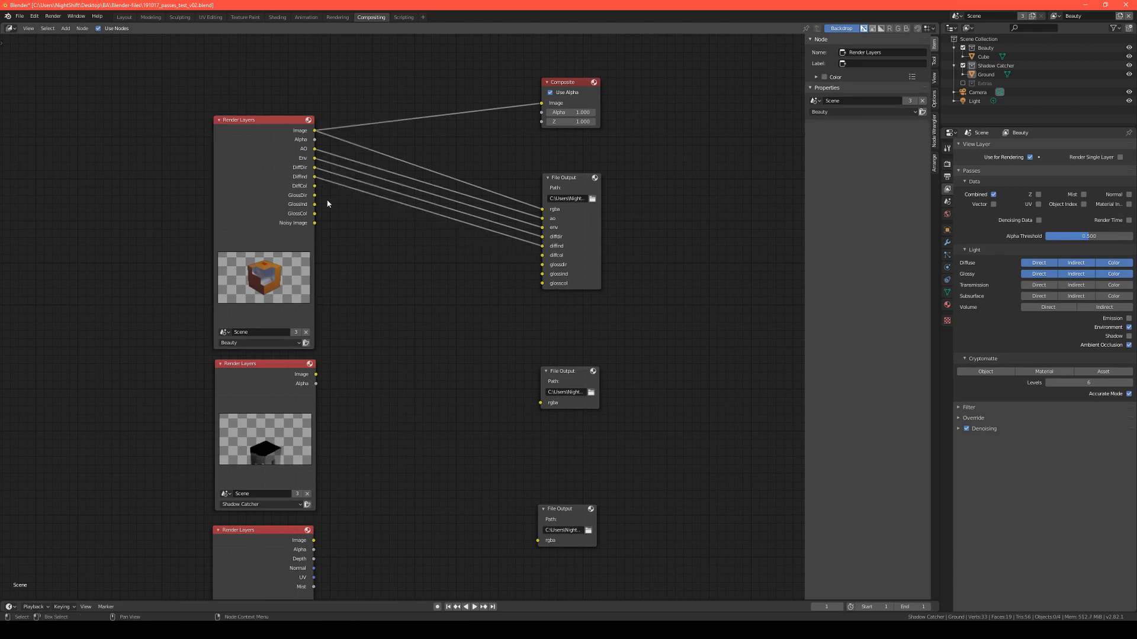
pyautogui.click(263, 120)
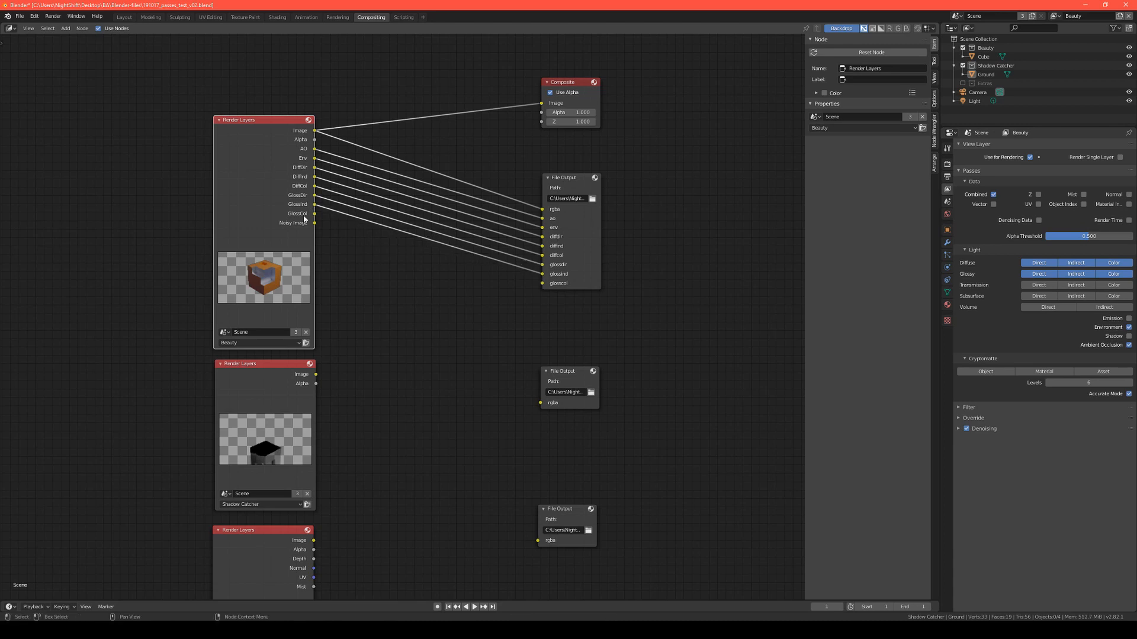
pyautogui.click(567, 177)
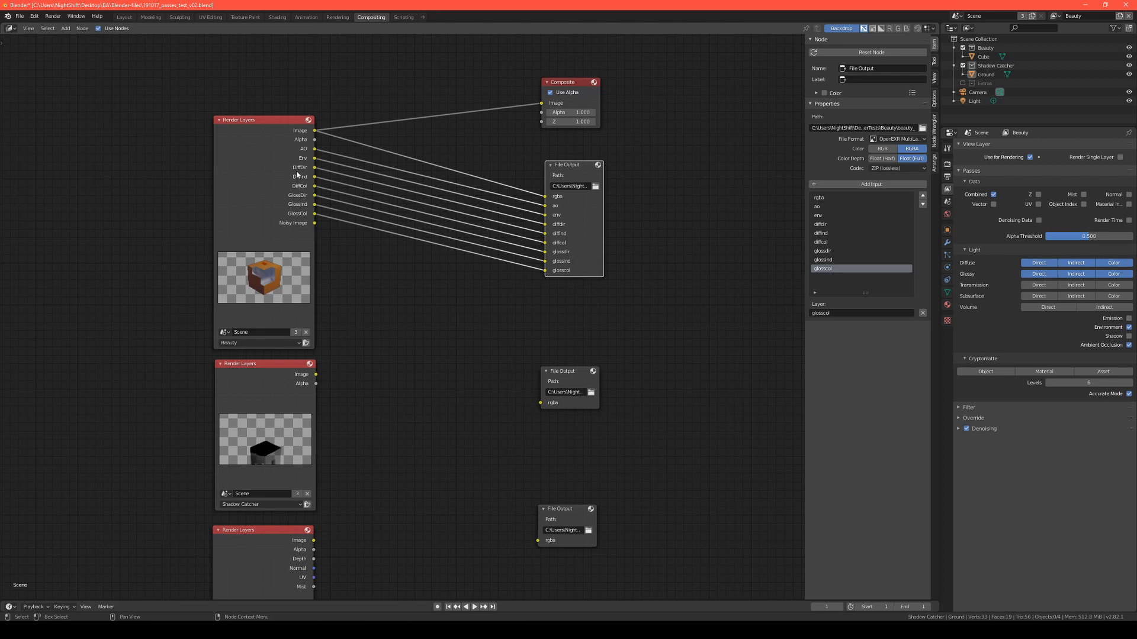
pyautogui.moveTo(307, 198)
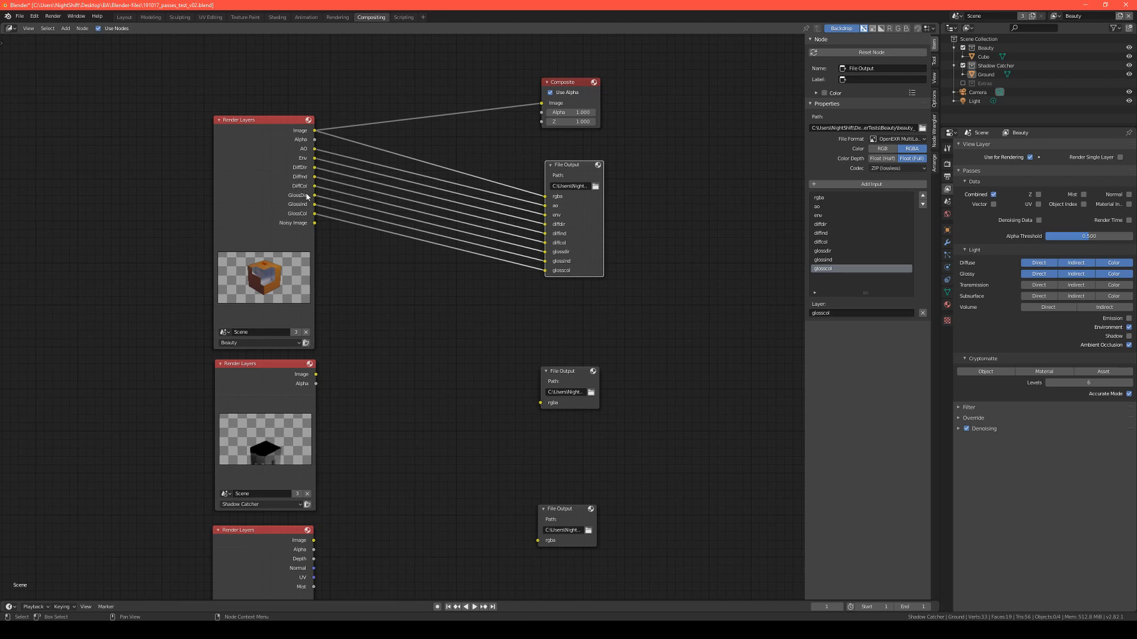
pyautogui.moveTo(362, 283)
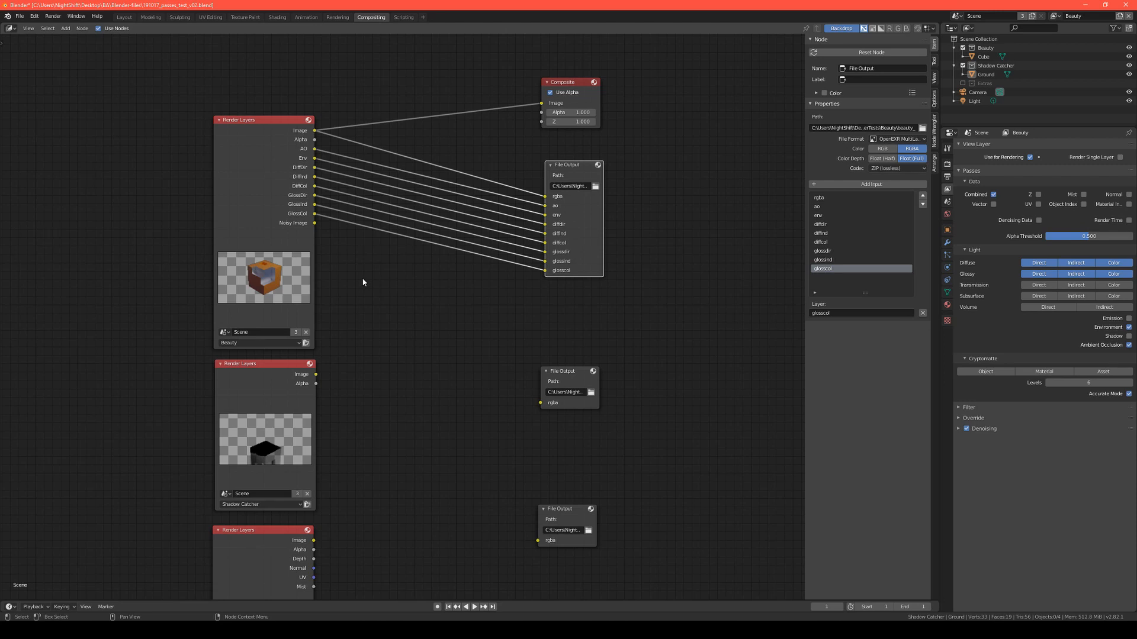
pyautogui.moveTo(597, 490)
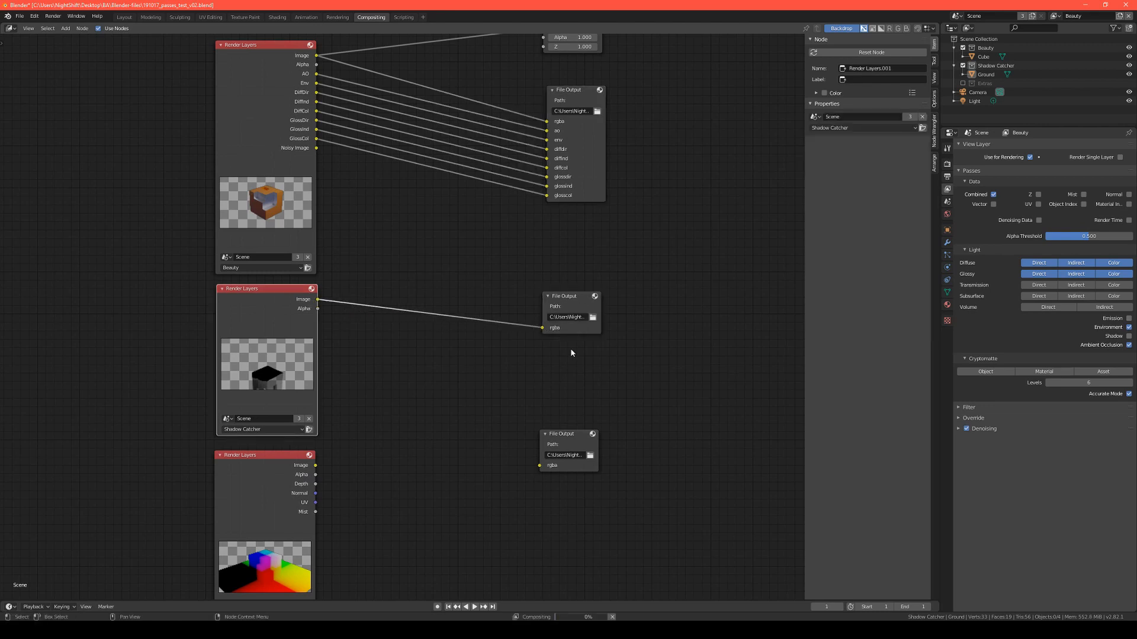
# Add an input to the Extras File Output and wire the Extras depth pass into it.
pyautogui.scroll(-3)
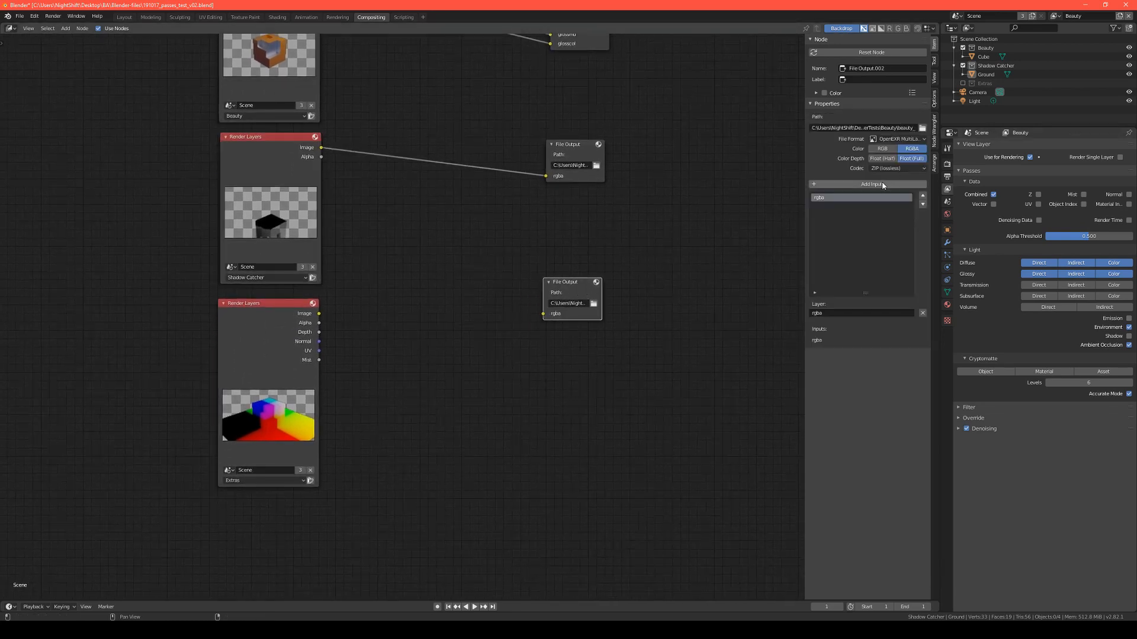
pyautogui.click(870, 183)
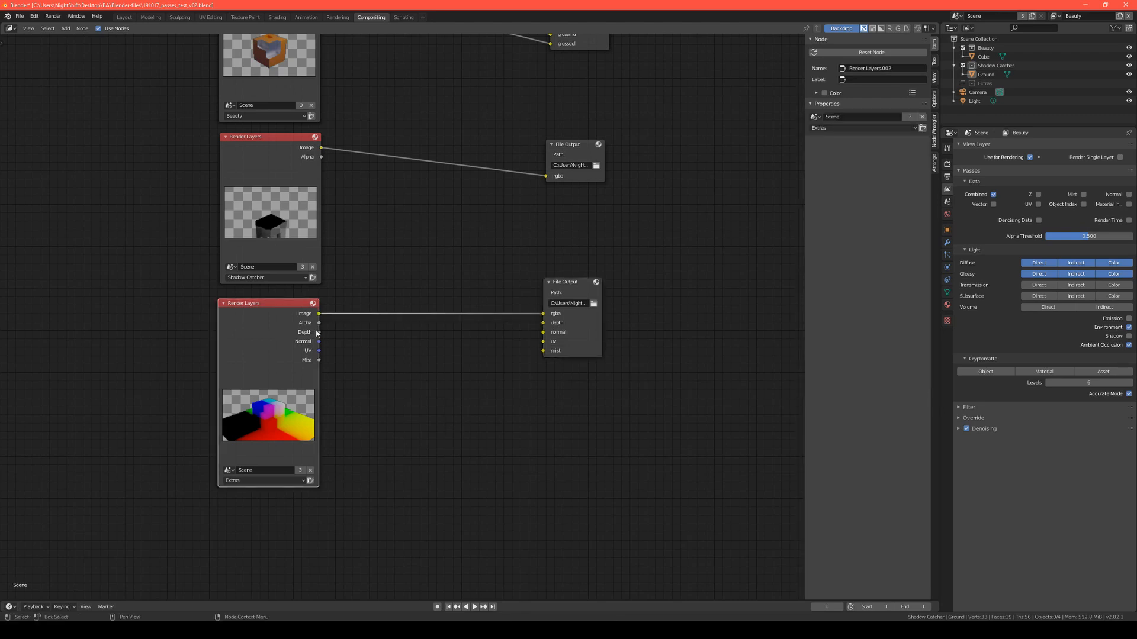
pyautogui.moveTo(317, 332); pyautogui.dragTo(545, 323)
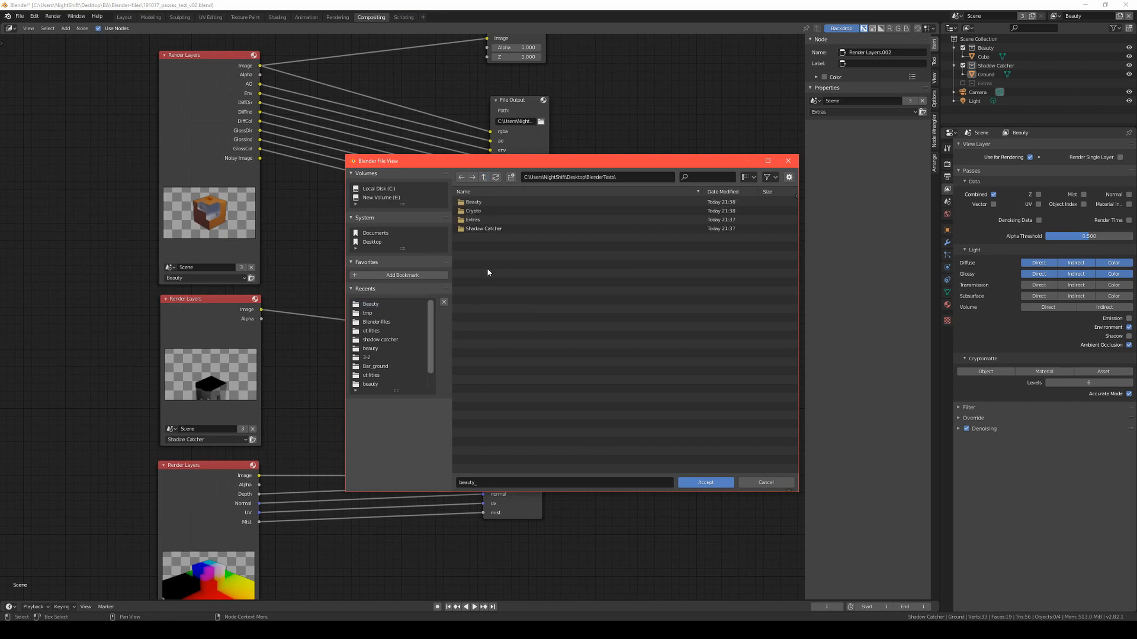
# Set the Shadow Catcher output to its folder and give the Extras output the 'extras' prefix.
pyautogui.doubleClick(482, 229)
pyautogui.write('shadowcatcher')
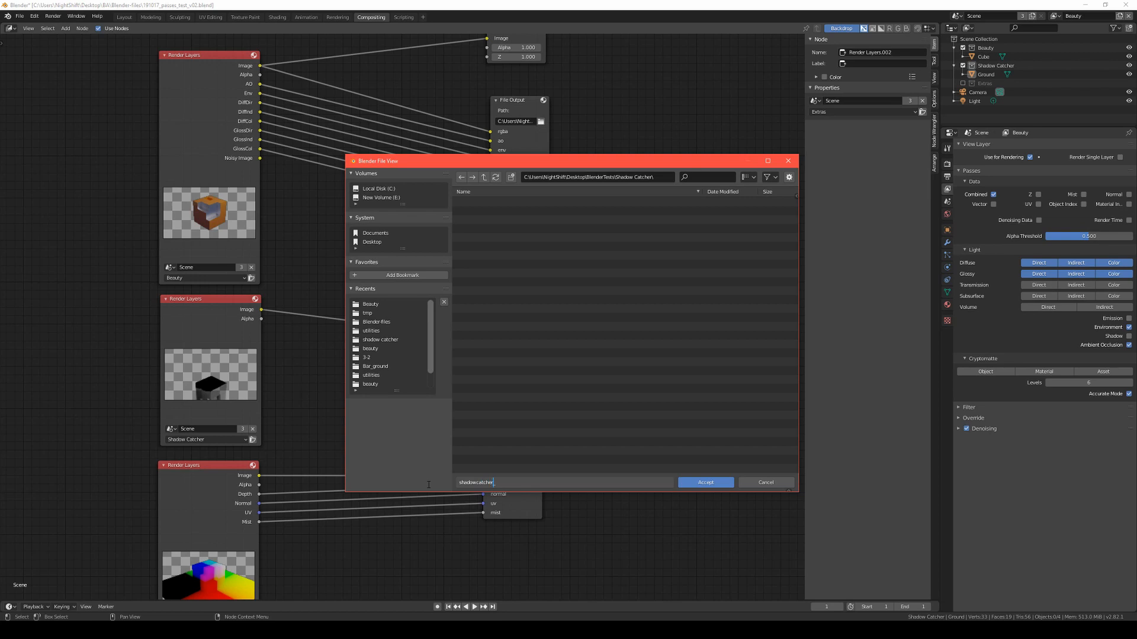
pyautogui.click(704, 482)
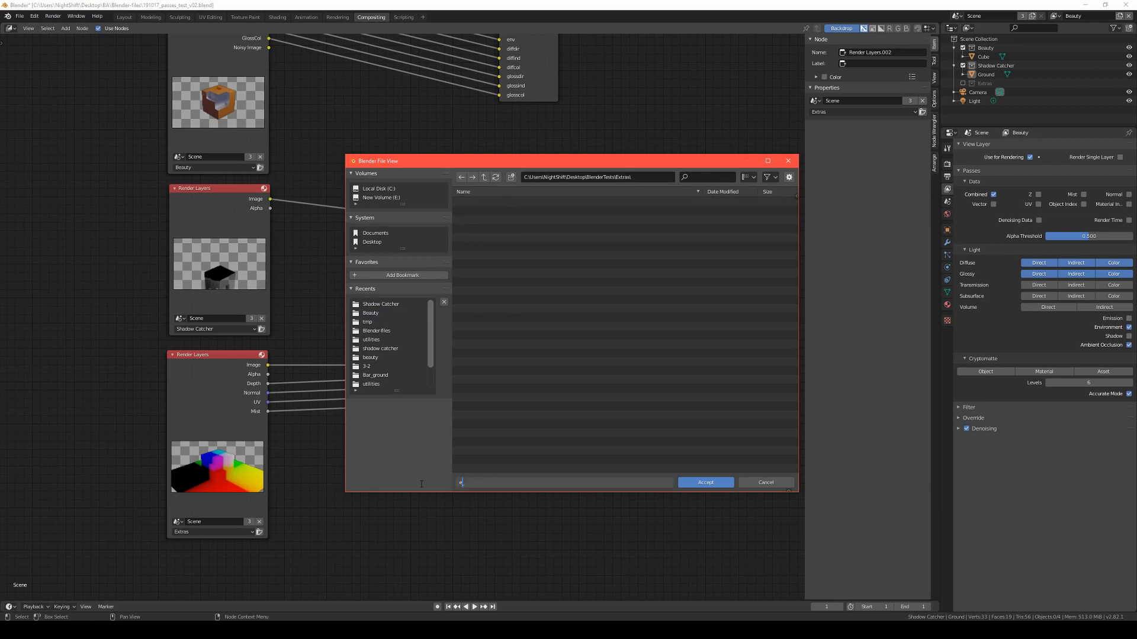
pyautogui.write('extras_')
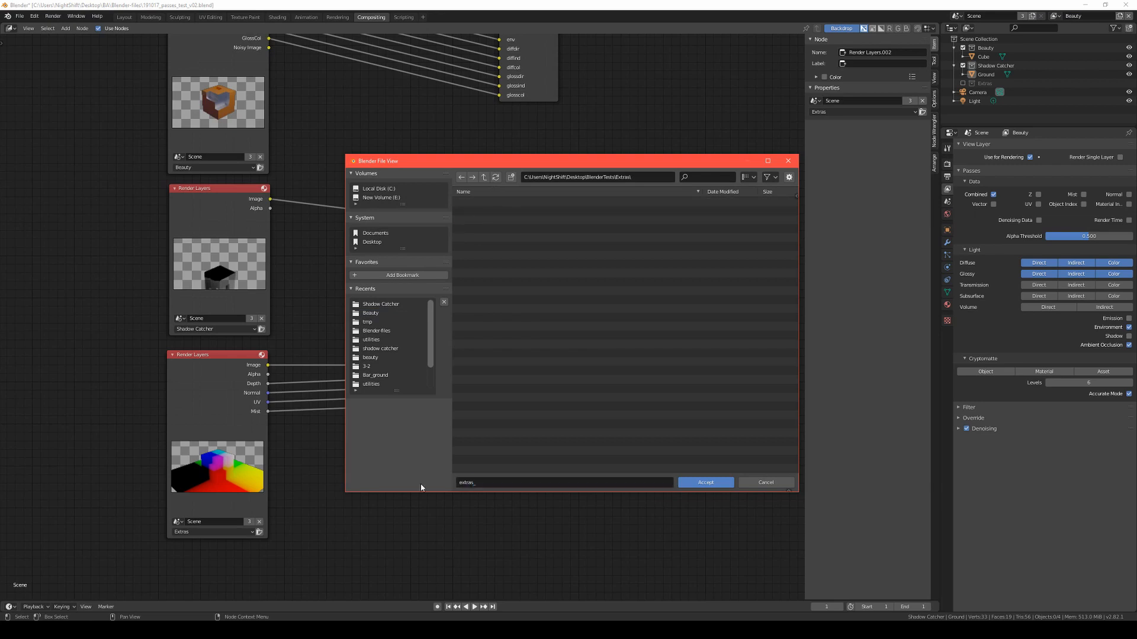
pyautogui.click(704, 482)
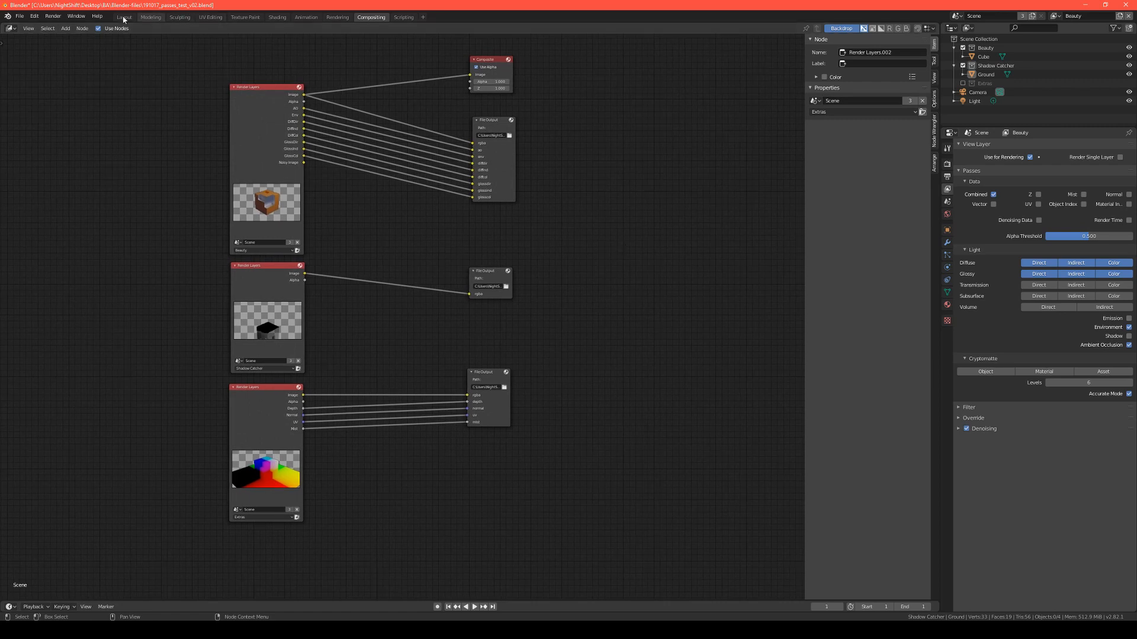
# Render the scene, then check the rendered EXR folders and close the folder view.
pyautogui.click(75, 16)
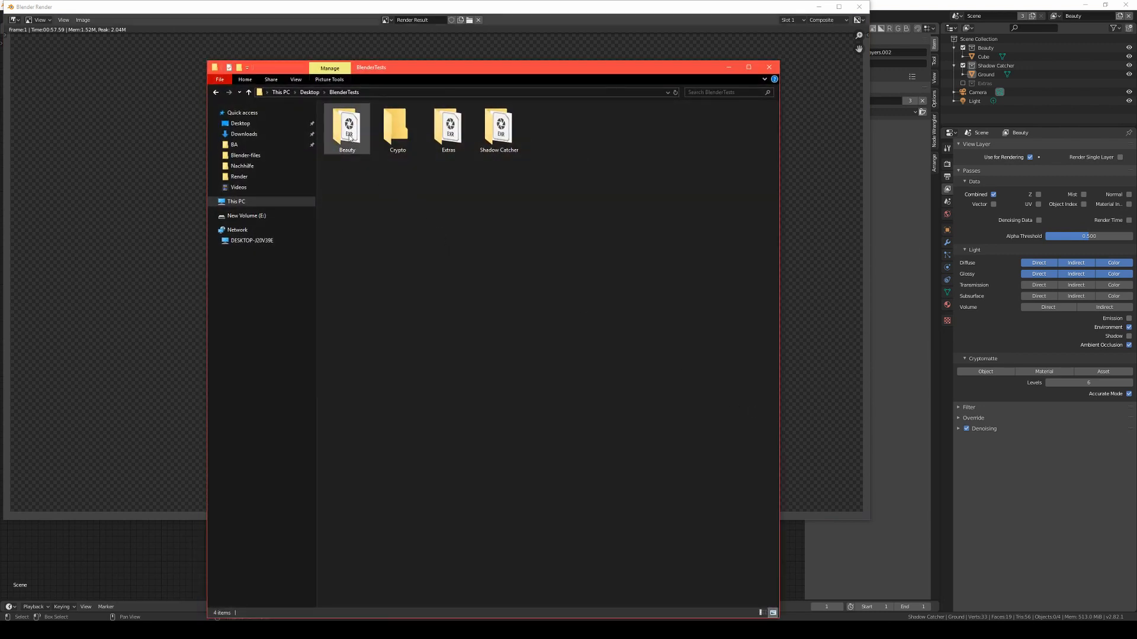
pyautogui.click(517, 190)
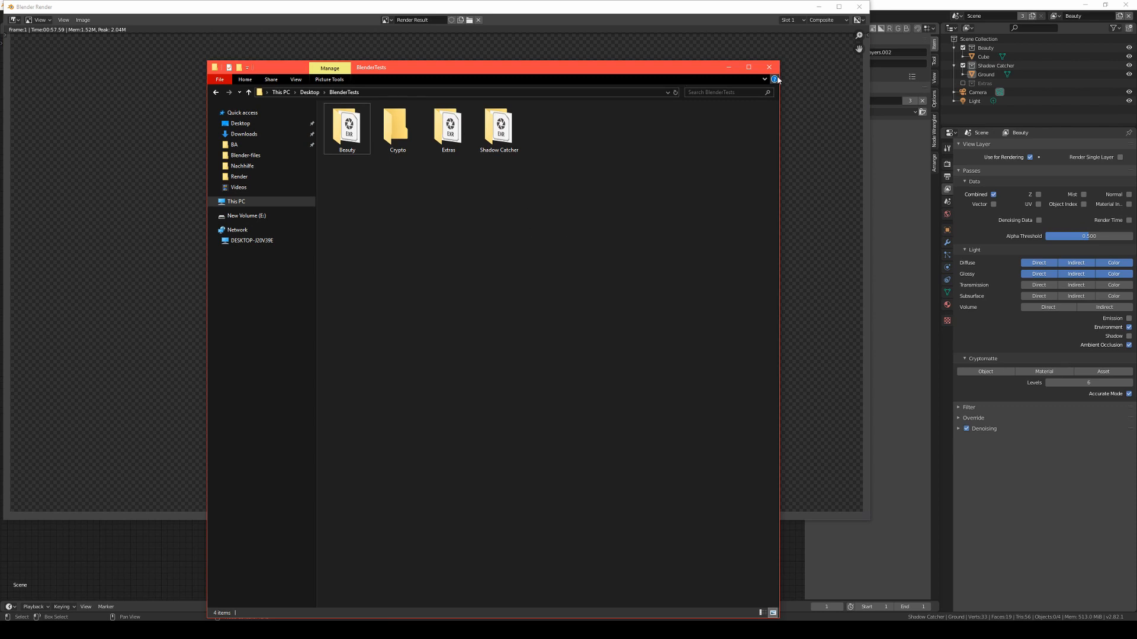
pyautogui.click(767, 67)
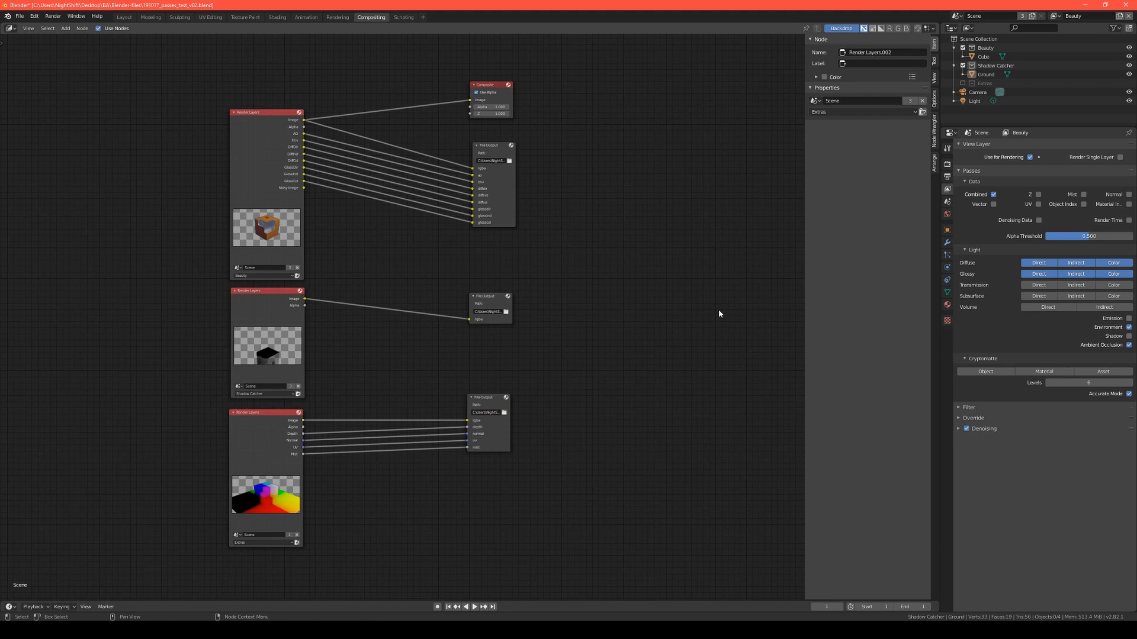
pyautogui.moveTo(529, 191)
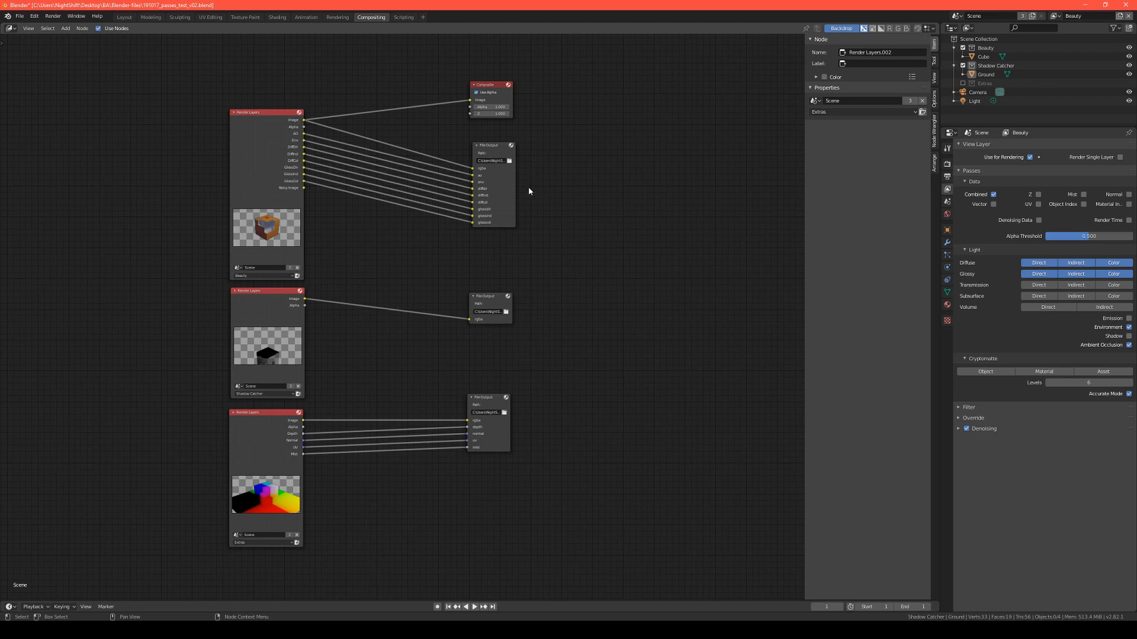
pyautogui.moveTo(145, 24)
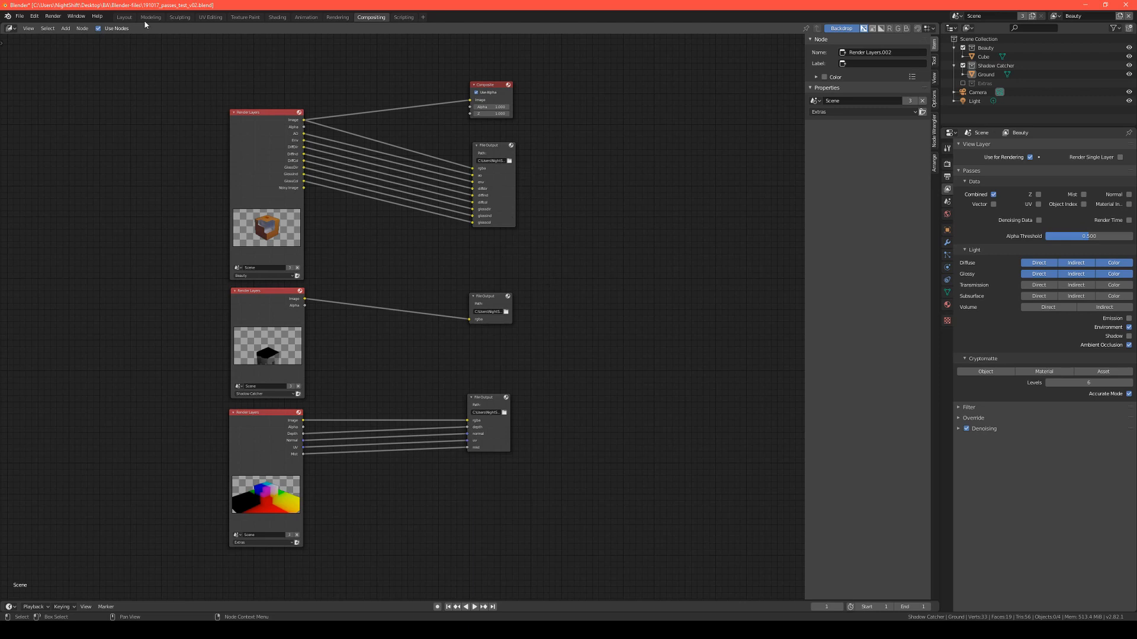
pyautogui.moveTo(564, 147)
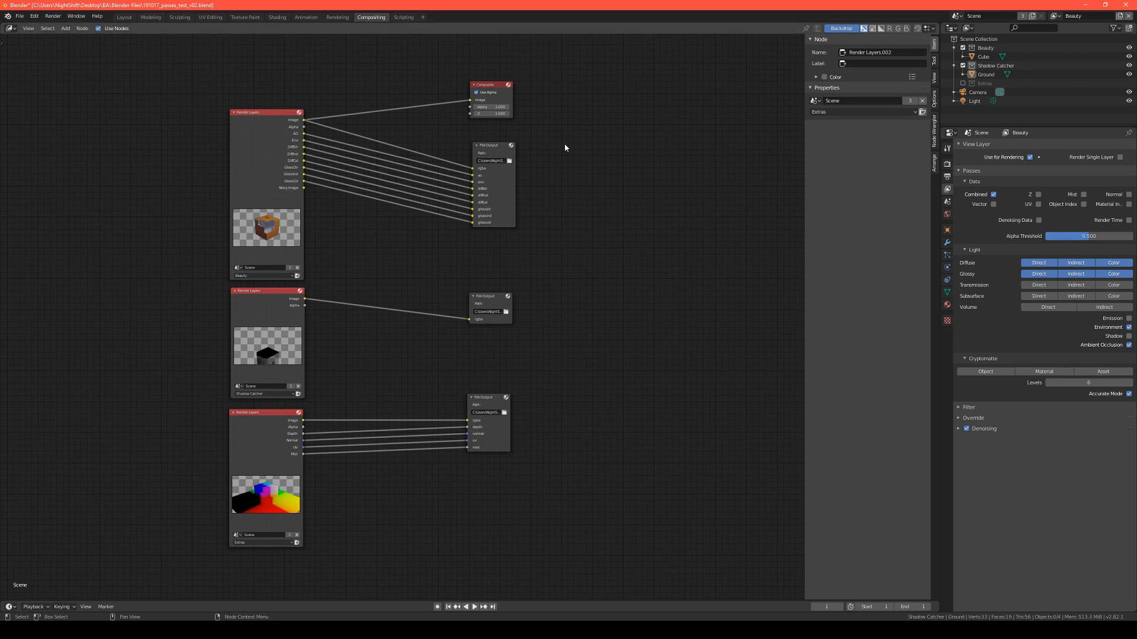
pyautogui.moveTo(217, 31)
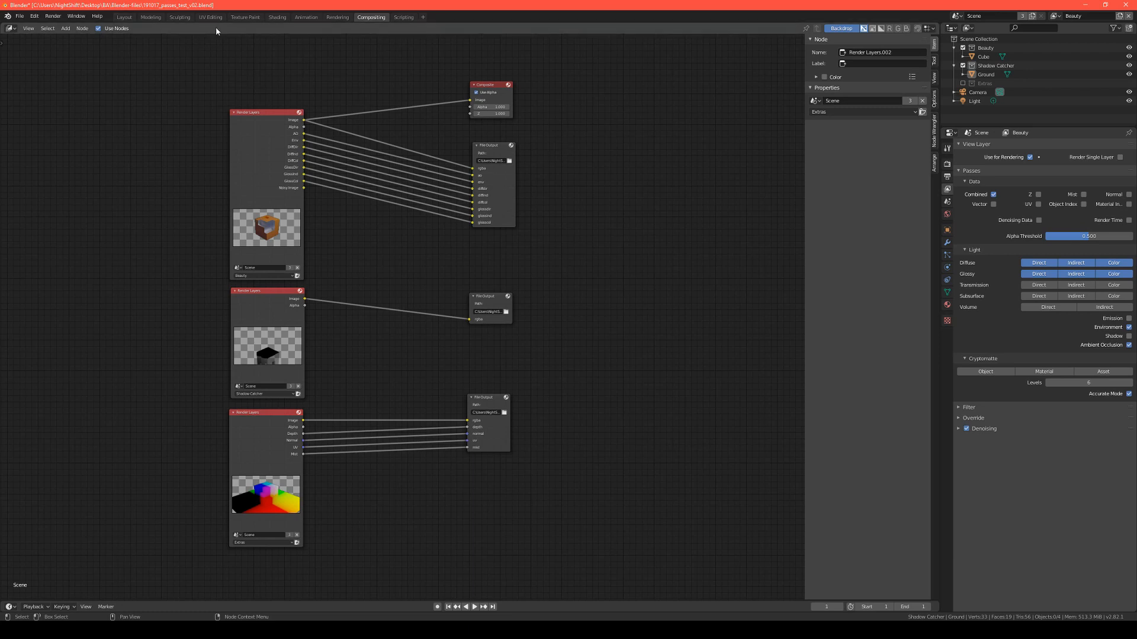
# Switch from Compositing to the Shading workspace tab.
pyautogui.click(276, 17)
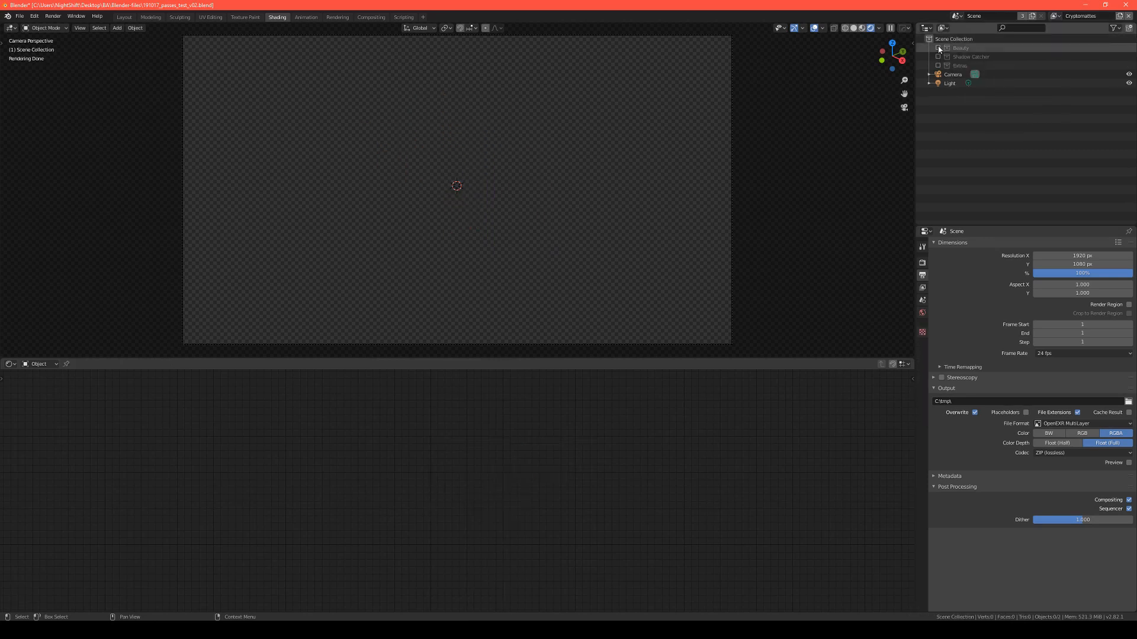
# Include Beauty in the Cryptomattes layer, render it singly, and enable Object and Material Cryptomattes.
pyautogui.click(938, 48)
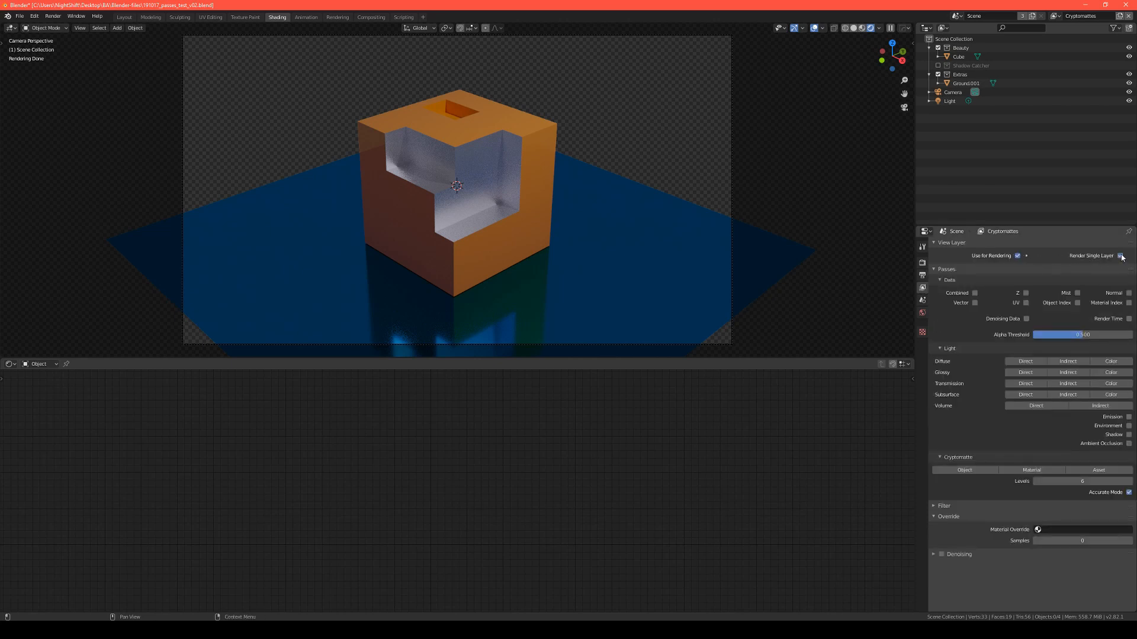
pyautogui.click(1120, 255)
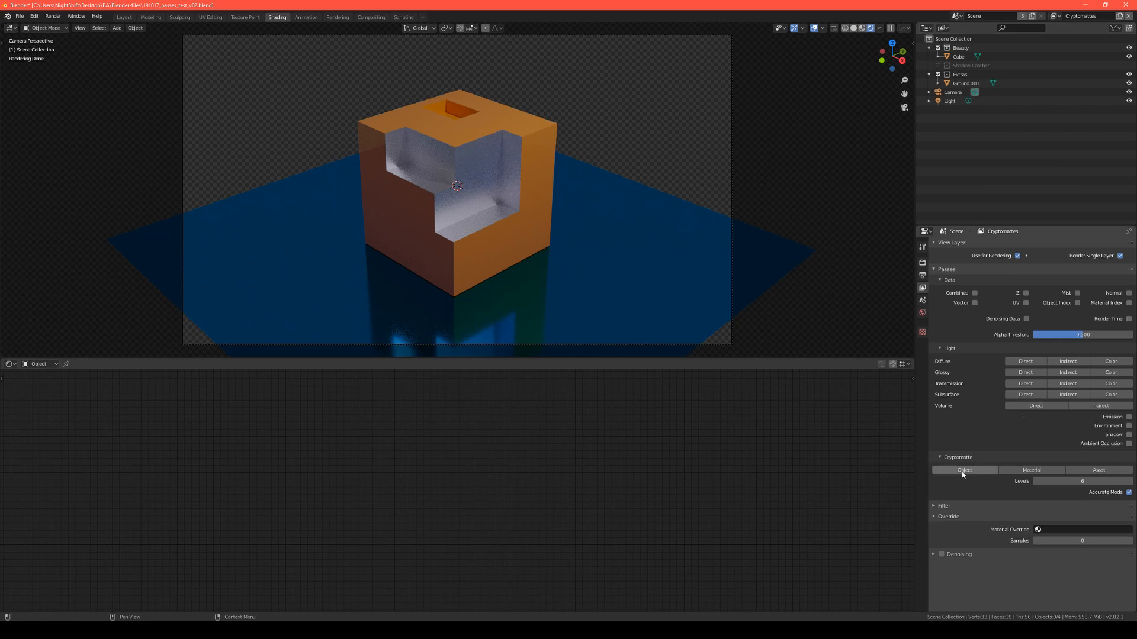
pyautogui.click(964, 470)
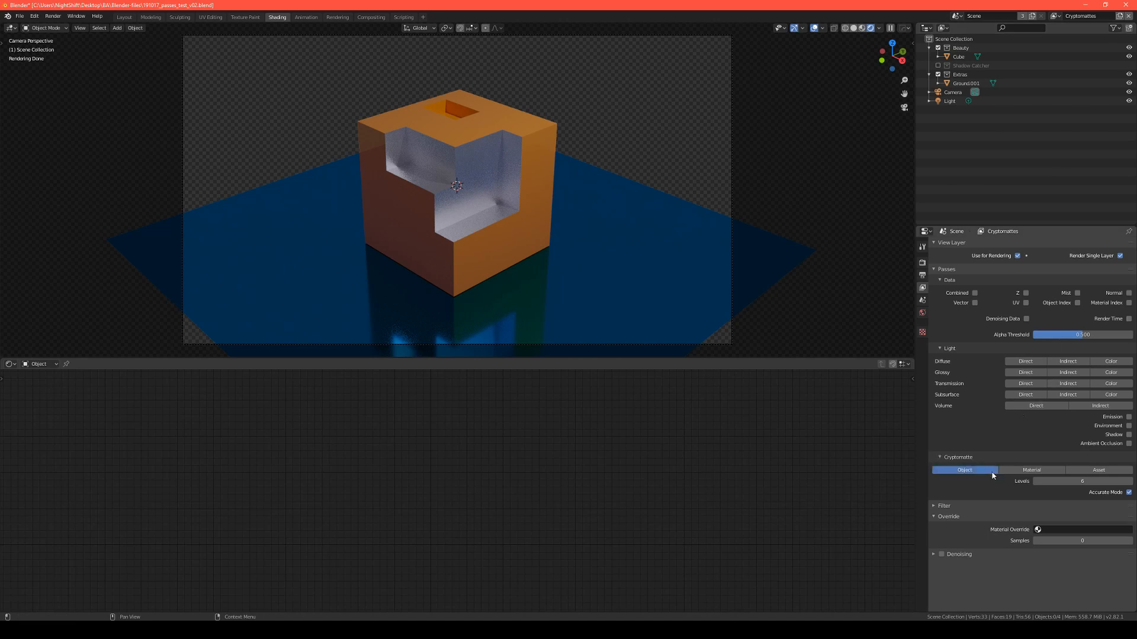
pyautogui.click(1030, 469)
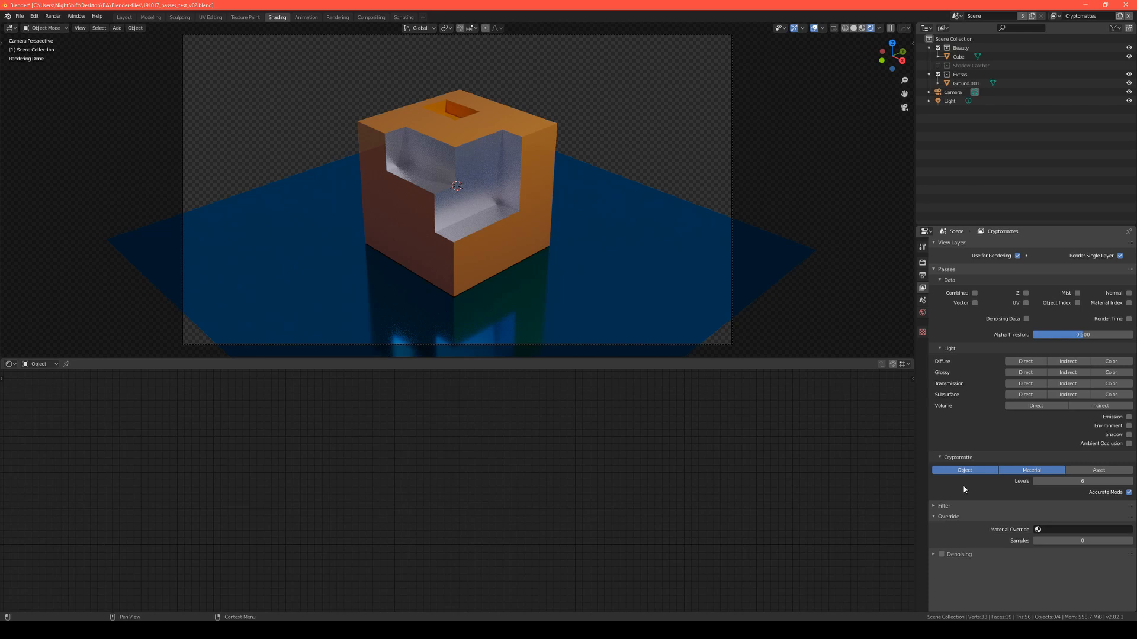
pyautogui.moveTo(948, 303)
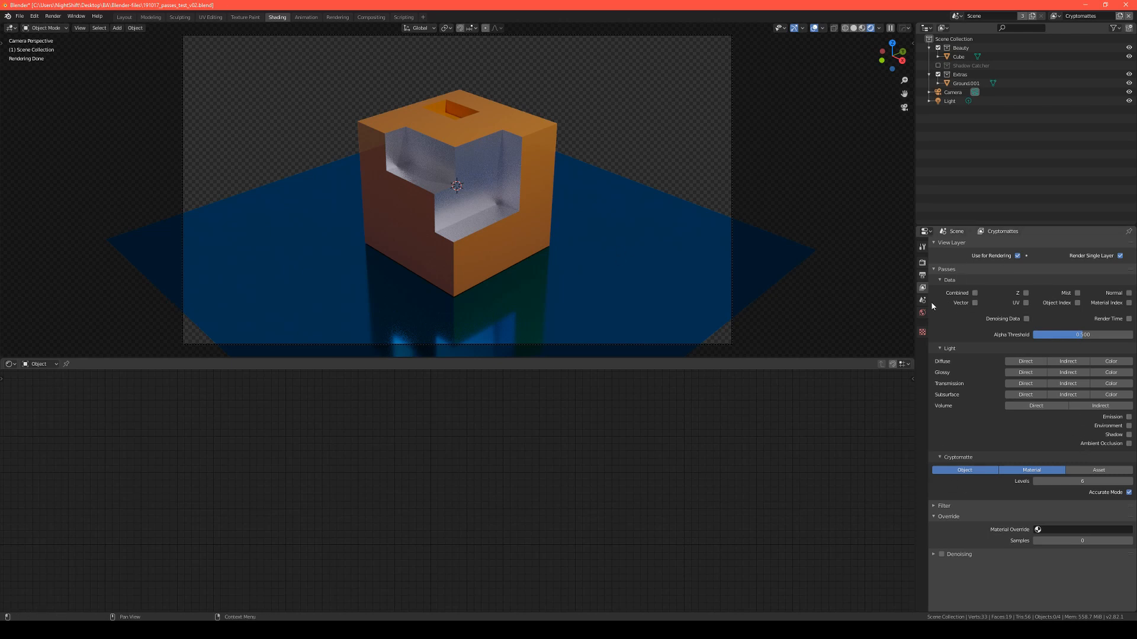
pyautogui.click(921, 263)
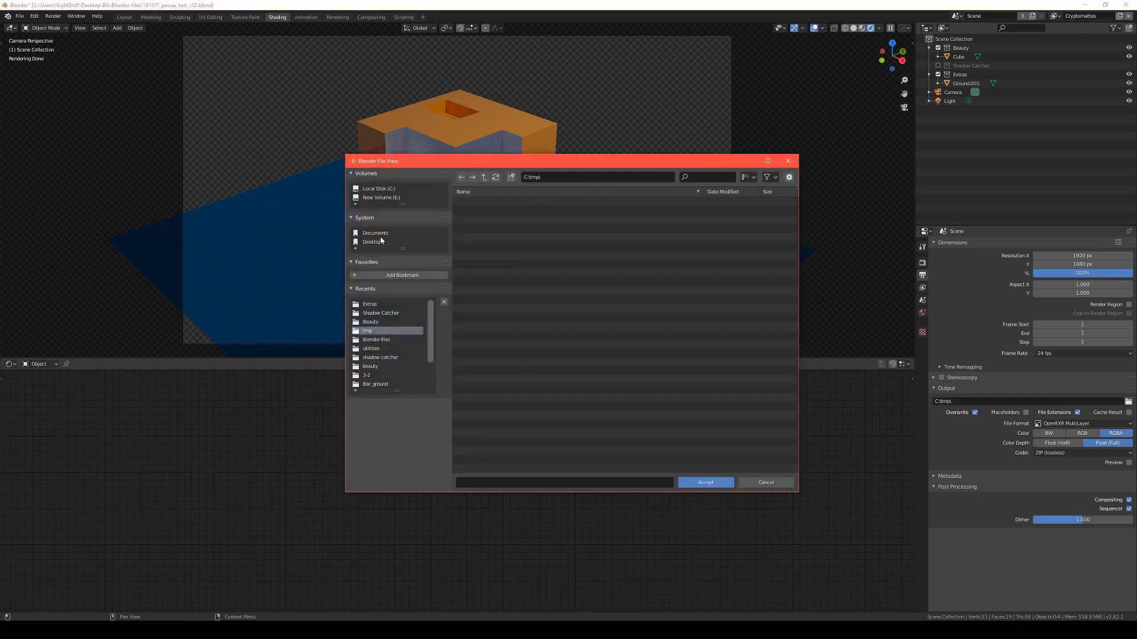
# Point the render output path to Desktop > BlenderTests > Crypto.
pyautogui.click(372, 241)
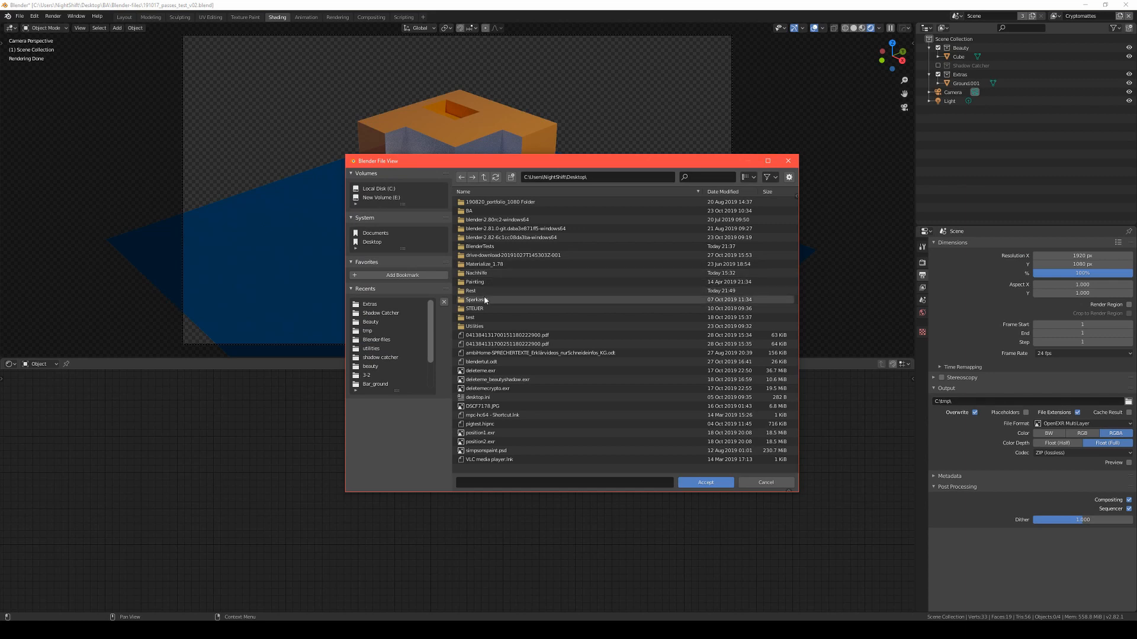
pyautogui.doubleClick(478, 246)
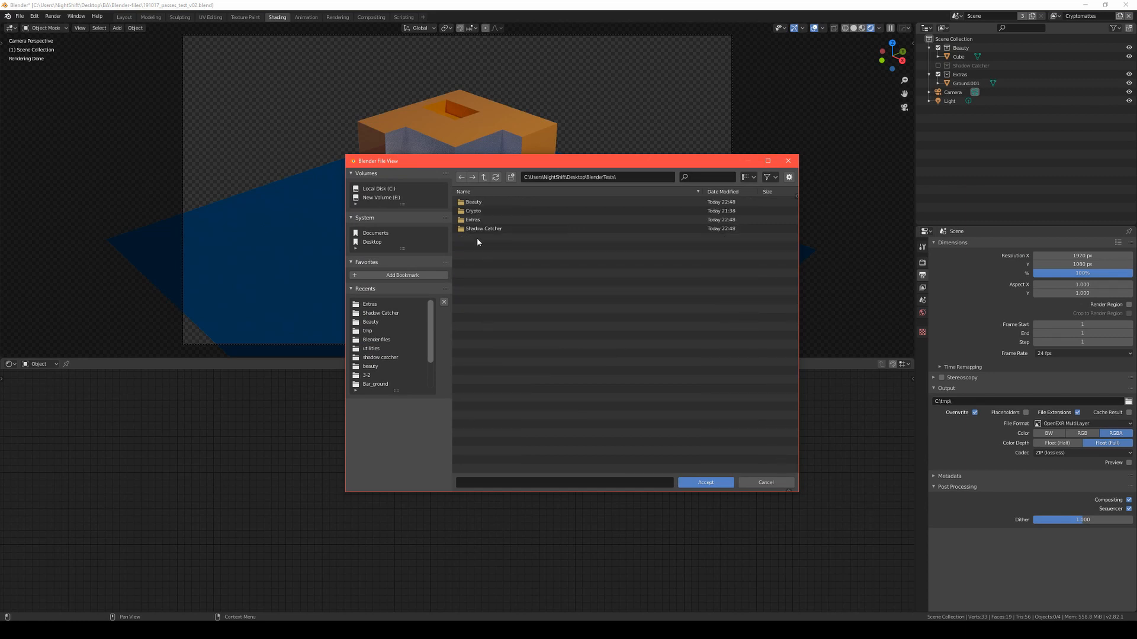
pyautogui.doubleClick(472, 210)
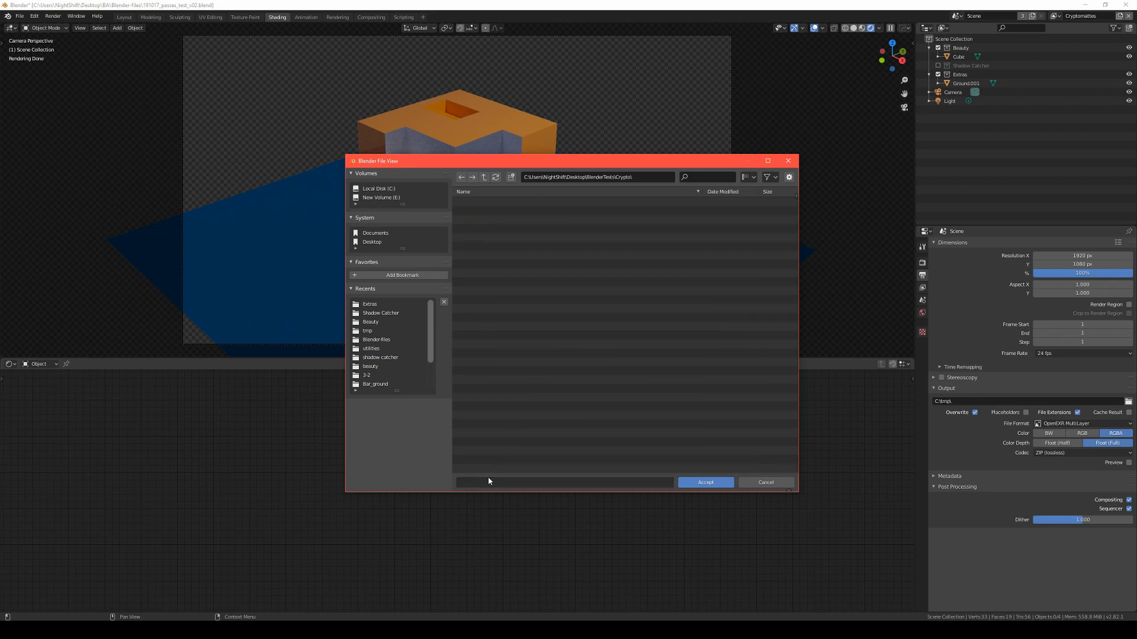
pyautogui.click(564, 482)
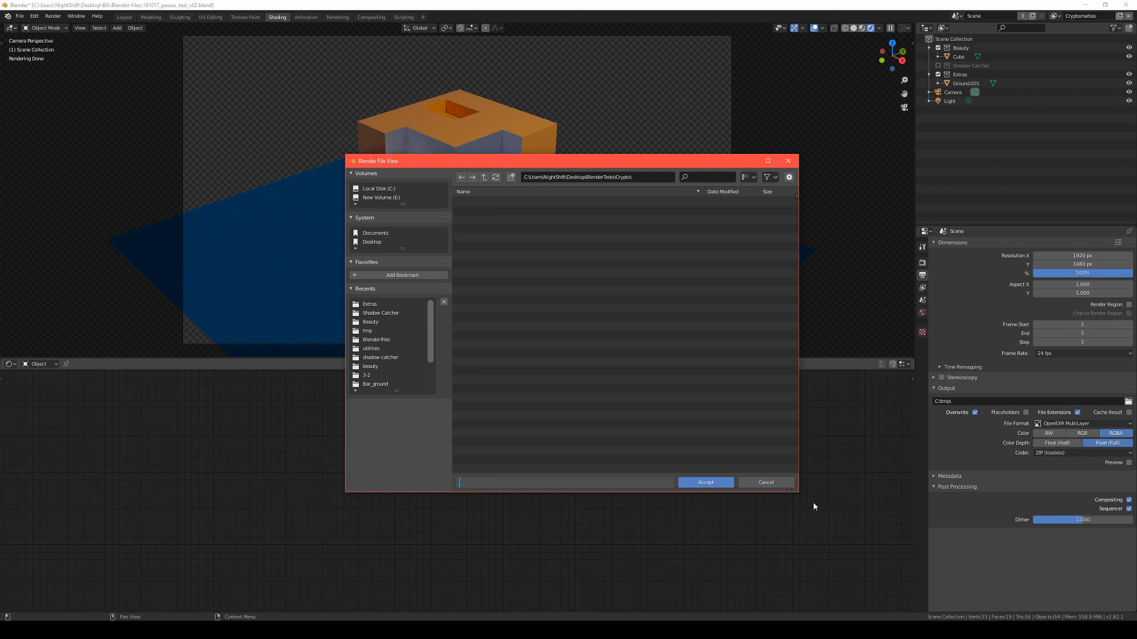
pyautogui.click(704, 482)
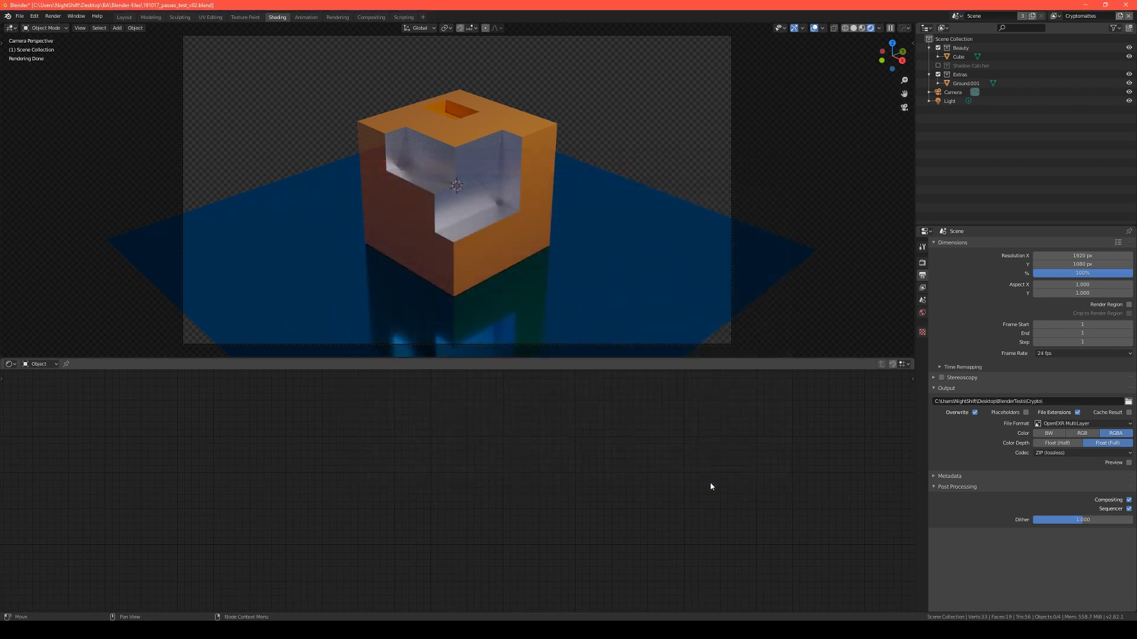
pyautogui.moveTo(689, 455)
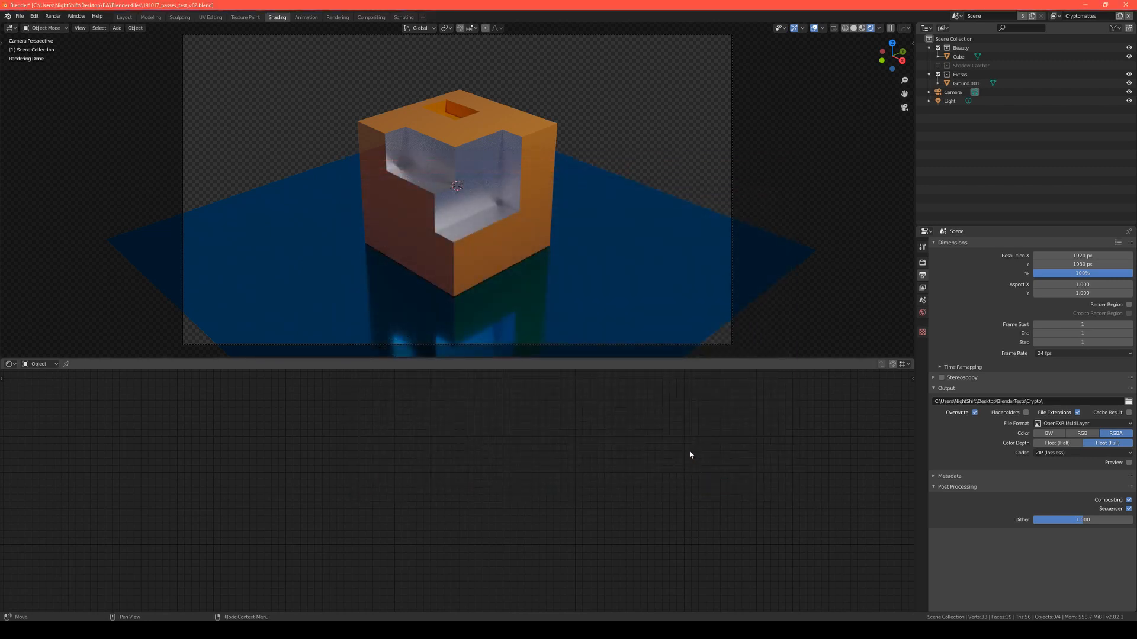
# Render the current frame with Render > Render Image.
pyautogui.click(53, 15)
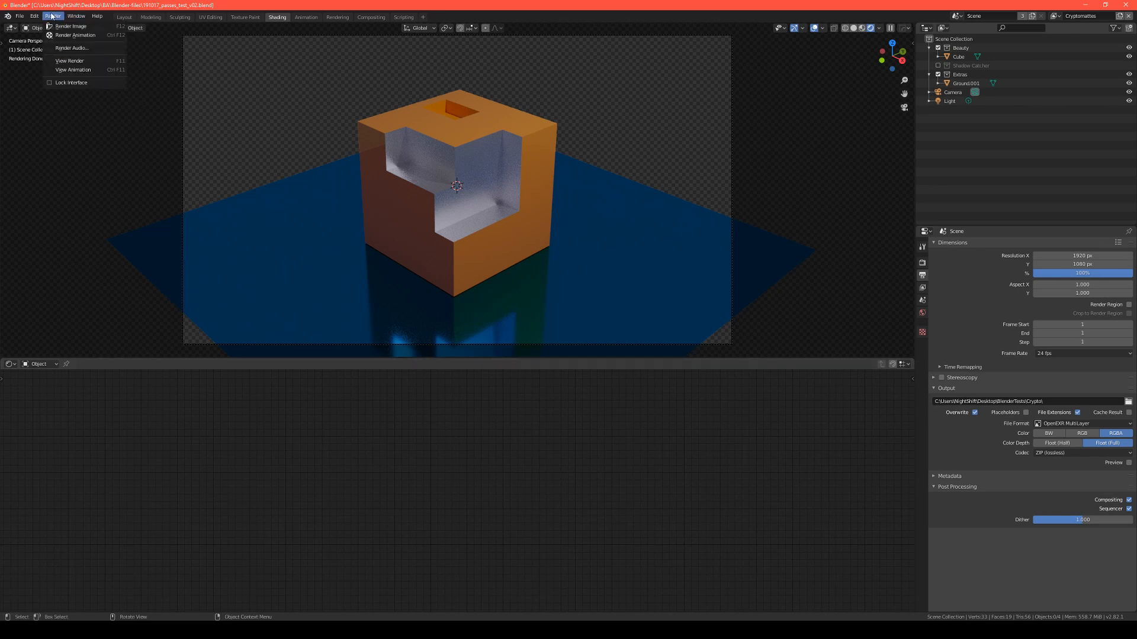
pyautogui.click(71, 26)
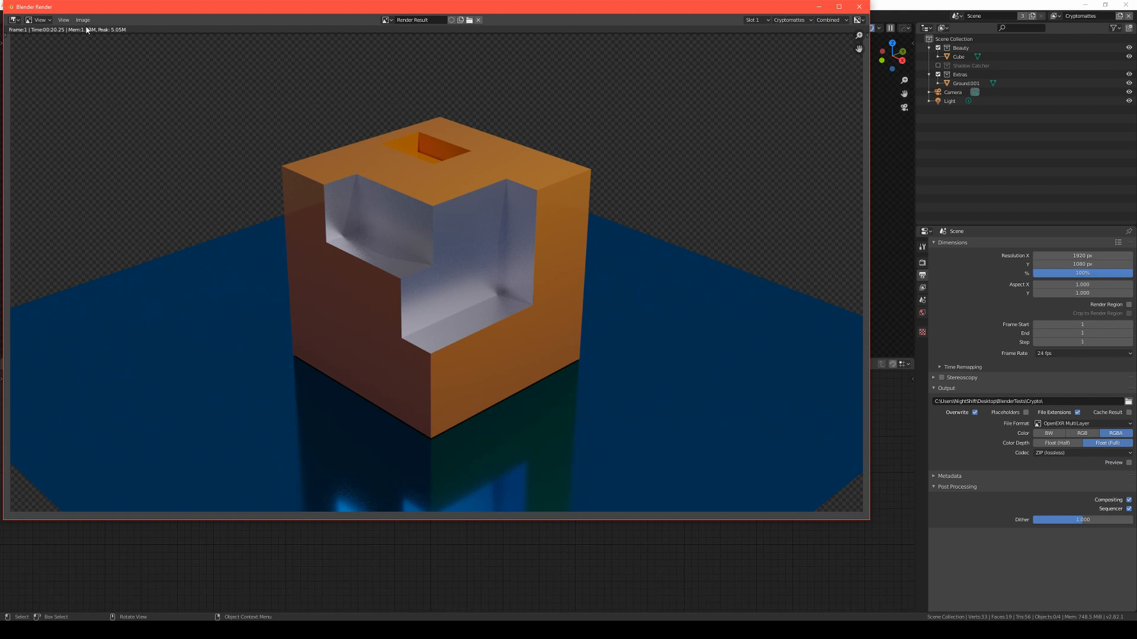
# Save the render as crypto_.exr in the Crypto folder using Image > Save As.
pyautogui.click(83, 19)
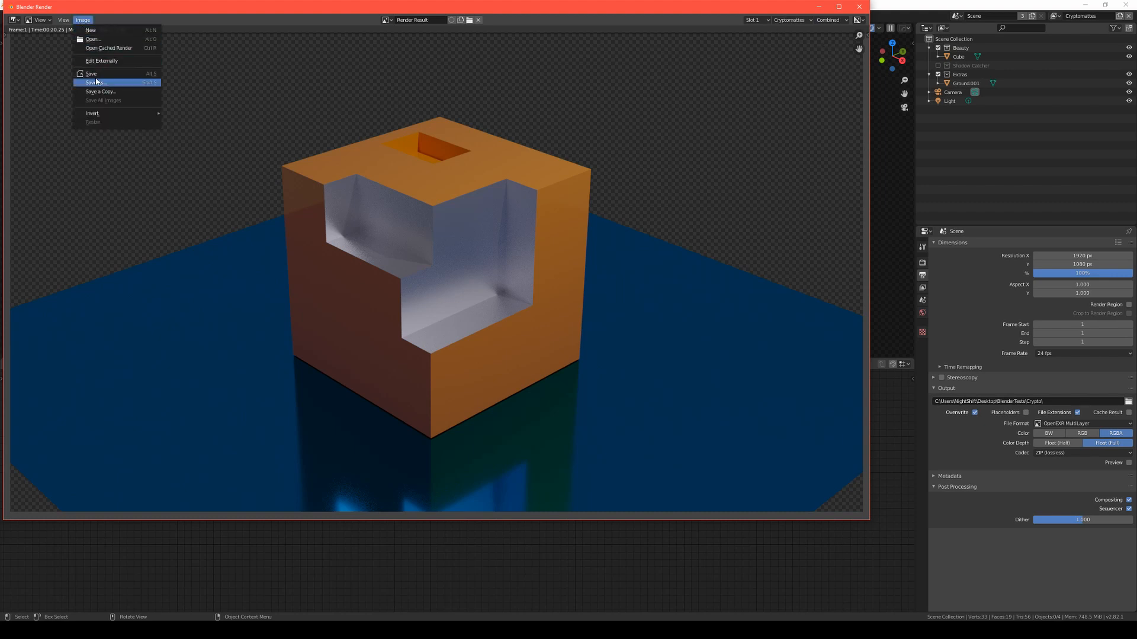
pyautogui.click(96, 81)
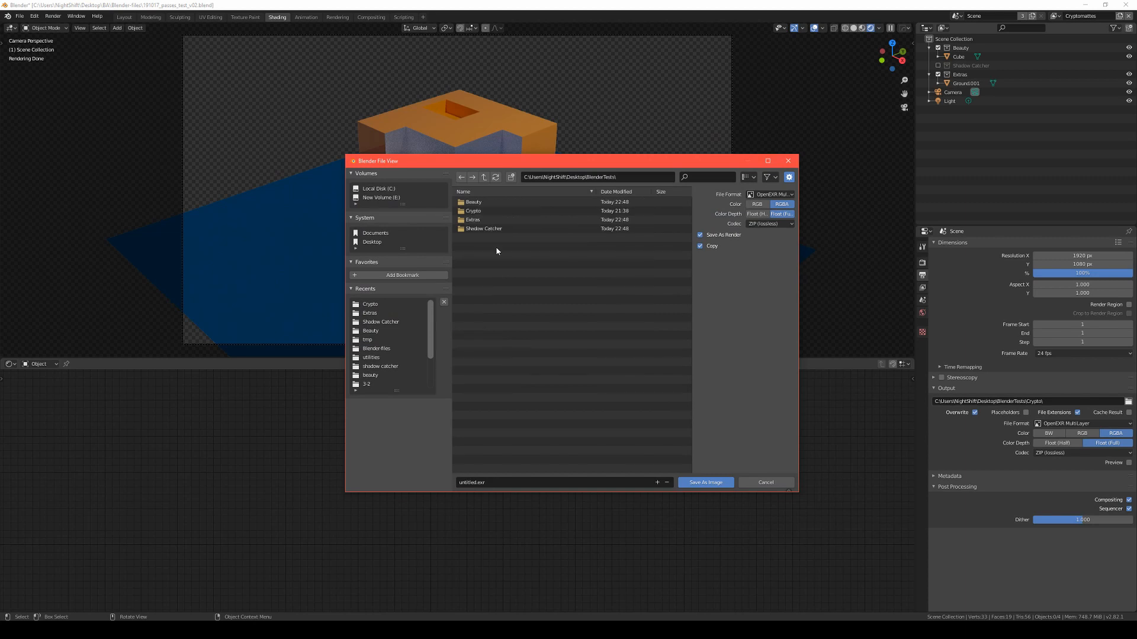
pyautogui.doubleClick(472, 210)
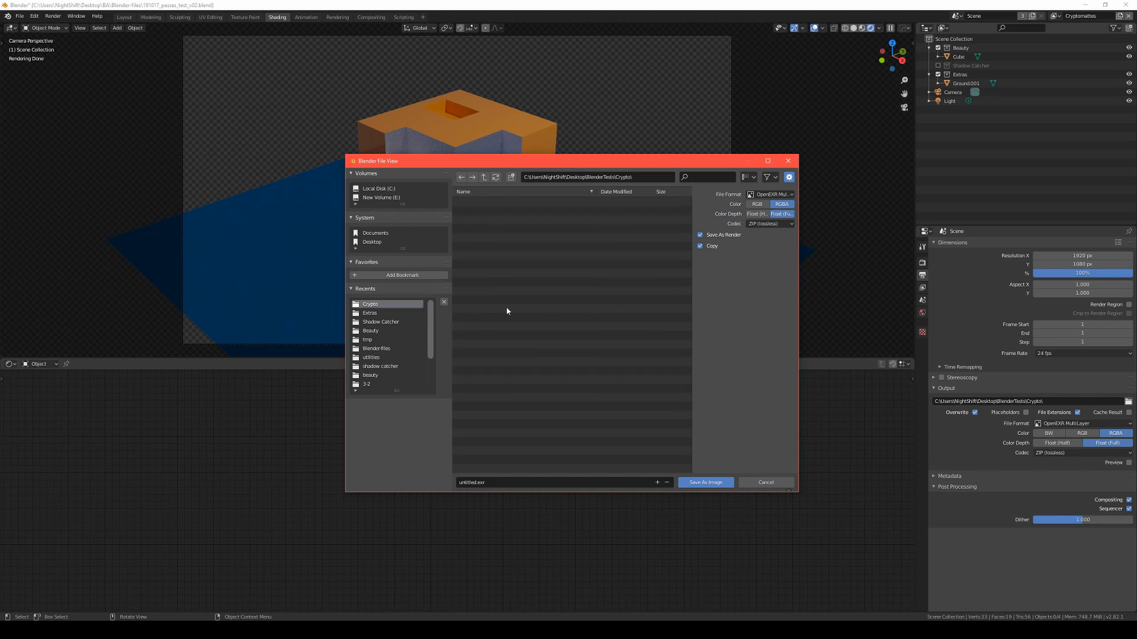
pyautogui.moveTo(426, 485)
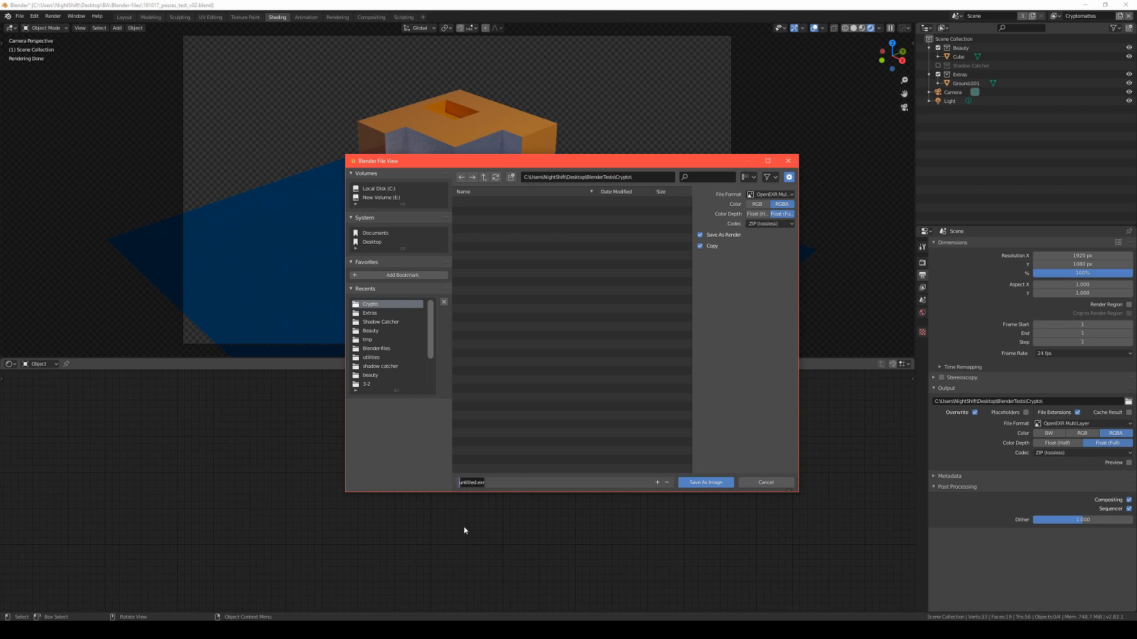
pyautogui.write('crypto_.exr')
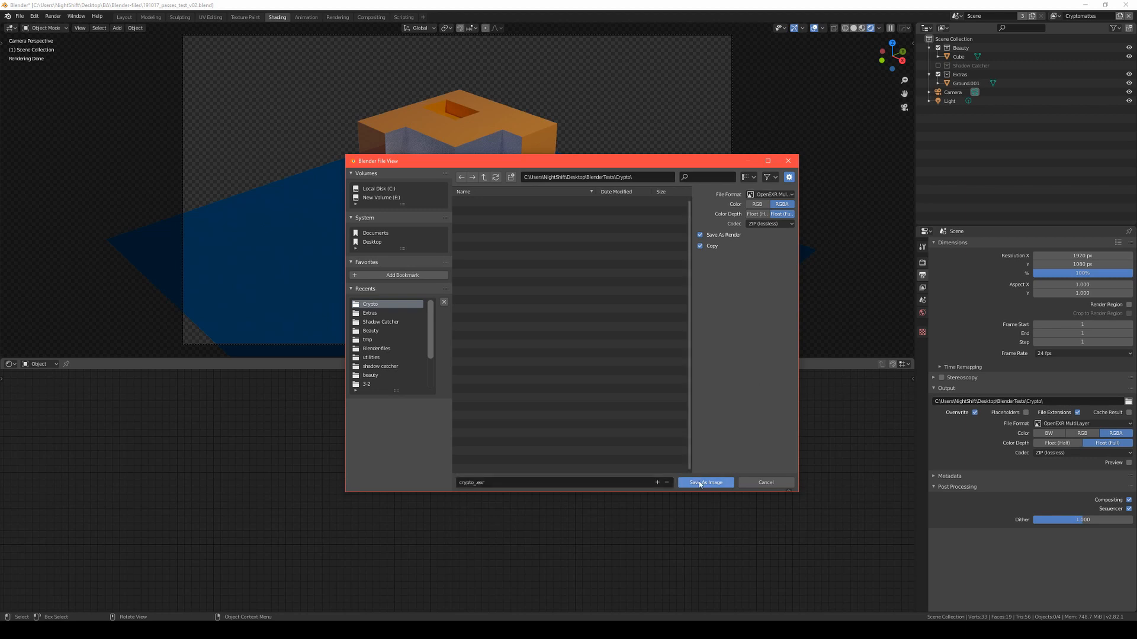
pyautogui.click(704, 482)
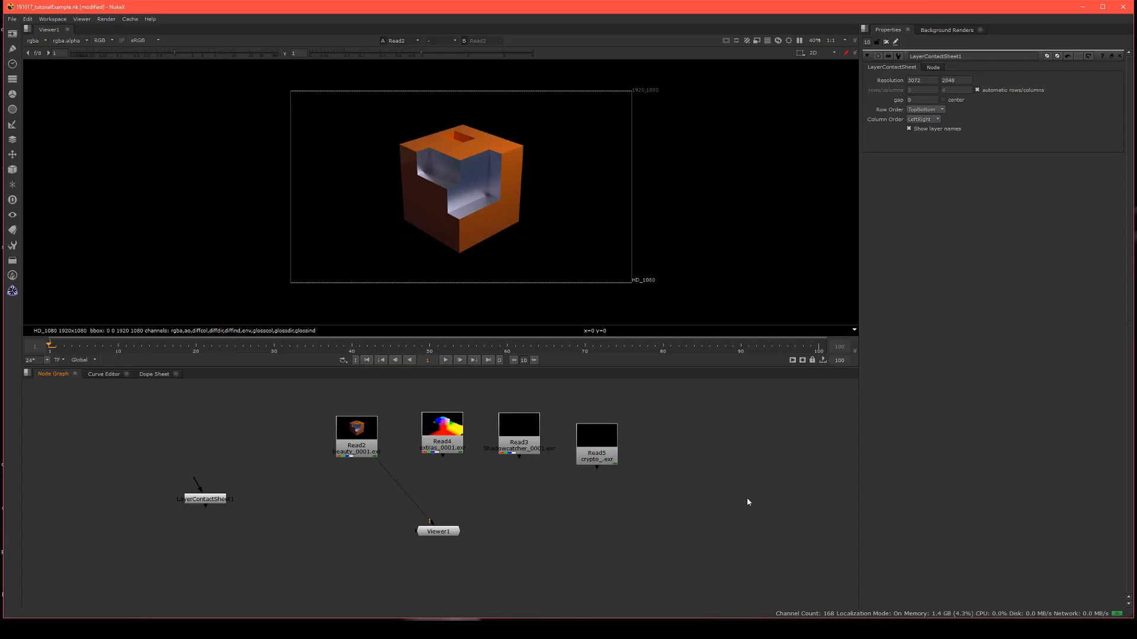
pyautogui.moveTo(390, 511)
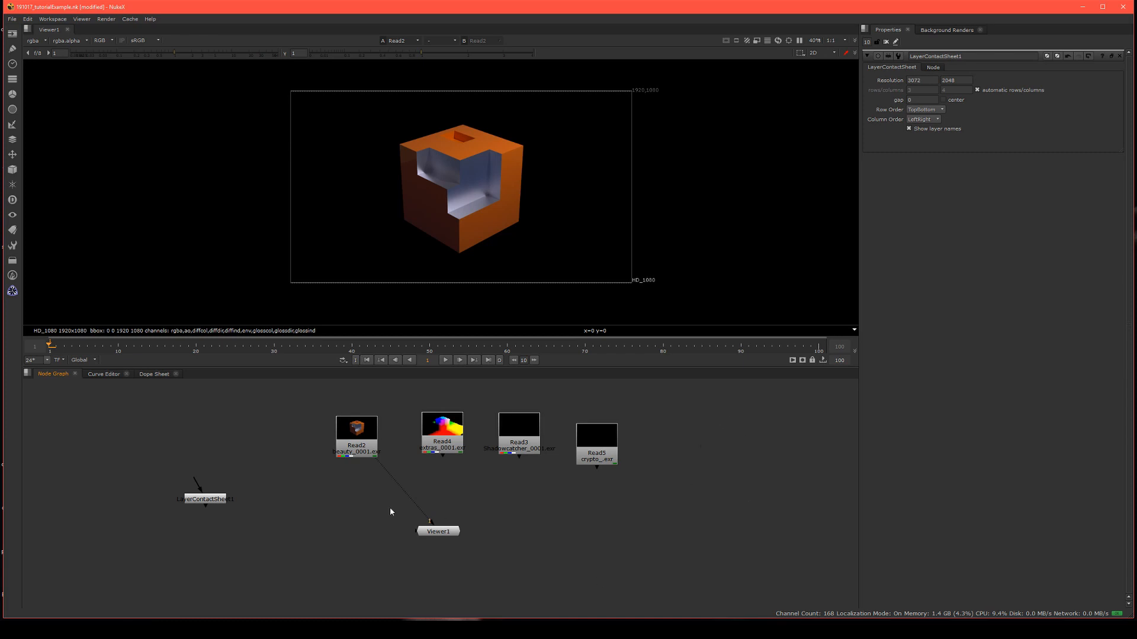
pyautogui.moveTo(392, 511); pyautogui.dragTo(357, 485)
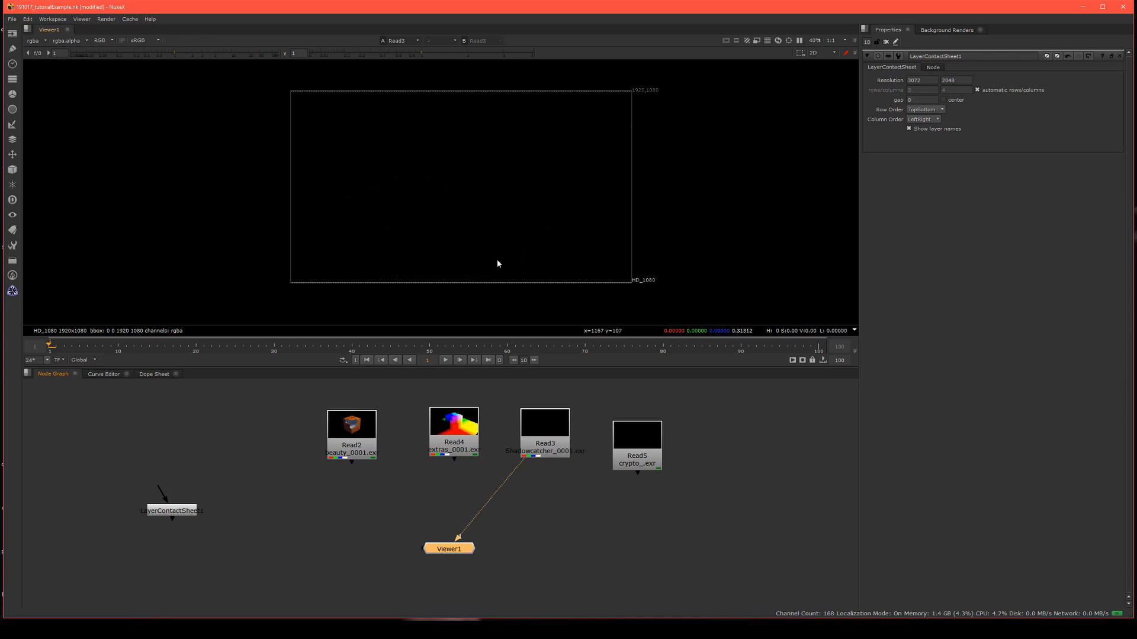
pyautogui.click(351, 423)
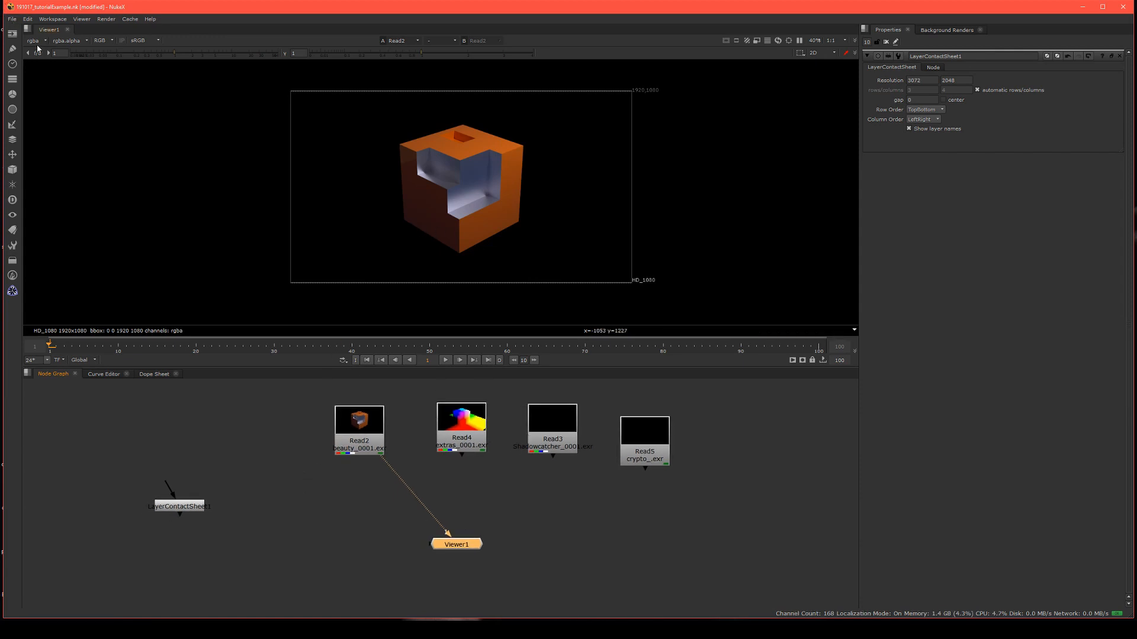
pyautogui.click(179, 506)
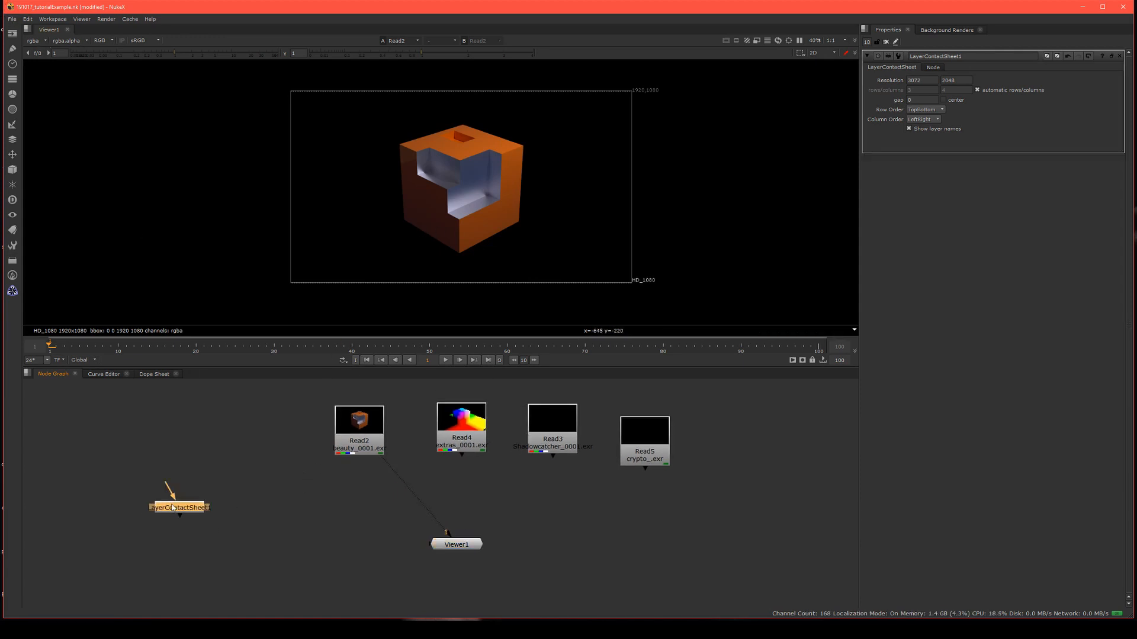
# Insert a LayerContactSheet after the beauty read, then connect Viewer1 to the crypto EXR read.
pyautogui.moveTo(178, 507); pyautogui.dragTo(288, 524)
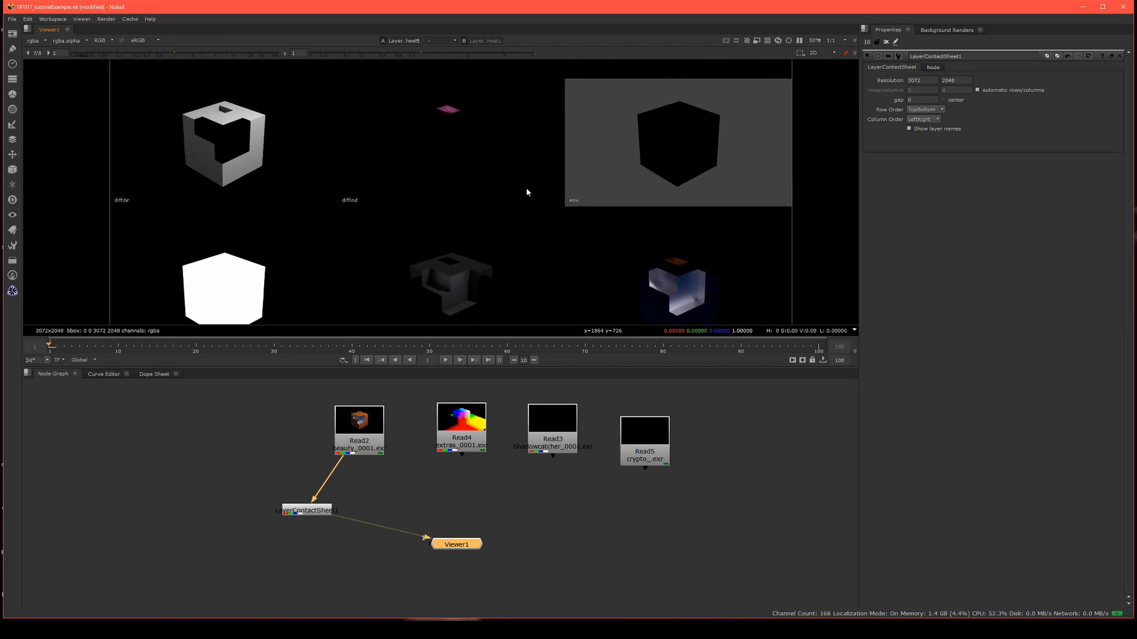
pyautogui.scroll(-3)
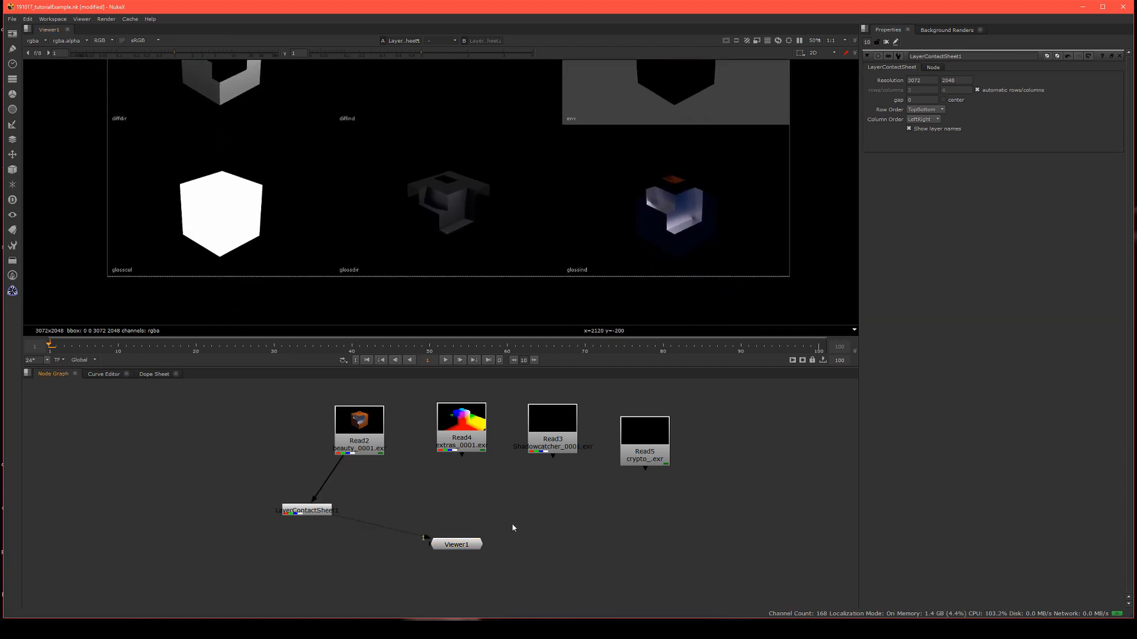
pyautogui.moveTo(456, 543); pyautogui.dragTo(423, 556)
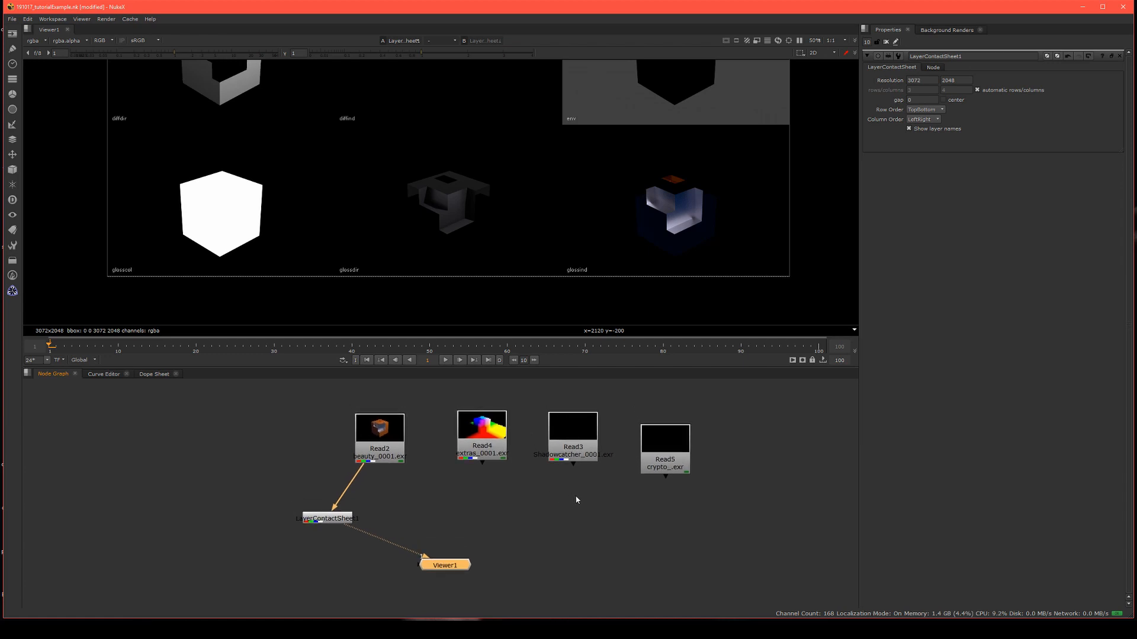
pyautogui.moveTo(665, 450); pyautogui.dragTo(526, 497)
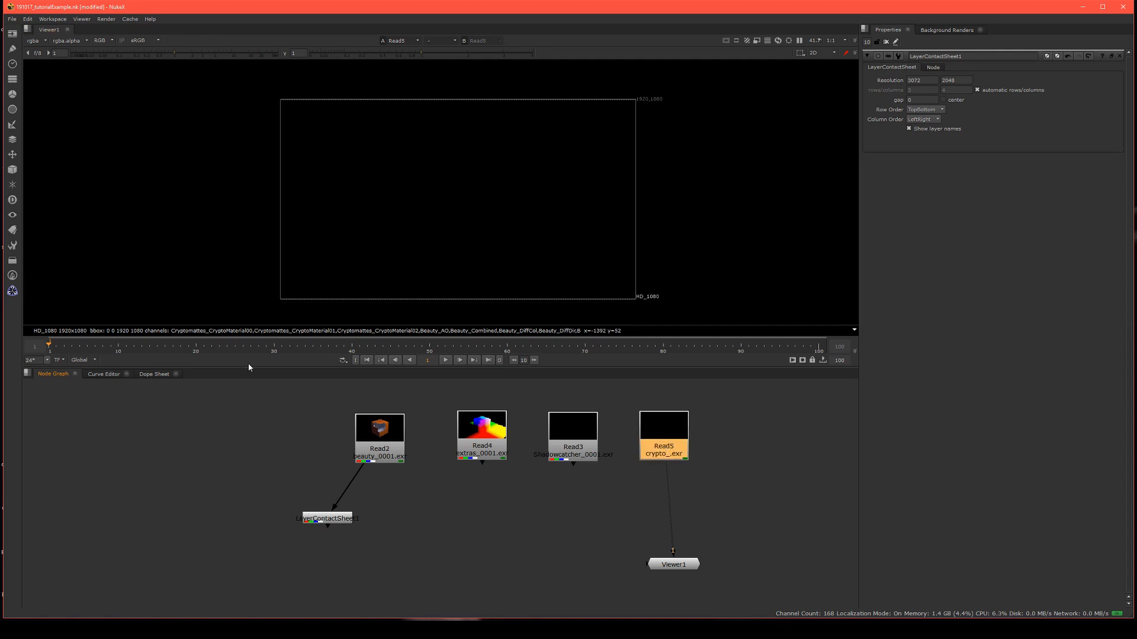
pyautogui.click(13, 292)
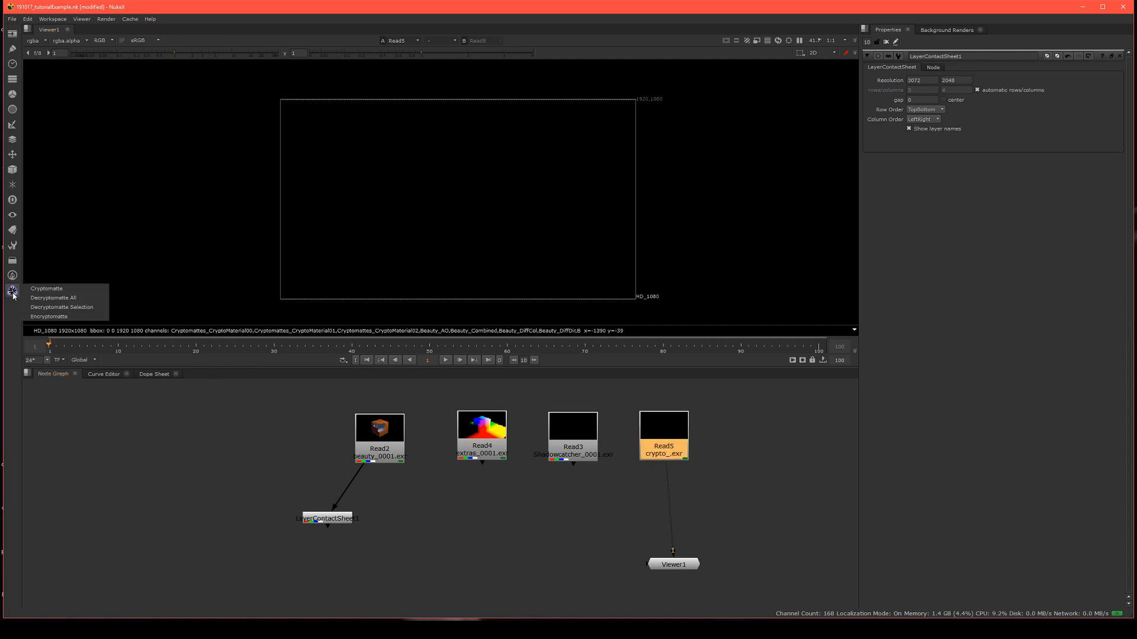
pyautogui.click(562, 542)
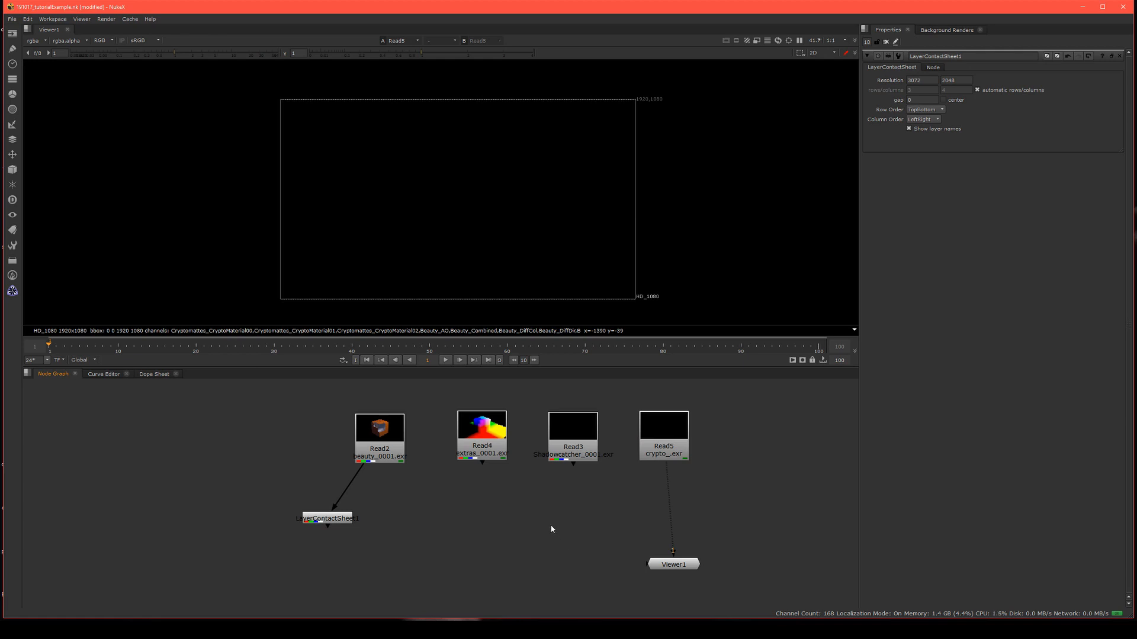
pyautogui.moveTo(445, 537)
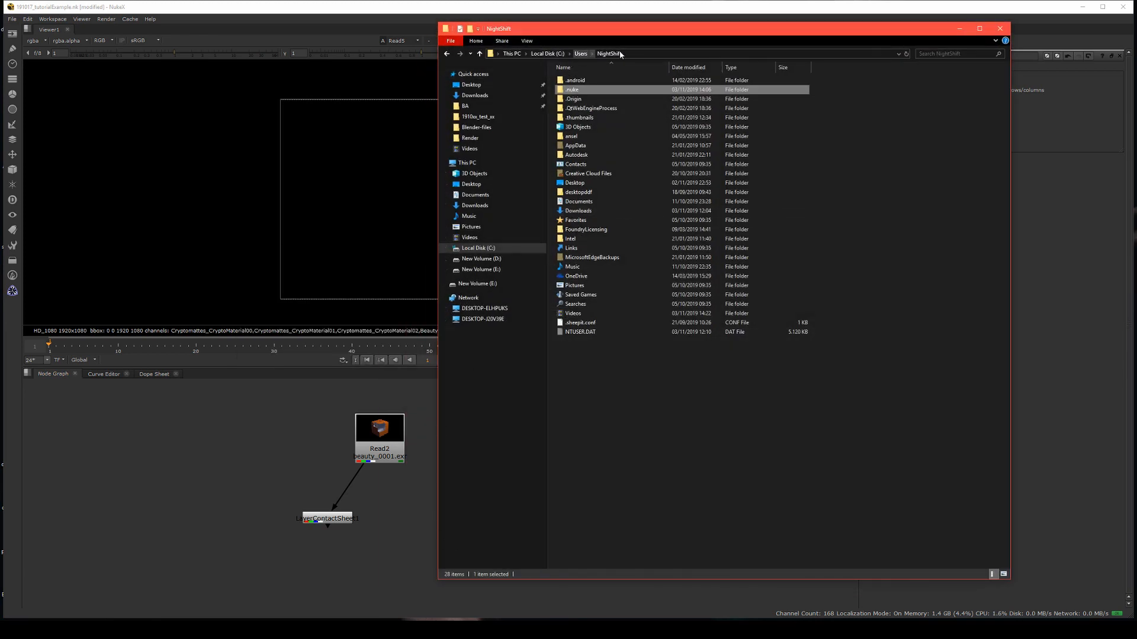
pyautogui.moveTo(572, 89)
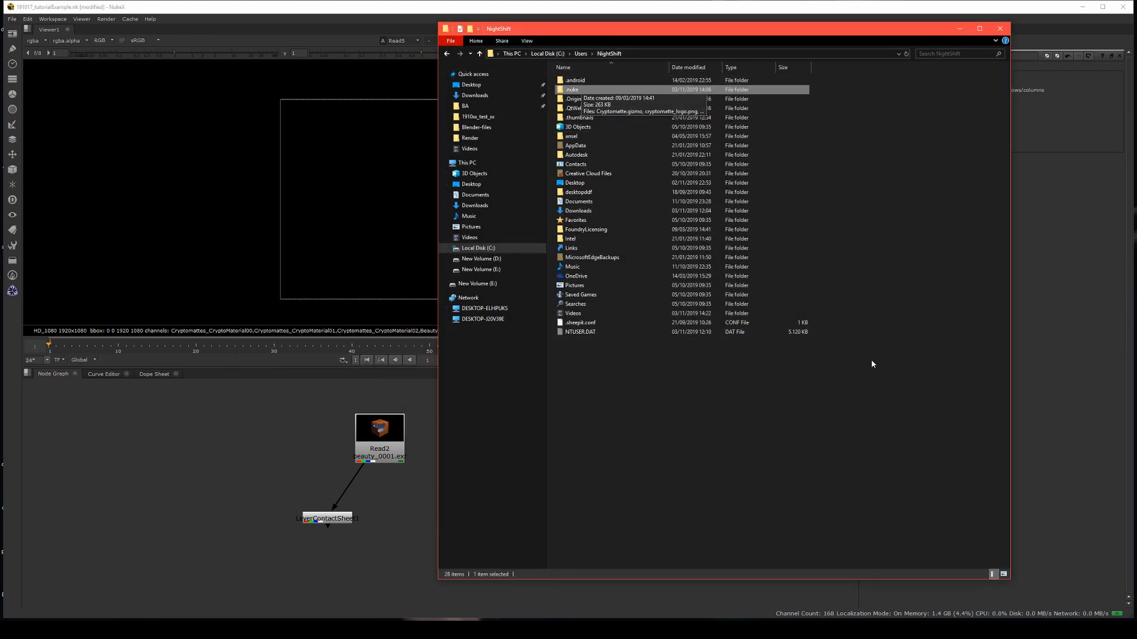
# Open the .nuke folder to confirm the Cryptomatte gizmo files, then close the window.
pyautogui.doubleClick(572, 90)
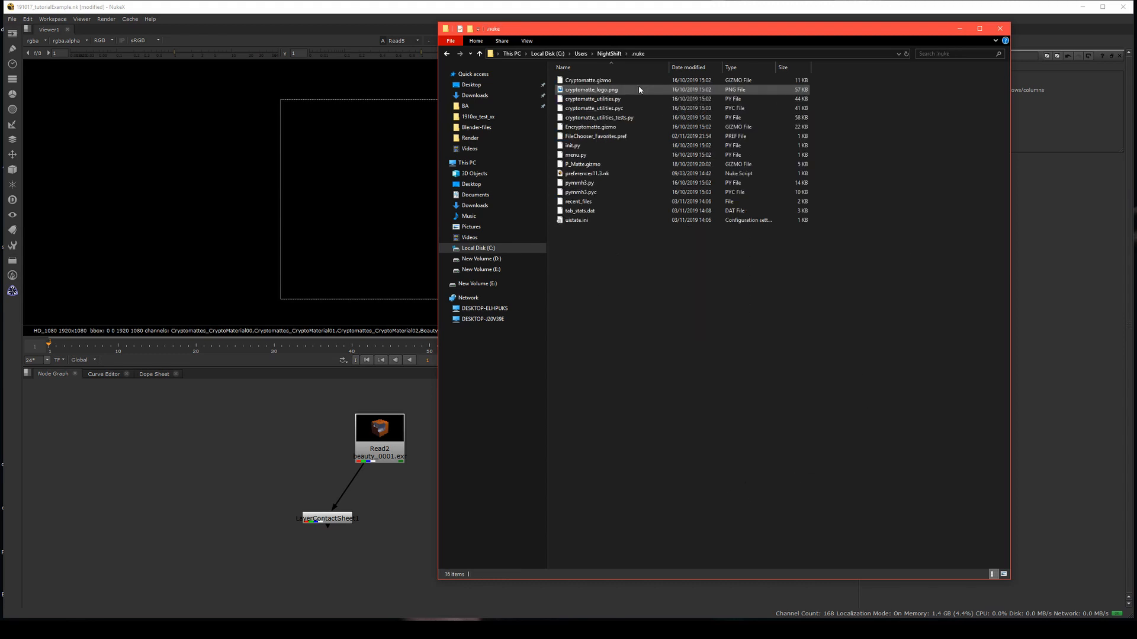
pyautogui.click(479, 54)
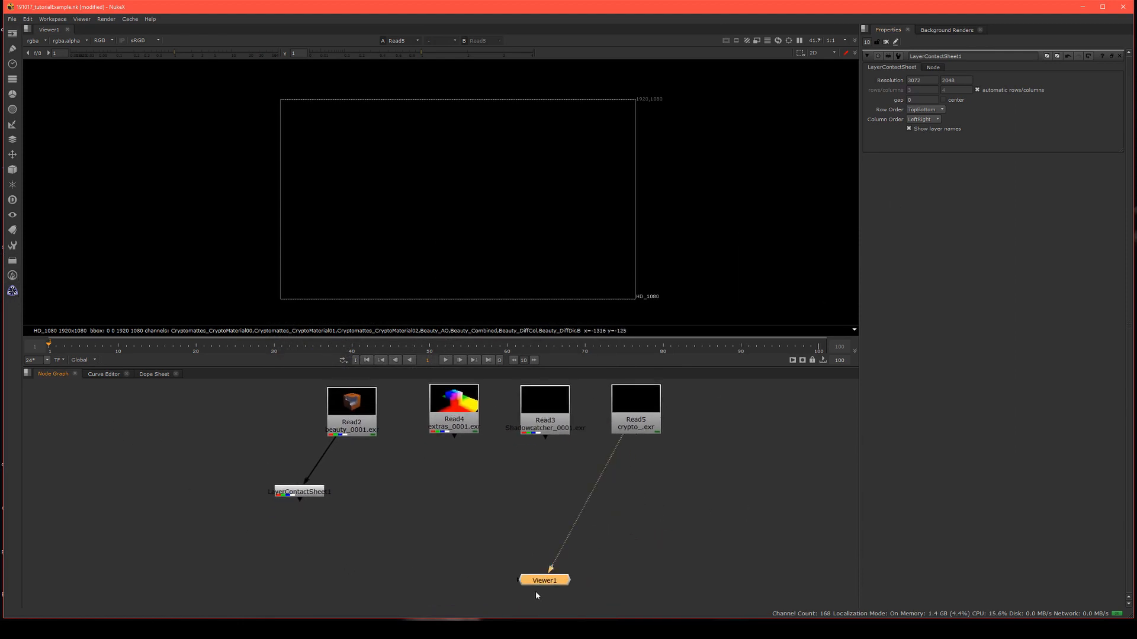
# Add a Cryptomatte node below the crypto_.exr read and compare its matte layers.
pyautogui.moveTo(636, 397); pyautogui.dragTo(520, 493)
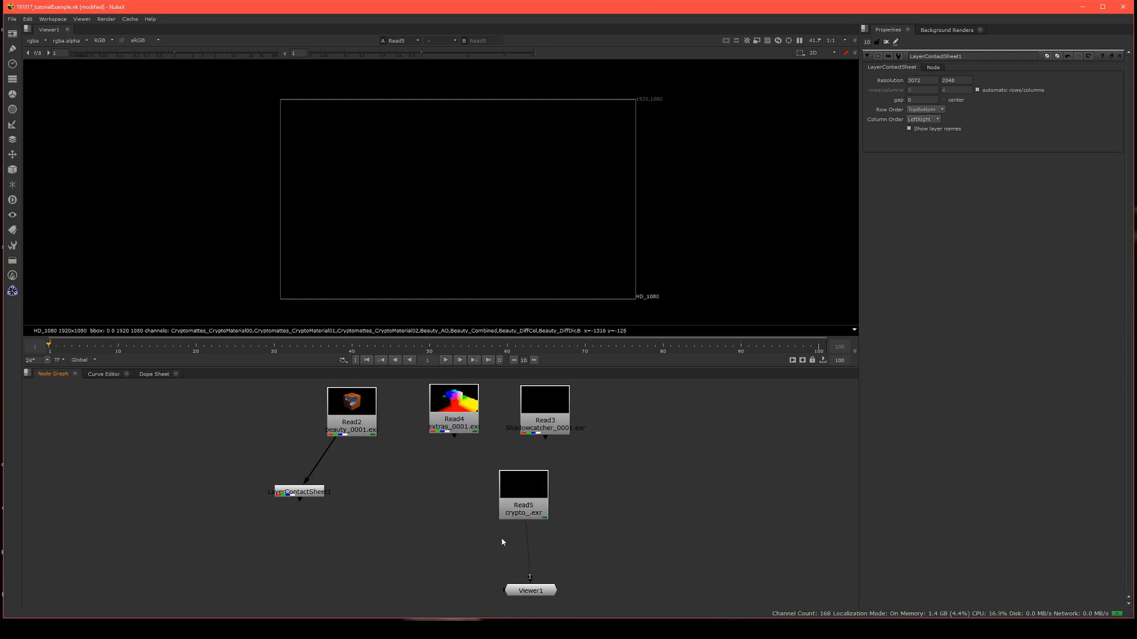
pyautogui.write('cry')
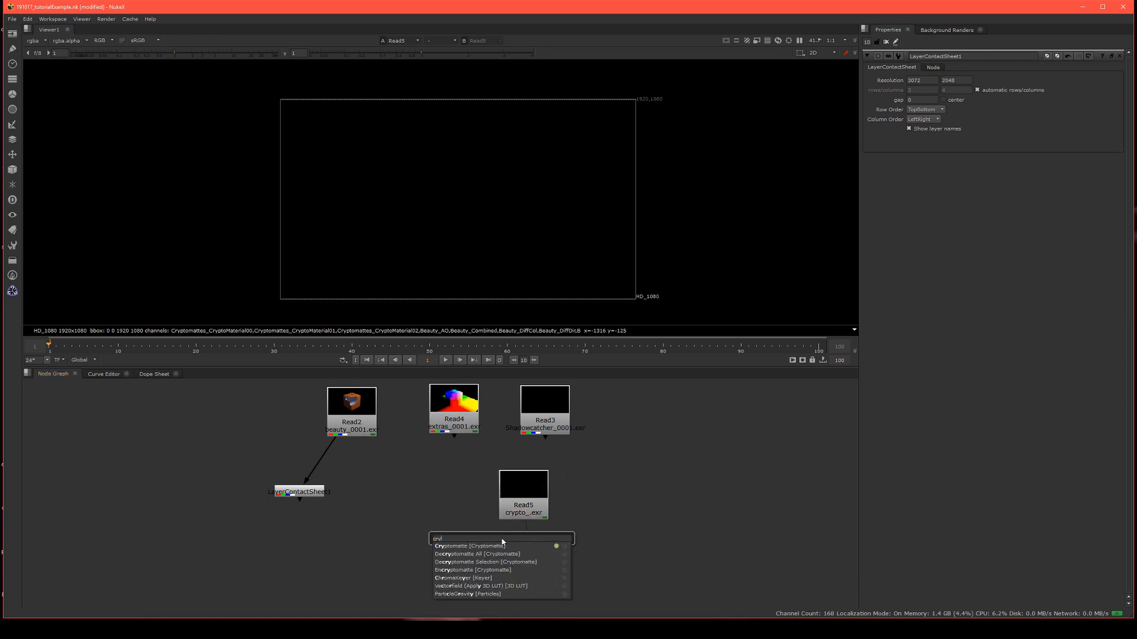
pyautogui.click(471, 546)
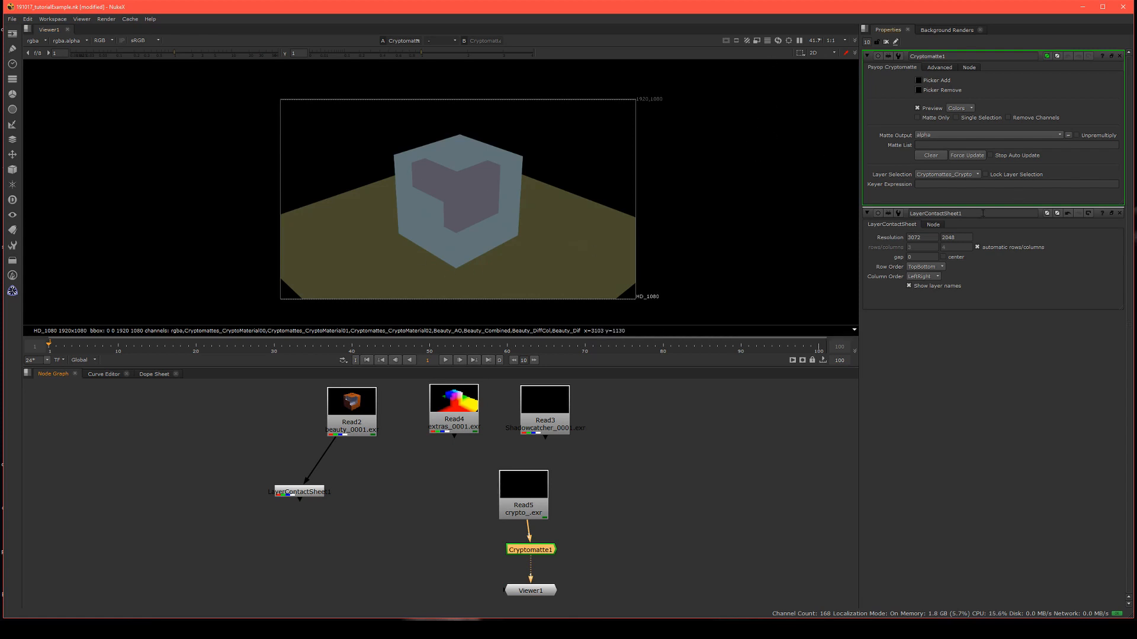
pyautogui.click(946, 174)
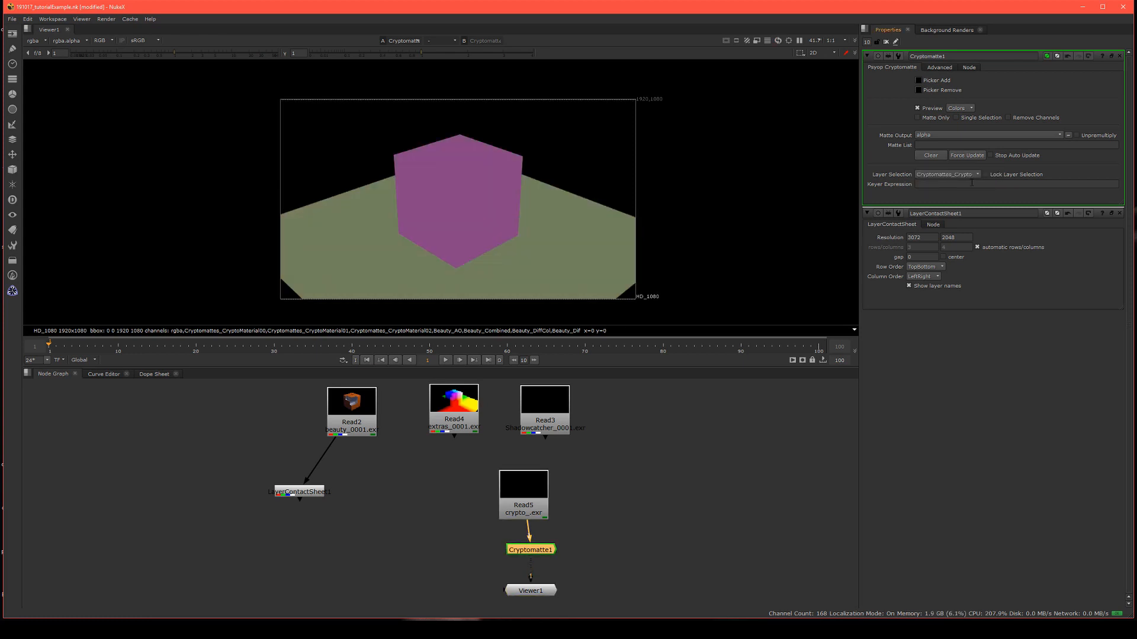
pyautogui.click(946, 174)
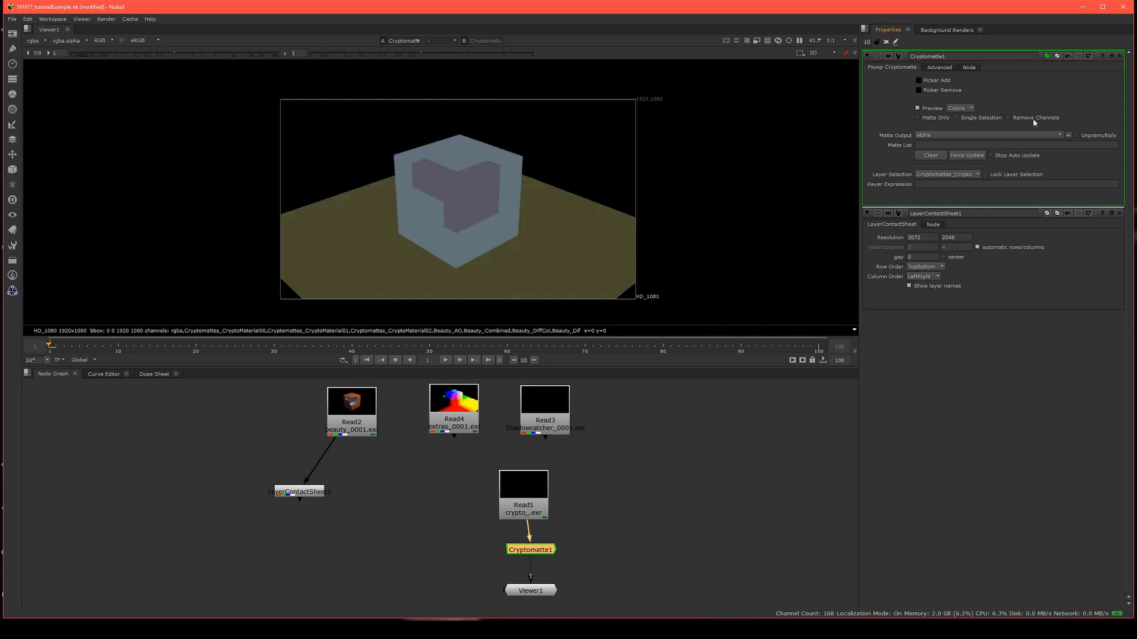
# Pick the cube's inner material into Cryptomatte1's matte list, then select Read2.
pyautogui.click(918, 80)
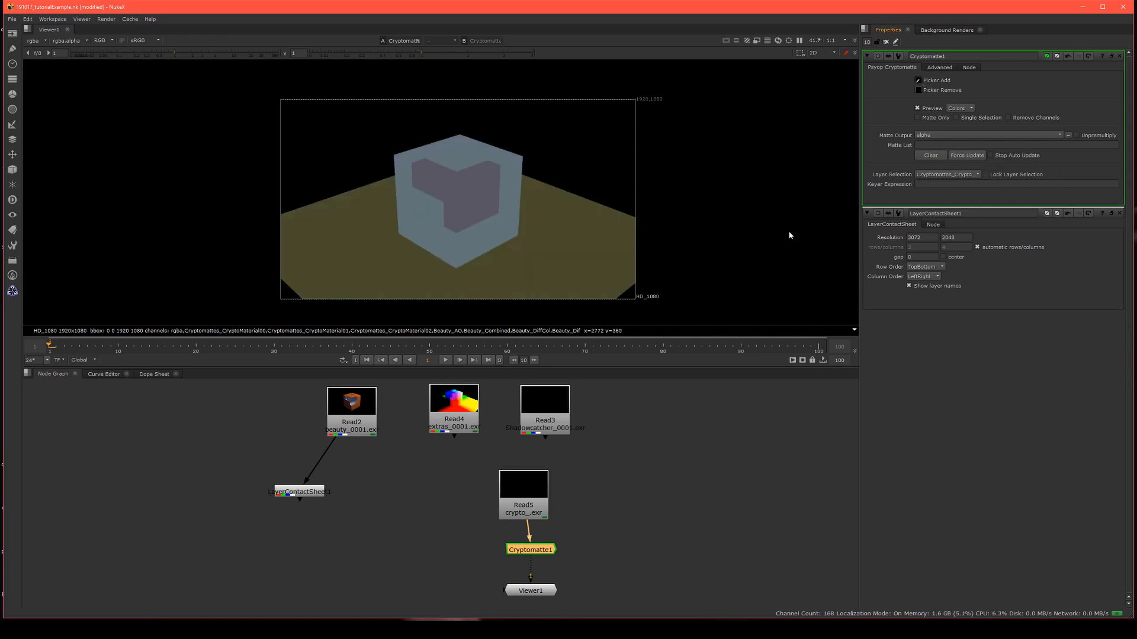
pyautogui.moveTo(559, 246)
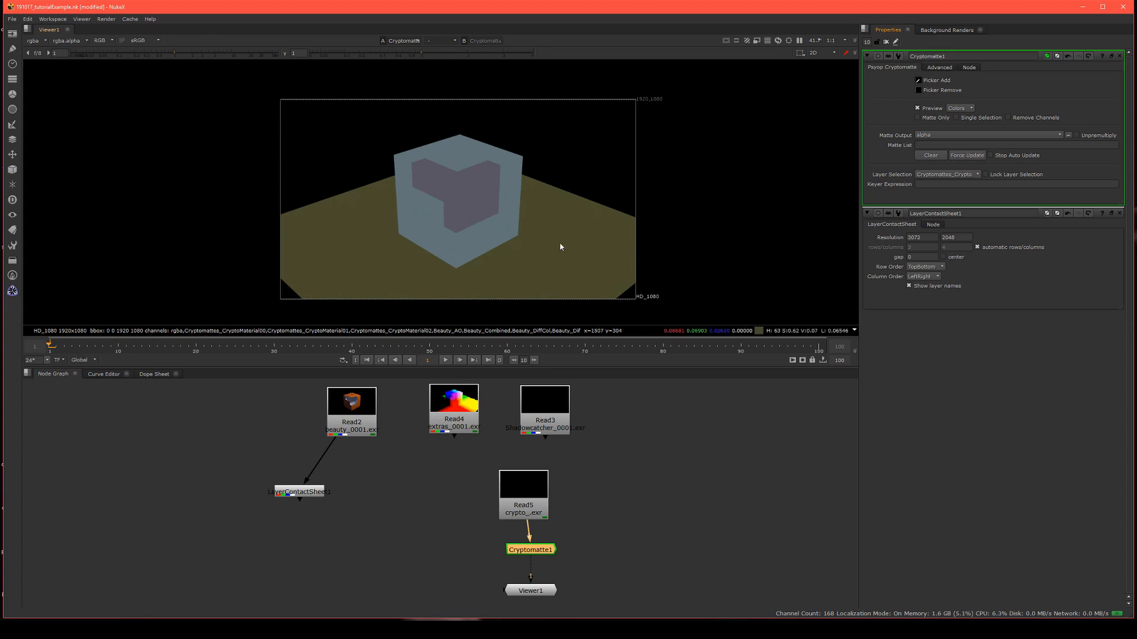
pyautogui.click(464, 194)
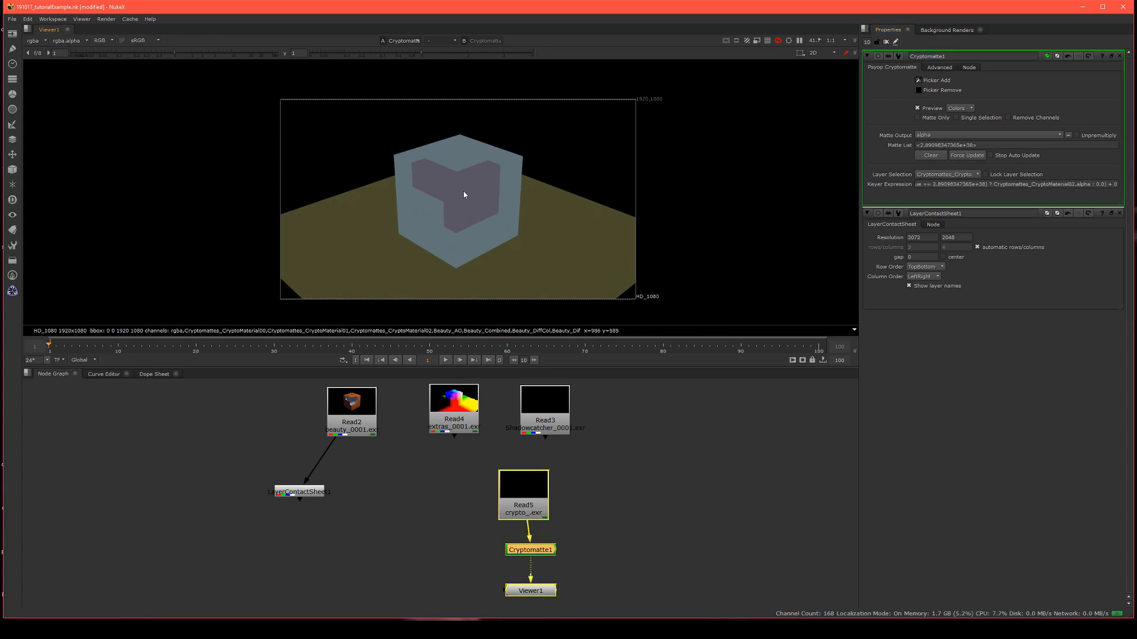
pyautogui.click(464, 185)
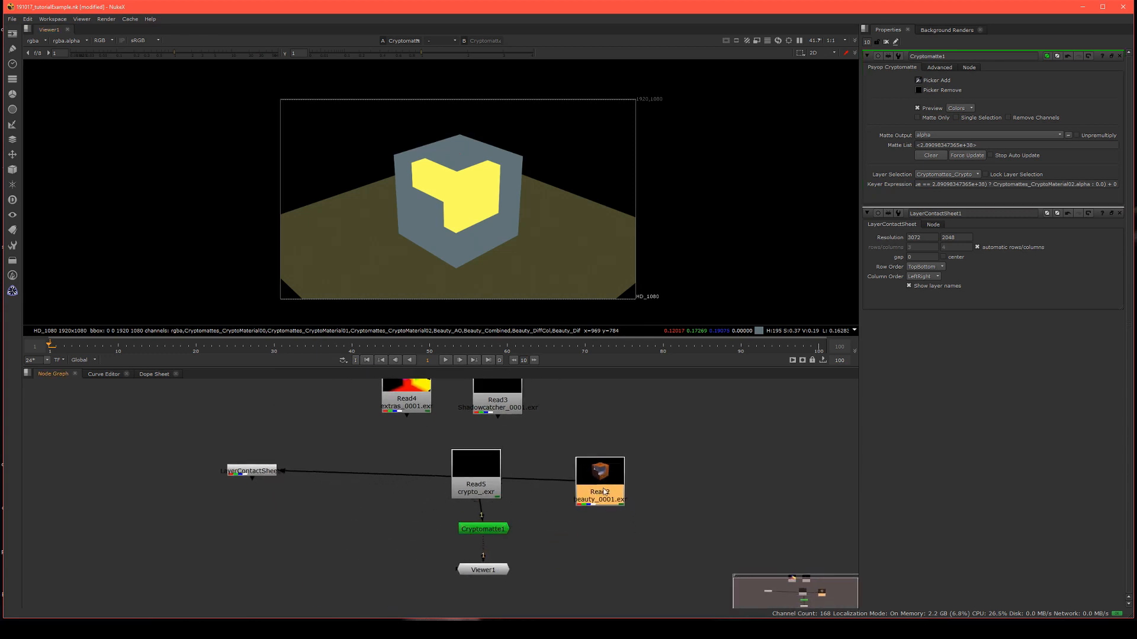
# Add a Grade node under Read2 masked by Cryptomatte1, and view it.
pyautogui.moveTo(600, 482); pyautogui.dragTo(576, 471)
pyautogui.write('gr')
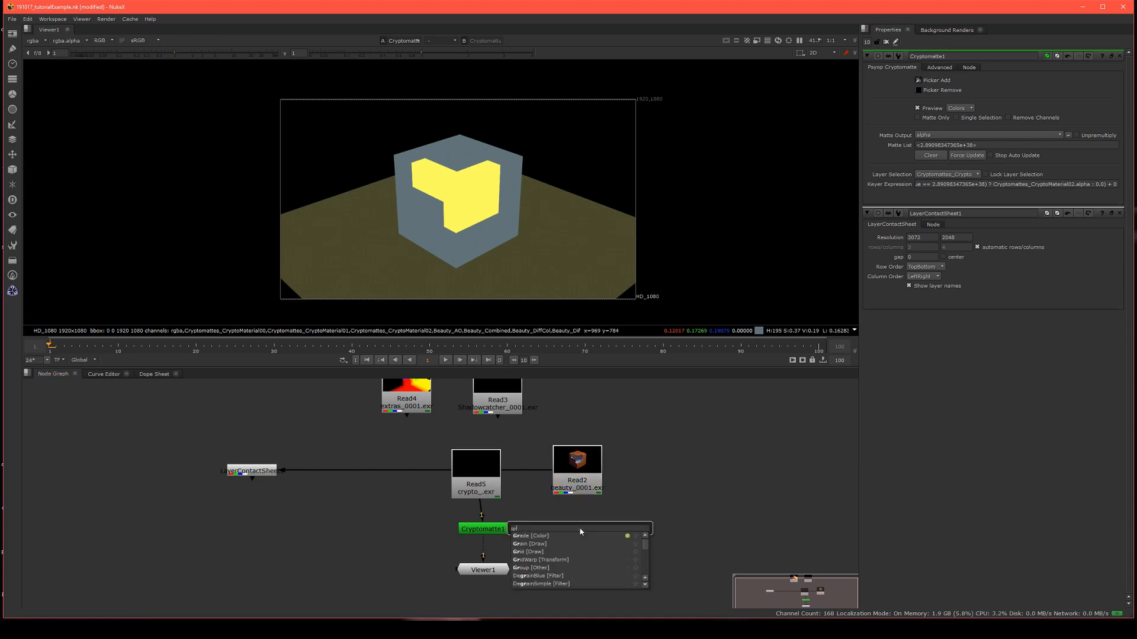
pyautogui.click(529, 536)
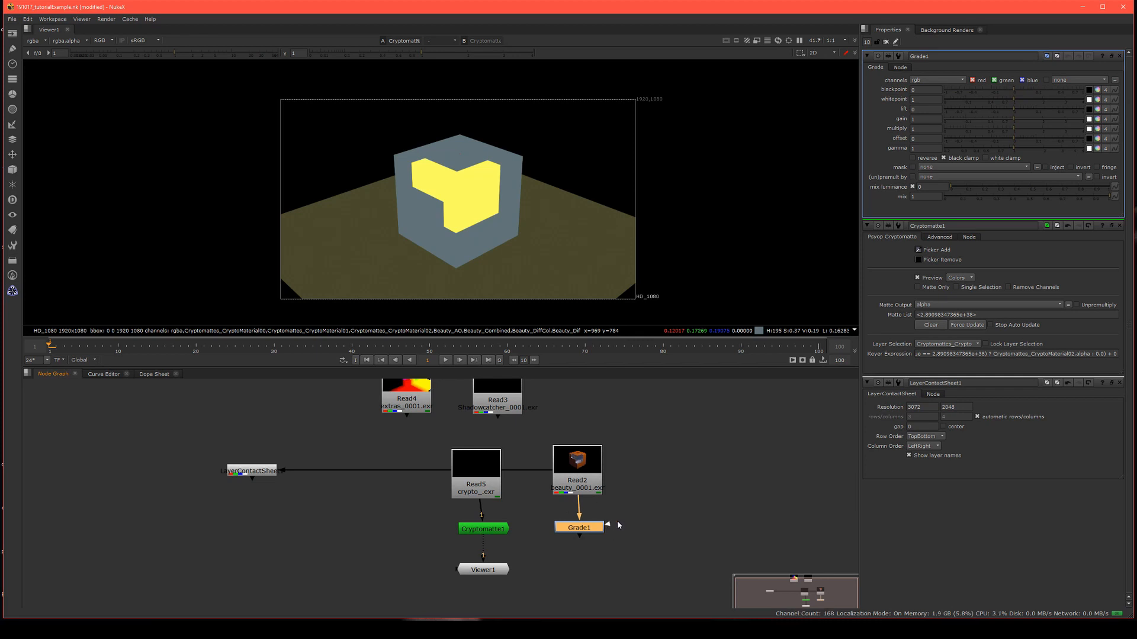
pyautogui.moveTo(503, 527); pyautogui.dragTo(562, 526)
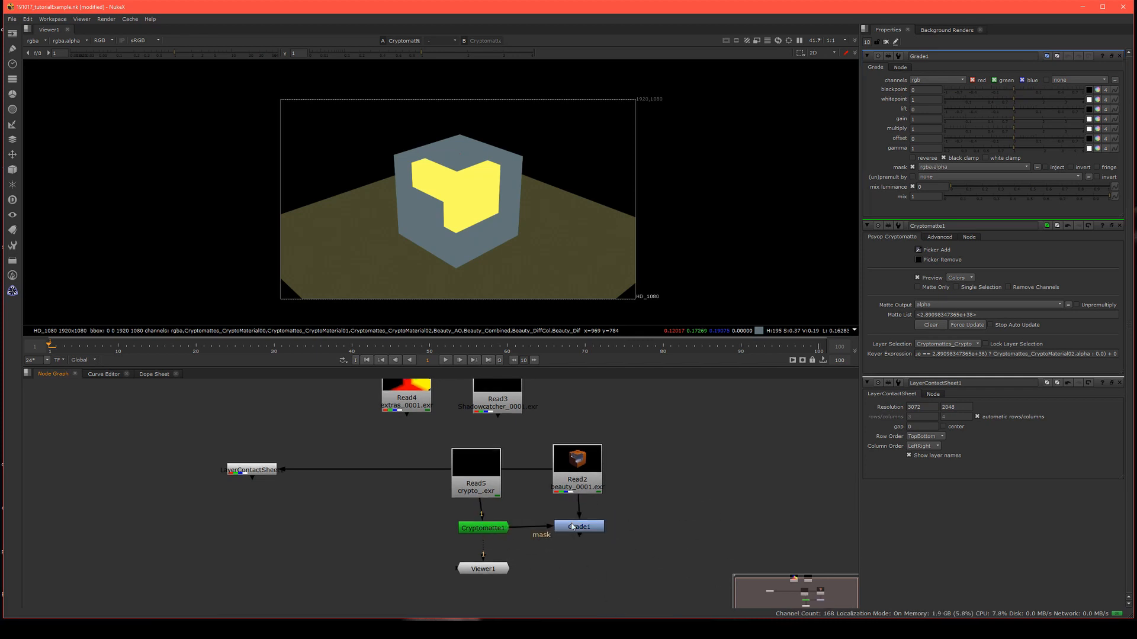
pyautogui.click(578, 526)
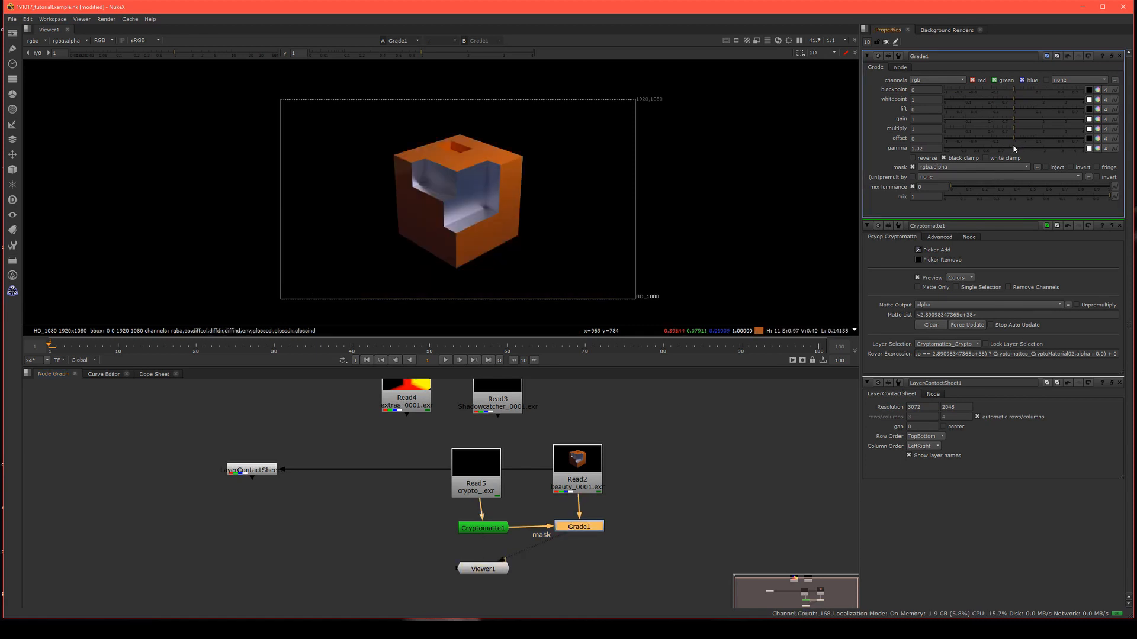
# Set Grade1's gamma to 1.4 and reposition Viewer1 below the grade.
pyautogui.moveTo(1015, 149); pyautogui.dragTo(979, 149)
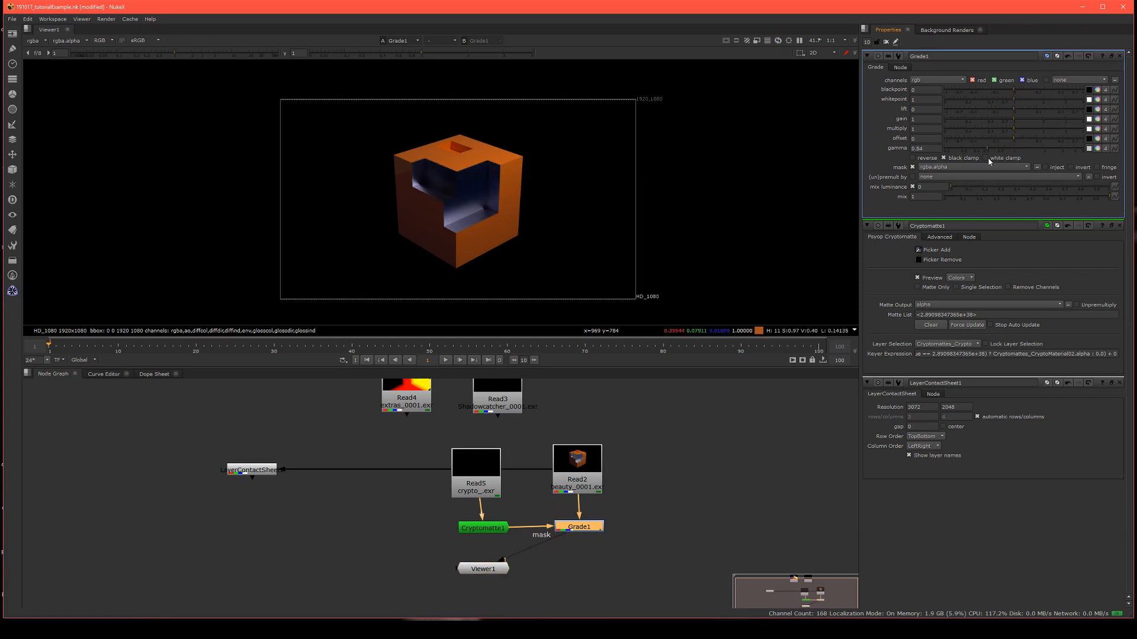
pyautogui.write('1.4')
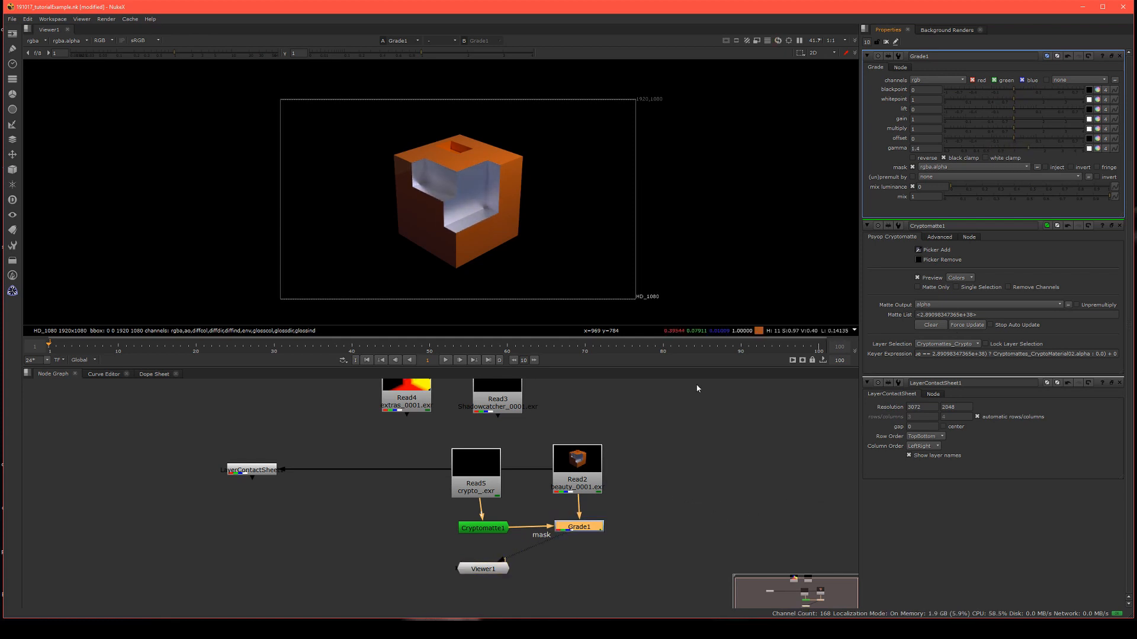
pyautogui.moveTo(686, 547)
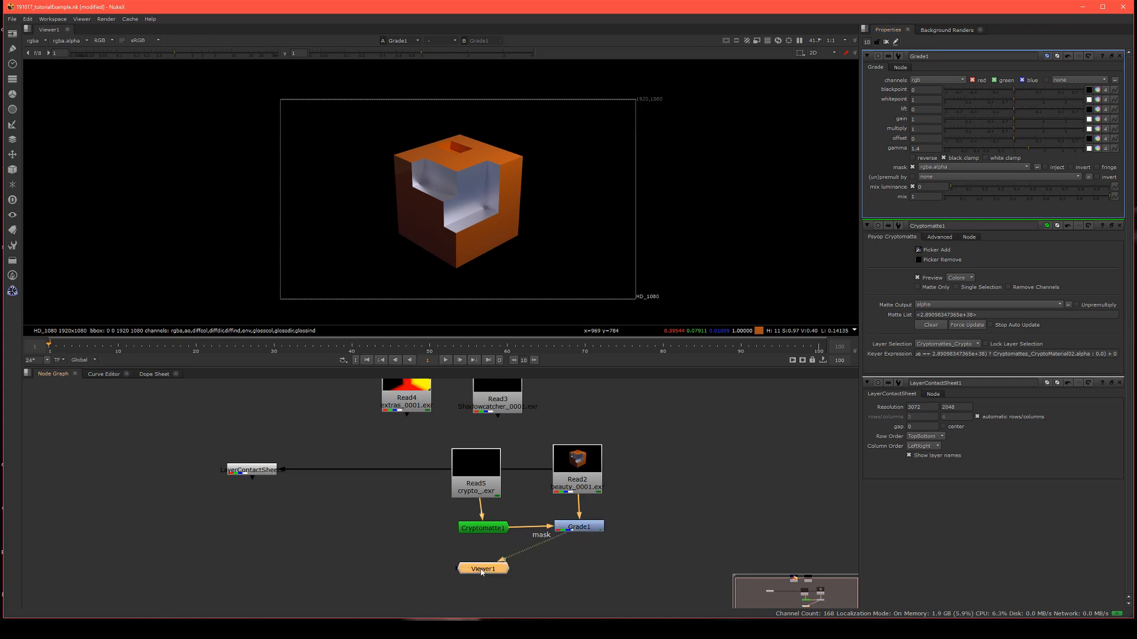
pyautogui.moveTo(482, 568); pyautogui.dragTo(568, 576)
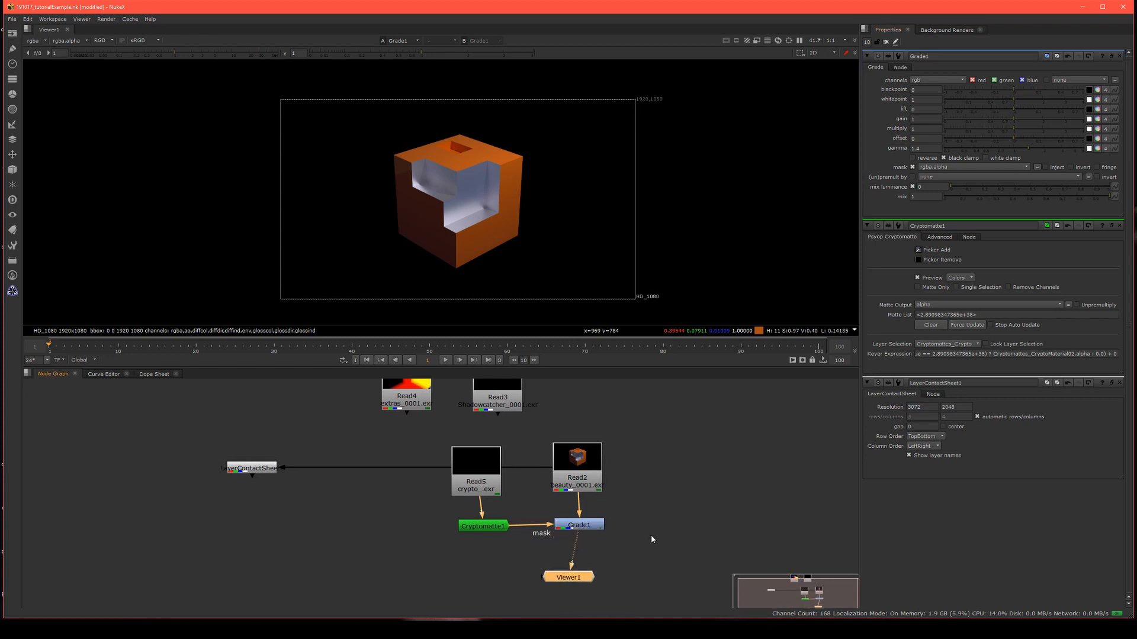